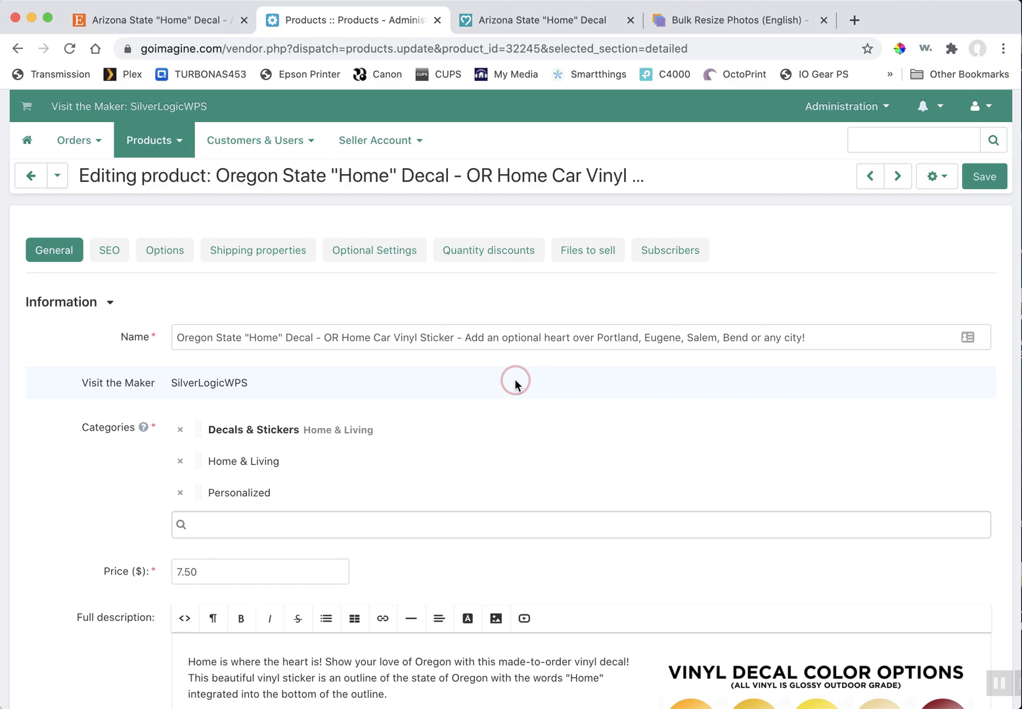
{"action": "mouse_move", "coordinate": [264, 392]}
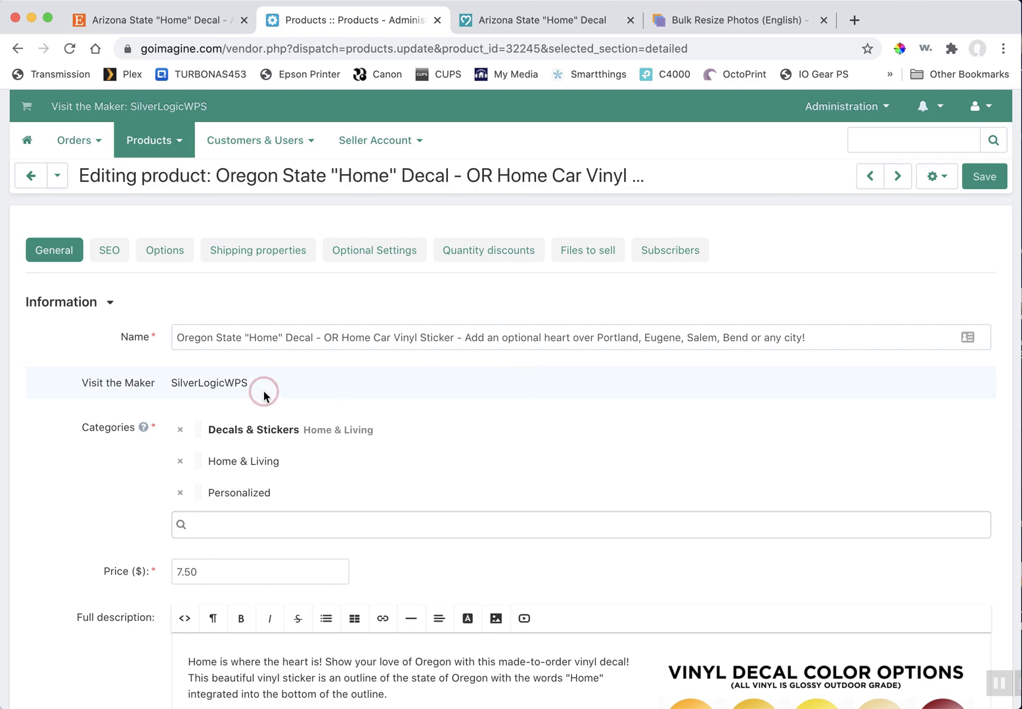
- Scroll the Oregon Home decal edit page down to its single product image
{"action": "scroll", "scroll_direction": "down", "scroll_amount": 3}
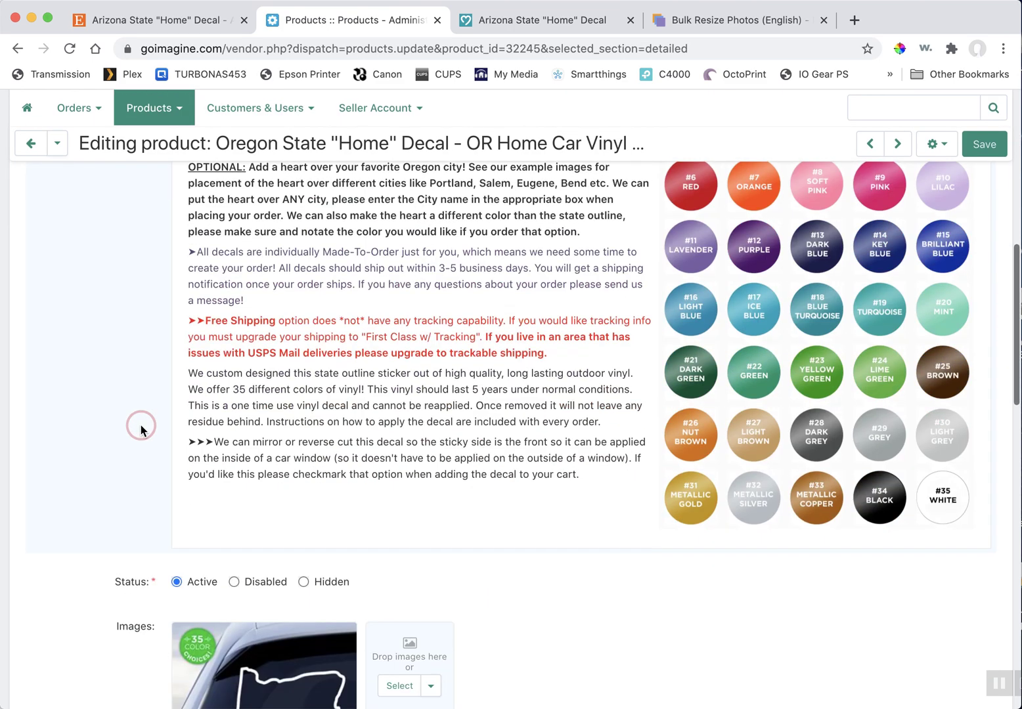
{"action": "scroll", "scroll_direction": "down", "scroll_amount": 3}
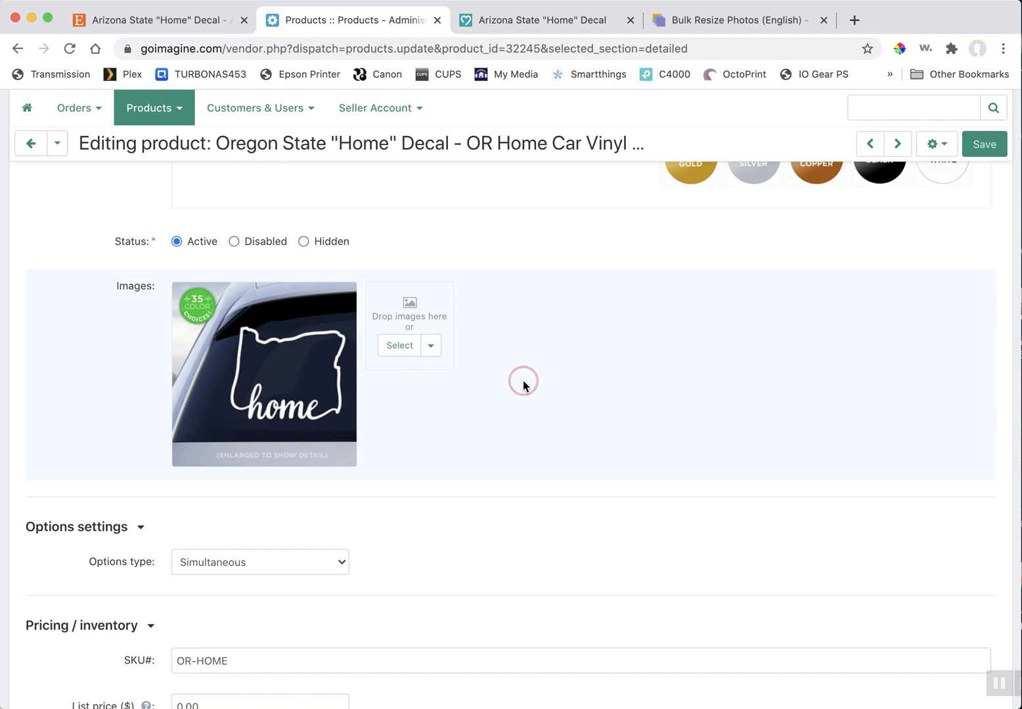
{"action": "left_click", "coordinate": [399, 346]}
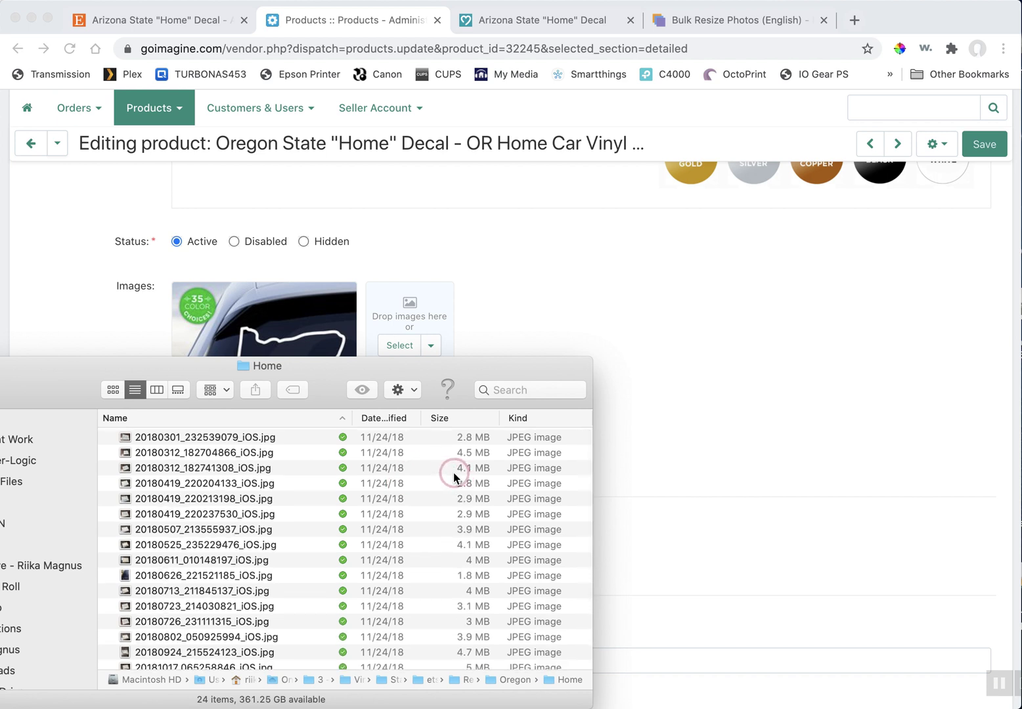
{"action": "mouse_move", "coordinate": [484, 477]}
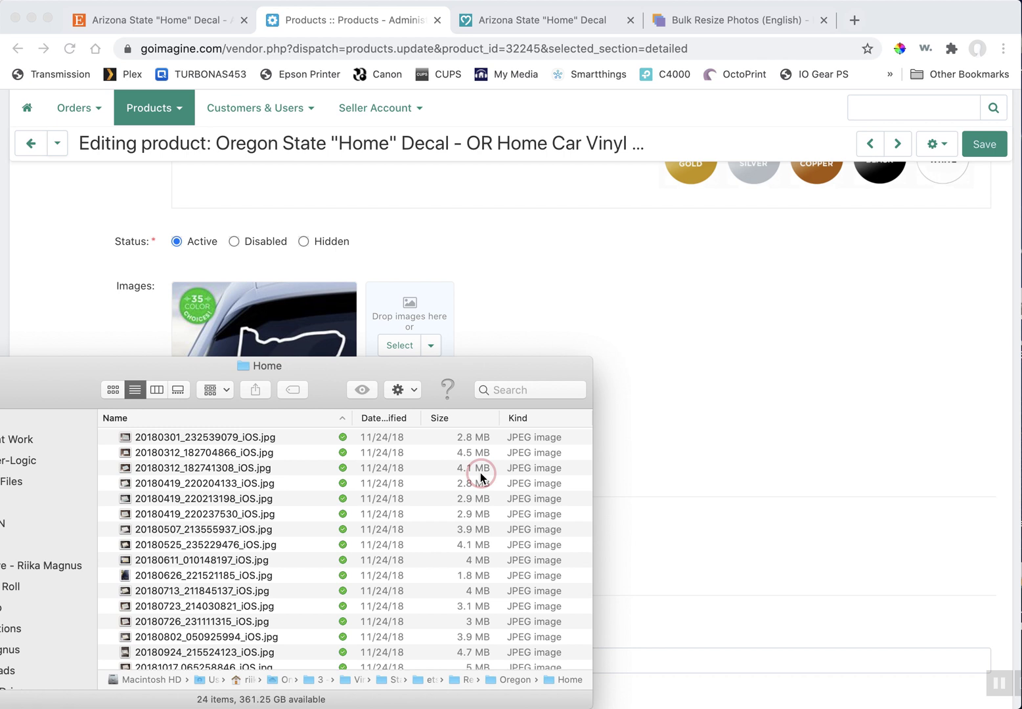
{"action": "mouse_move", "coordinate": [444, 464]}
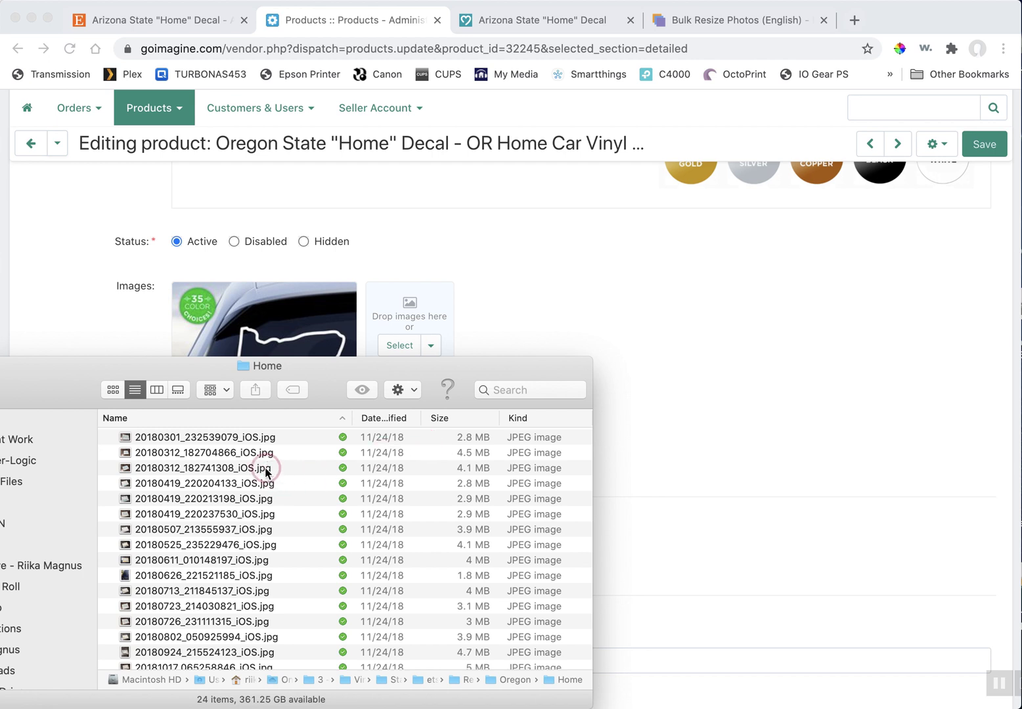
{"action": "mouse_move", "coordinate": [498, 422]}
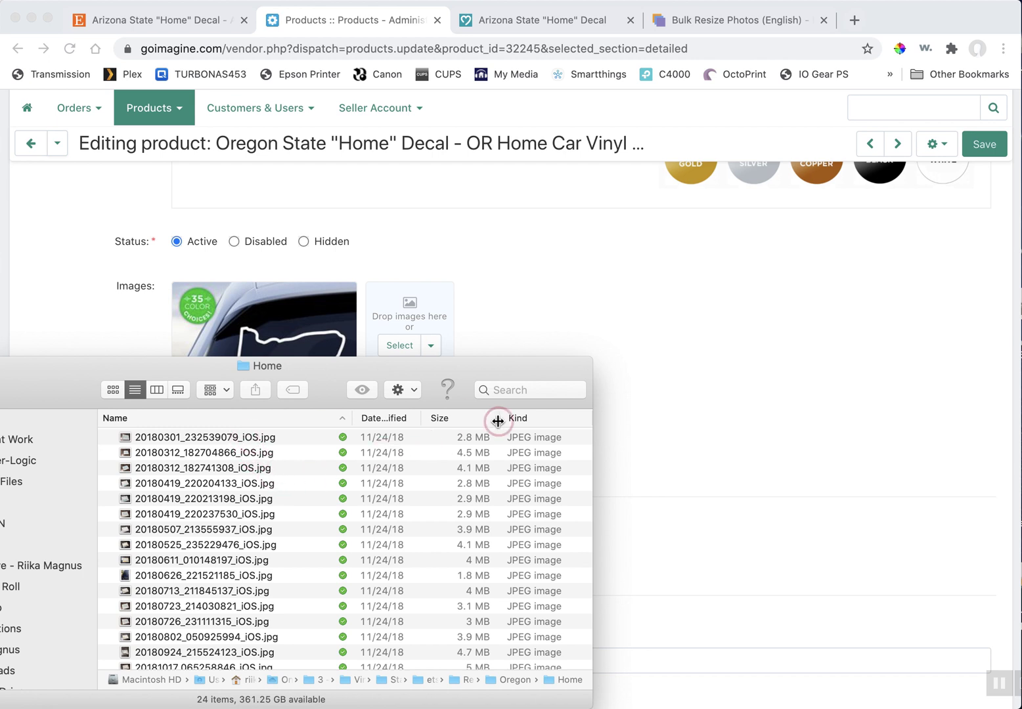
{"action": "mouse_move", "coordinate": [464, 444]}
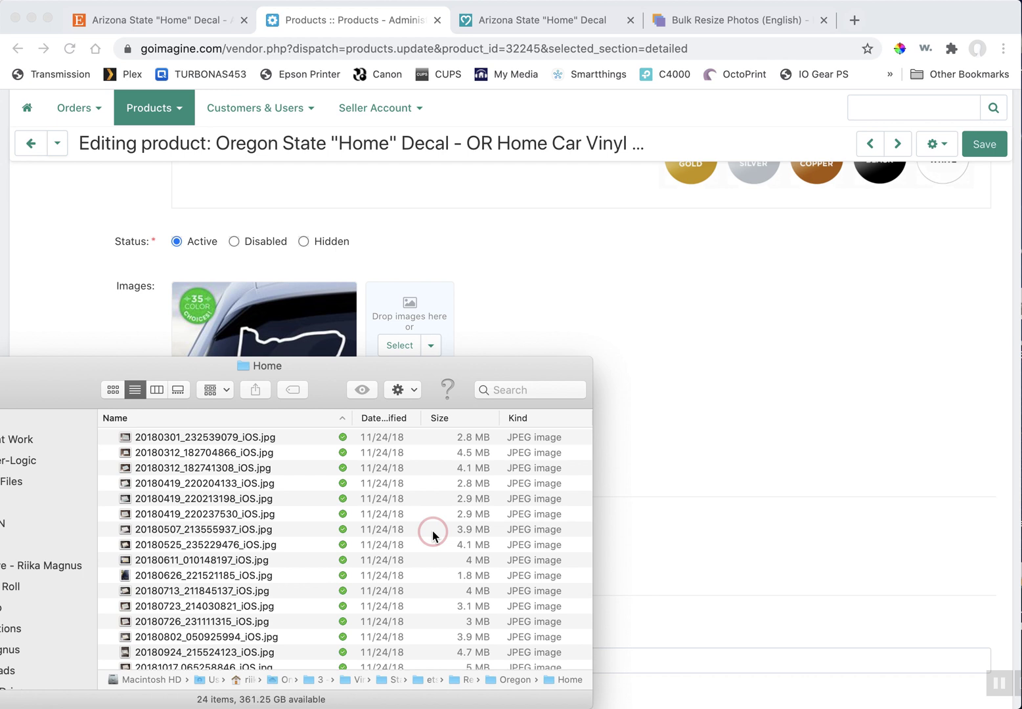
{"action": "mouse_move", "coordinate": [438, 531]}
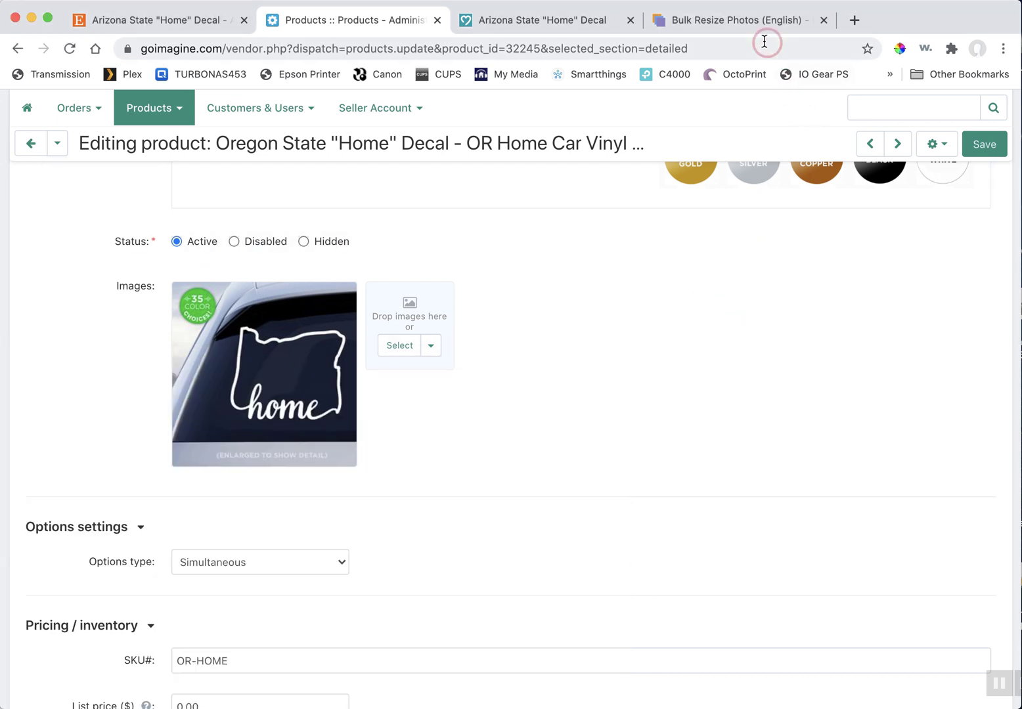
- Switch to the Bulk Resize Photos tab showing its empty image drop area
{"action": "left_click", "coordinate": [731, 20]}
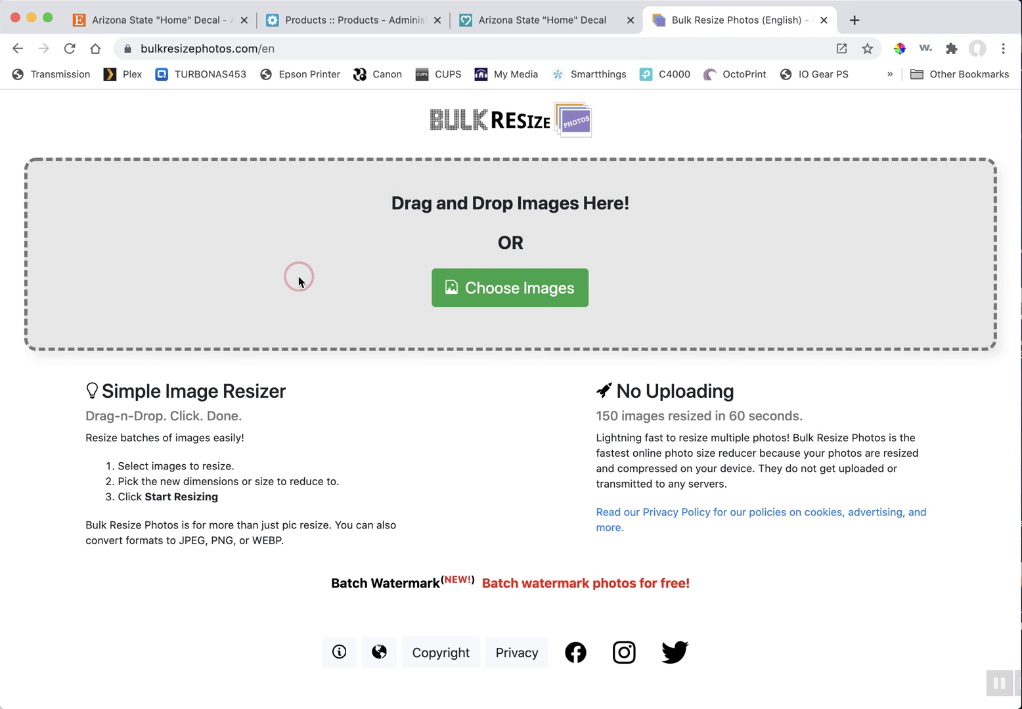
{"action": "mouse_move", "coordinate": [496, 436]}
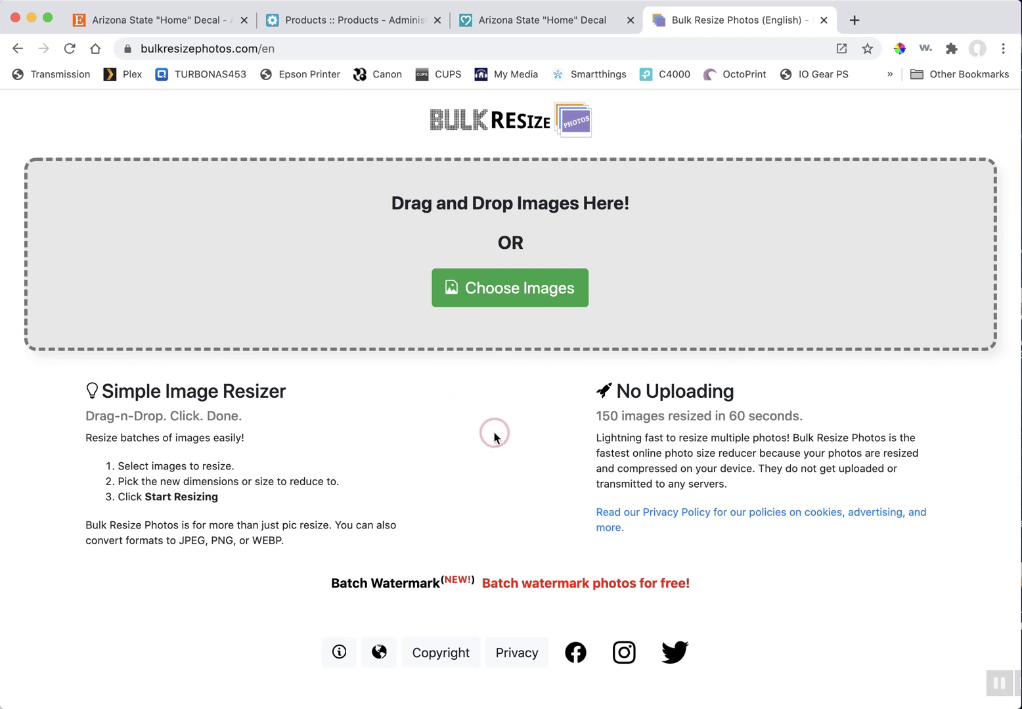
{"action": "mouse_move", "coordinate": [534, 228]}
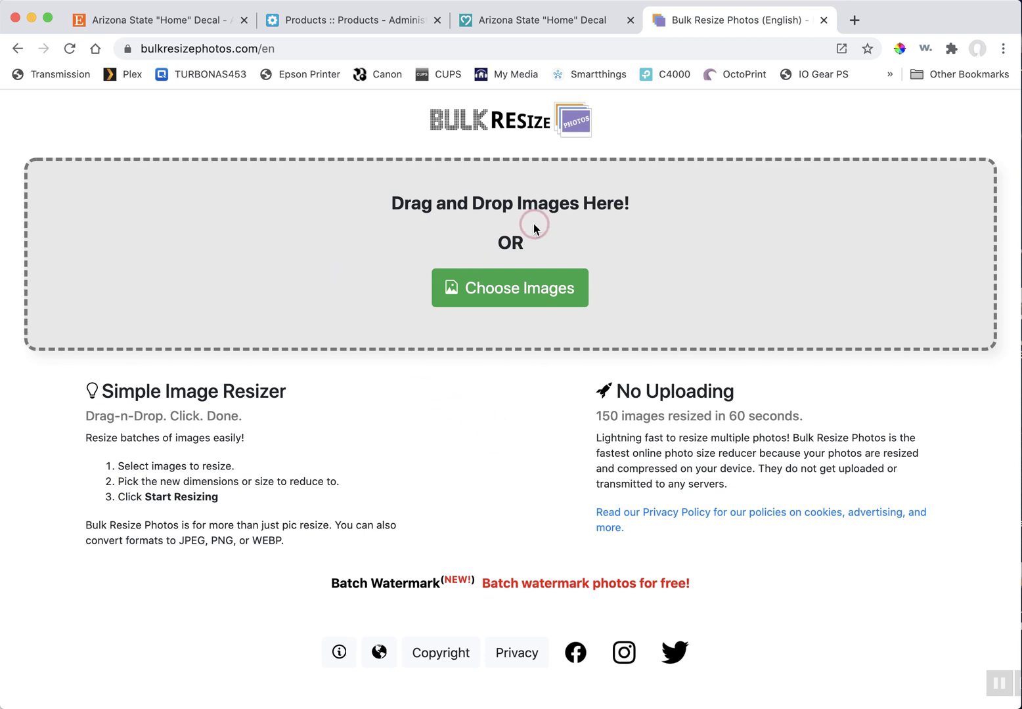
{"action": "mouse_move", "coordinate": [354, 256]}
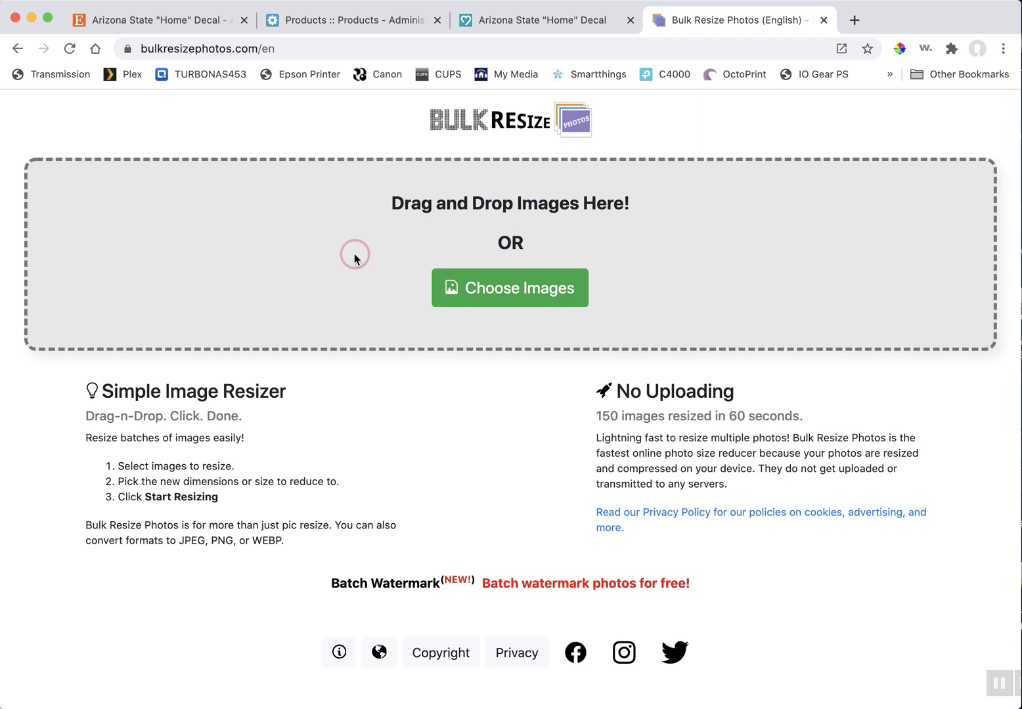
{"action": "mouse_move", "coordinate": [372, 275]}
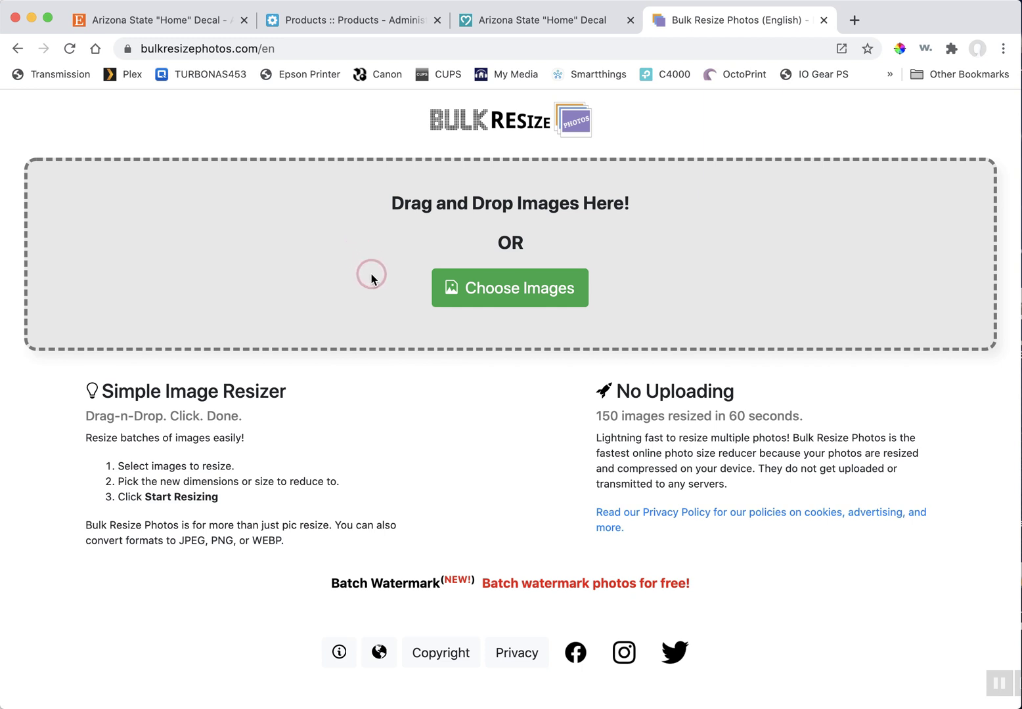
{"action": "mouse_move", "coordinate": [404, 265]}
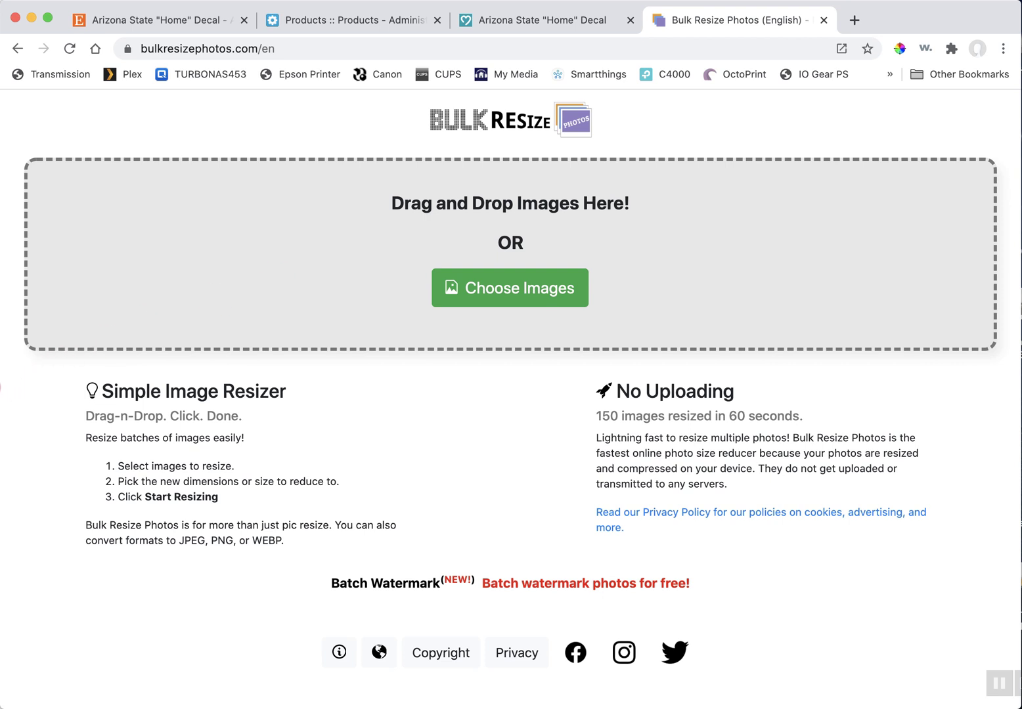
- Load the product photos, leaving the resize scale at 50% of original
{"action": "left_click", "coordinate": [510, 288]}
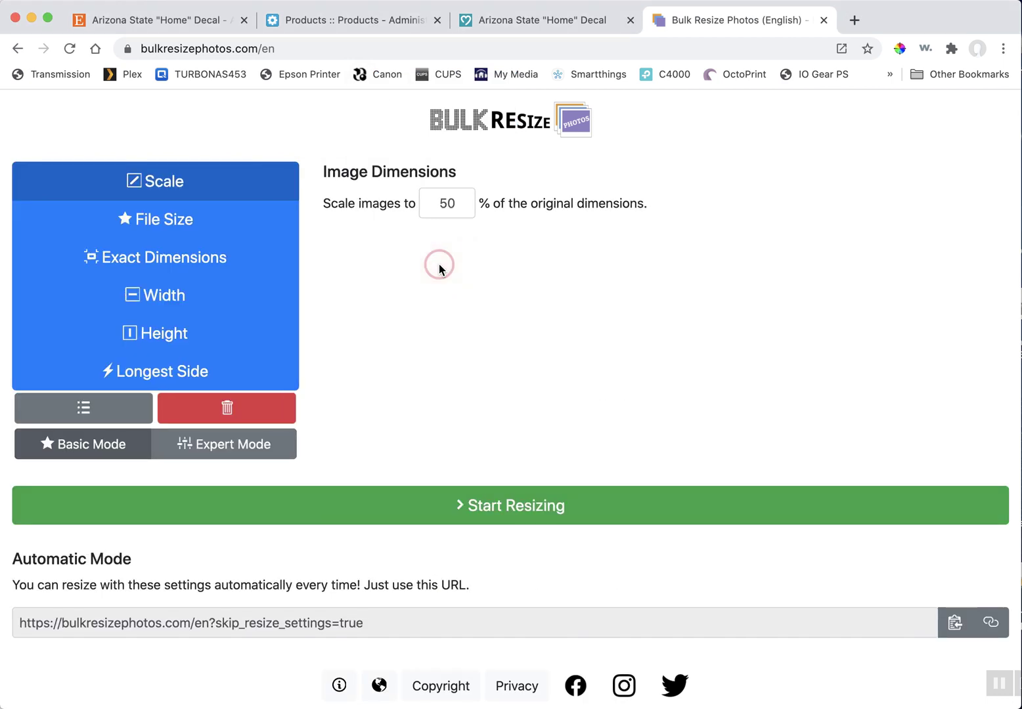
{"action": "mouse_move", "coordinate": [481, 242]}
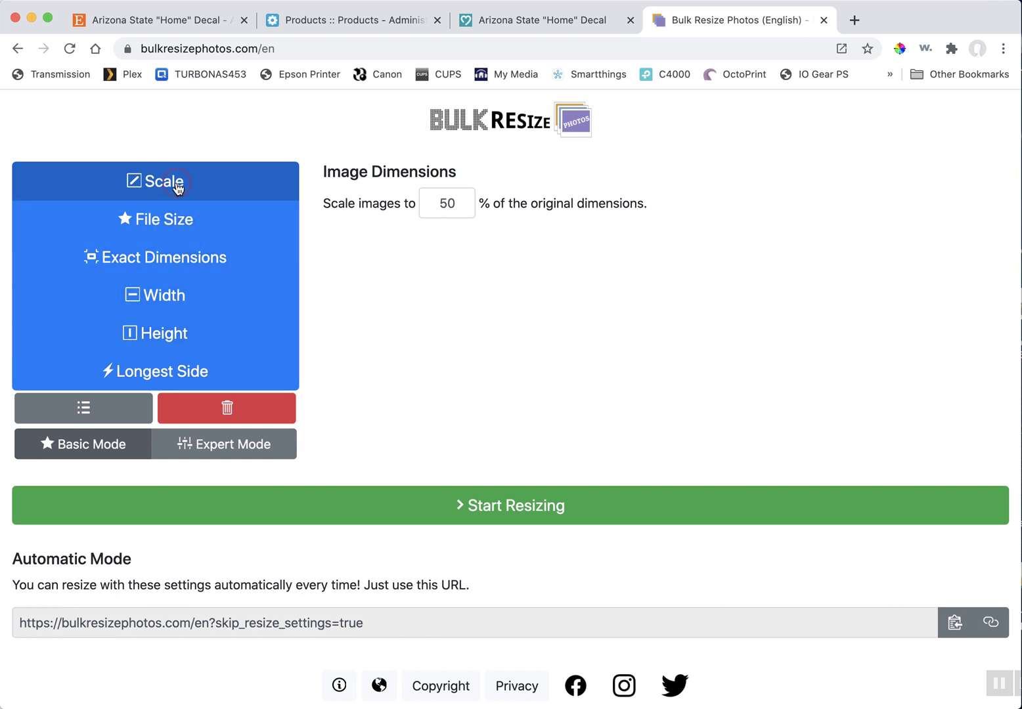
{"action": "mouse_move", "coordinate": [199, 180]}
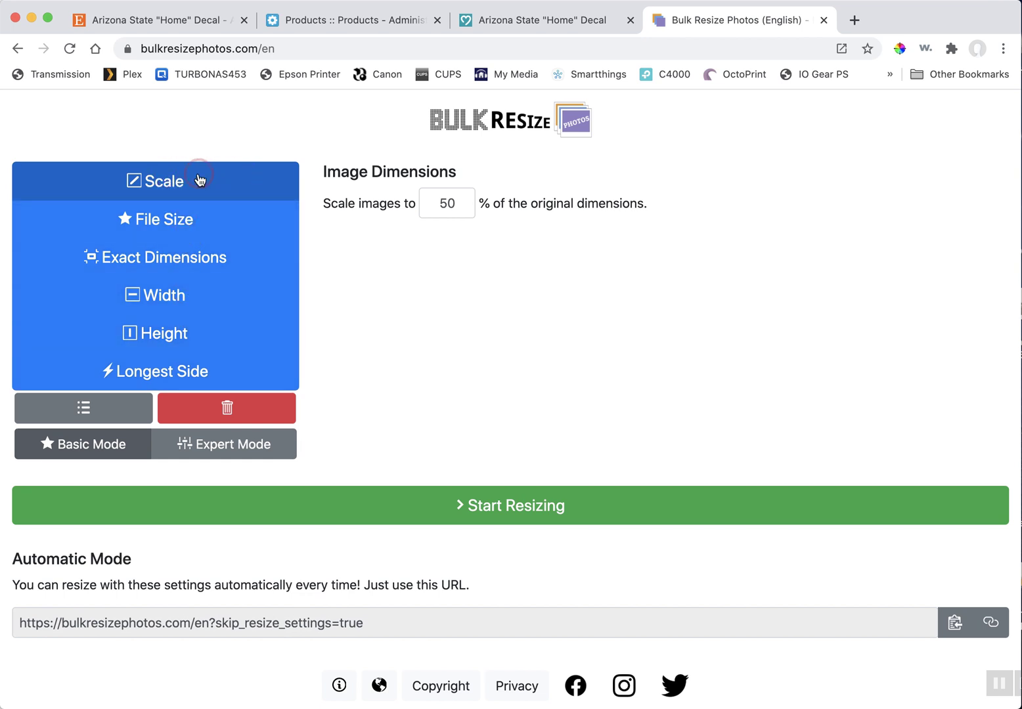
{"action": "left_click", "coordinate": [446, 203]}
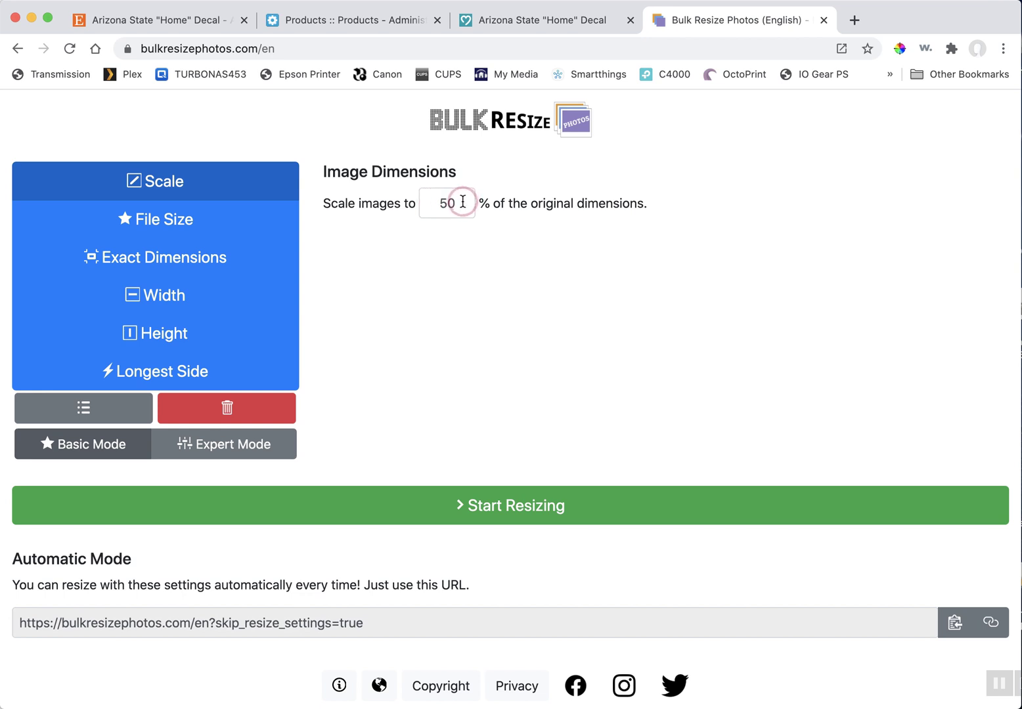
{"action": "mouse_move", "coordinate": [537, 199]}
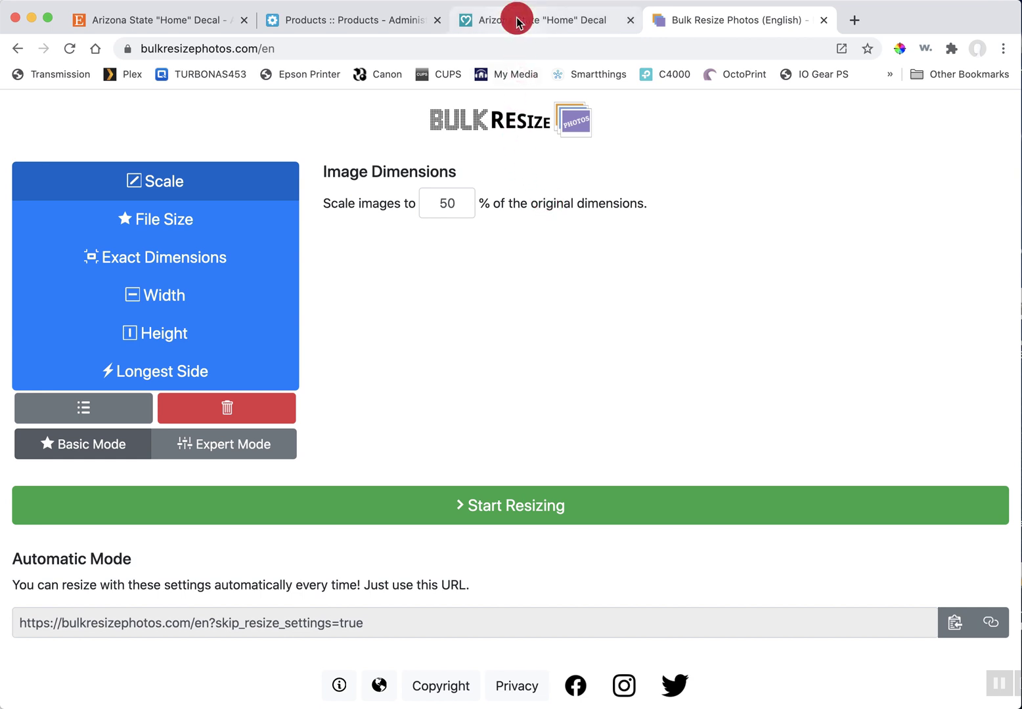
- Open the Arizona State Home decal listing and browse its product photos
{"action": "left_click", "coordinate": [518, 20]}
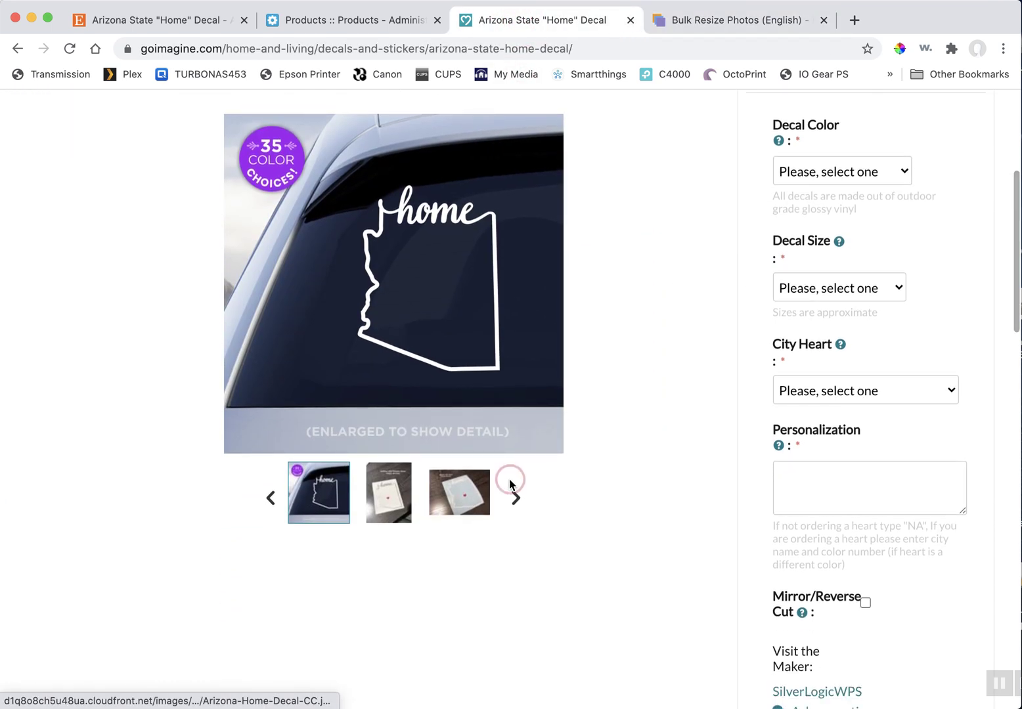
{"action": "left_click", "coordinate": [515, 498]}
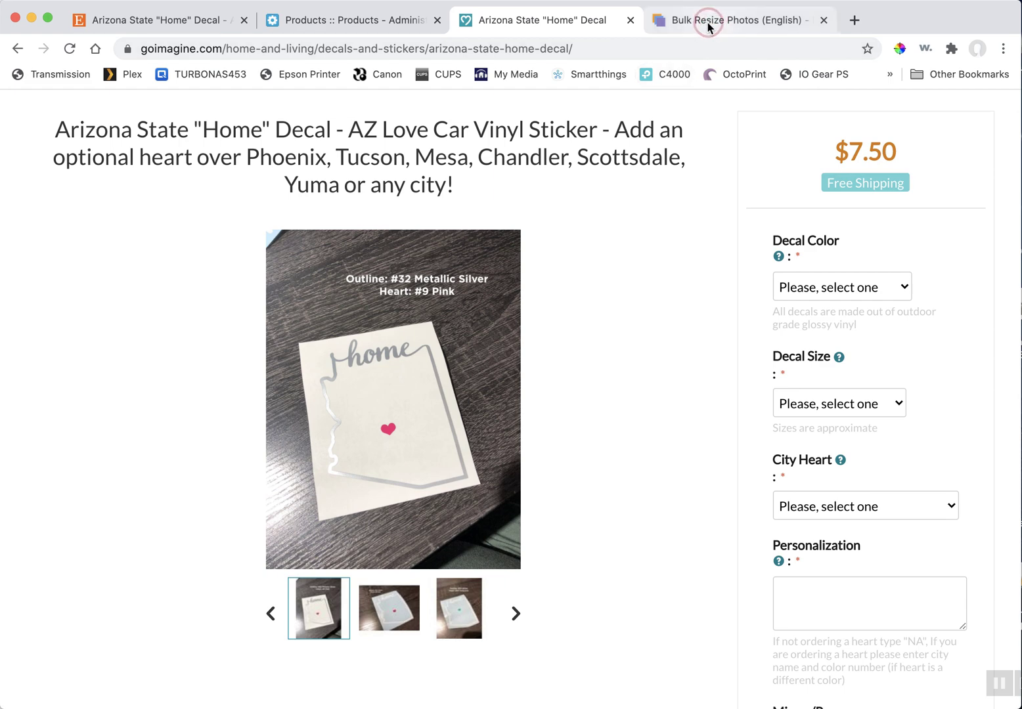
- Try File Size, Exact Dimensions and Height, settling on Longest Side at 800 pixels
{"action": "left_click", "coordinate": [713, 20]}
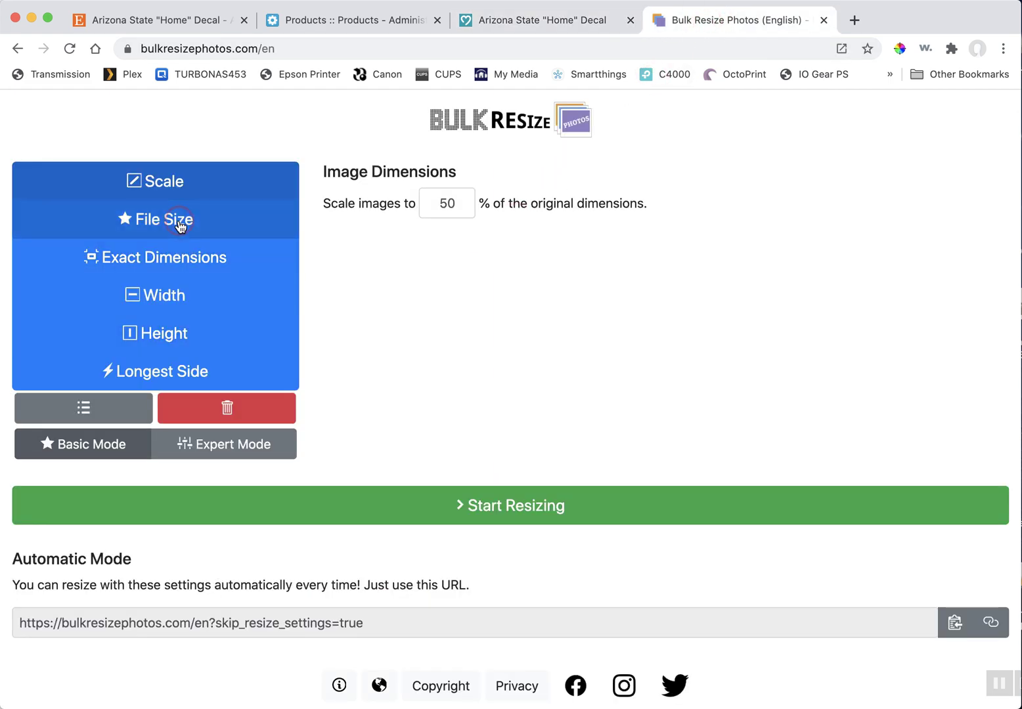
{"action": "left_click", "coordinate": [164, 218]}
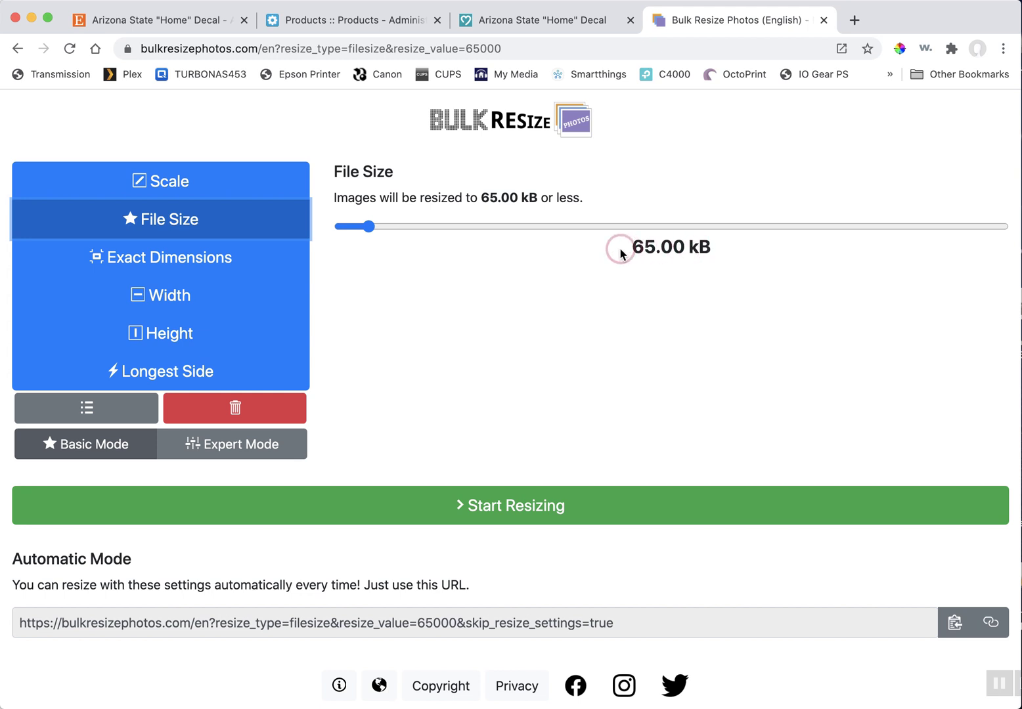
{"action": "left_click", "coordinate": [167, 258]}
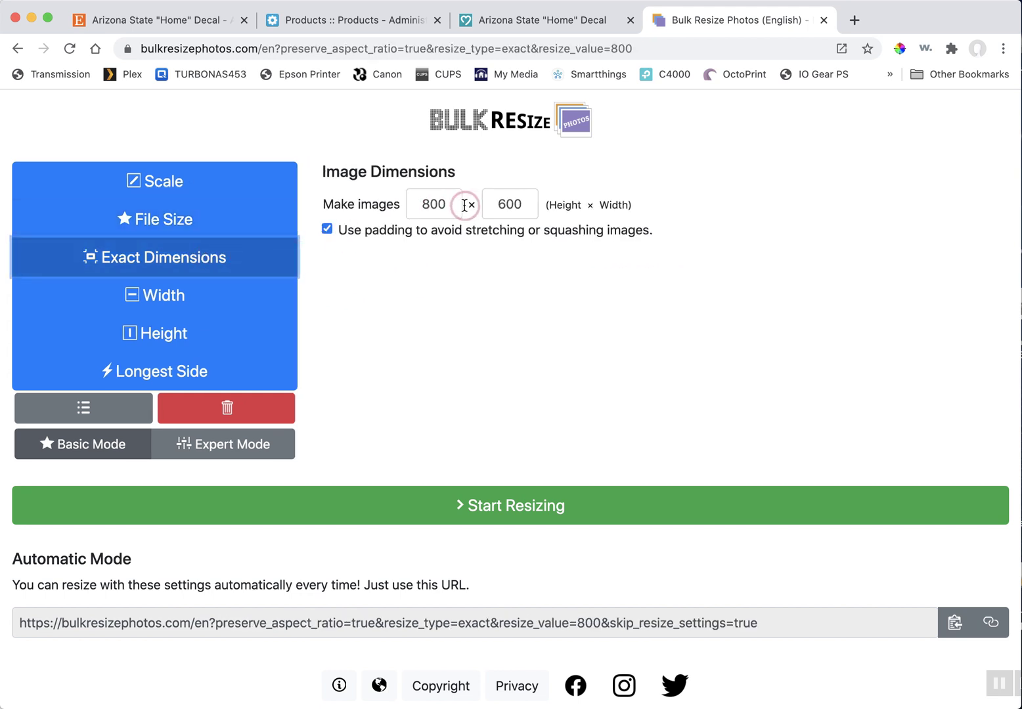
{"action": "mouse_move", "coordinate": [197, 287]}
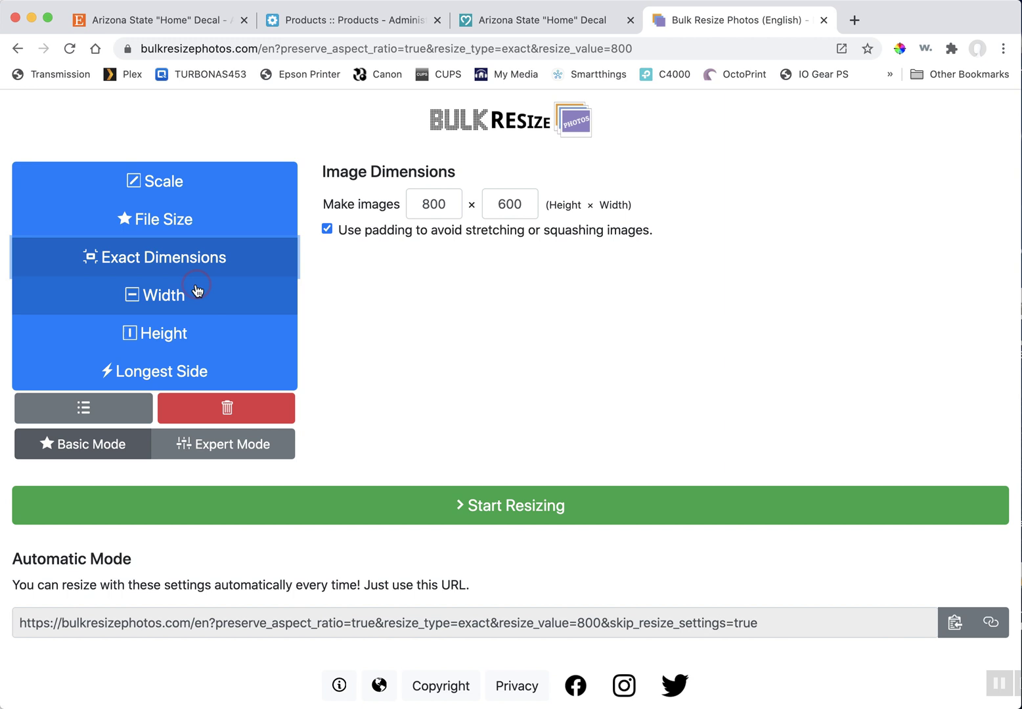
{"action": "left_click", "coordinate": [164, 334]}
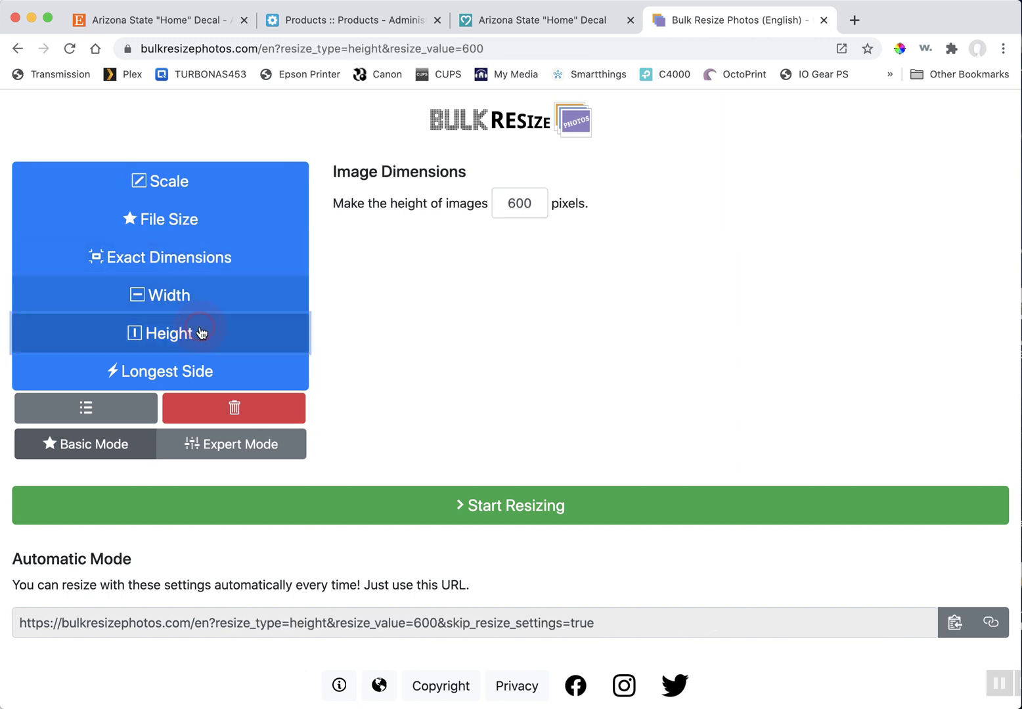
{"action": "left_click", "coordinate": [197, 371]}
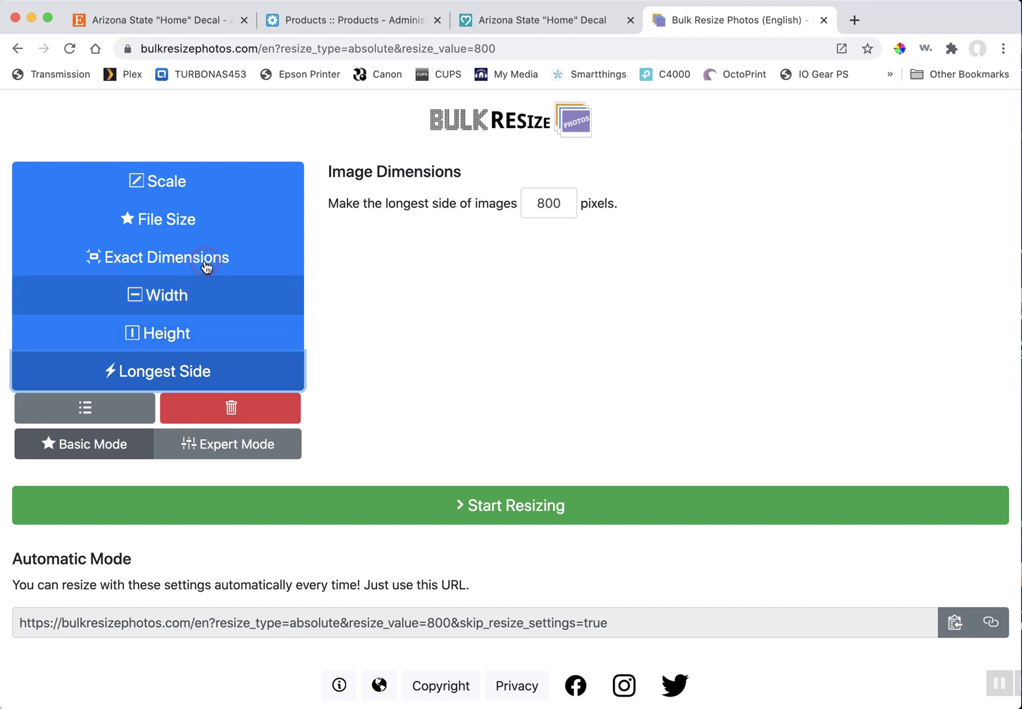
{"action": "mouse_move", "coordinate": [203, 452]}
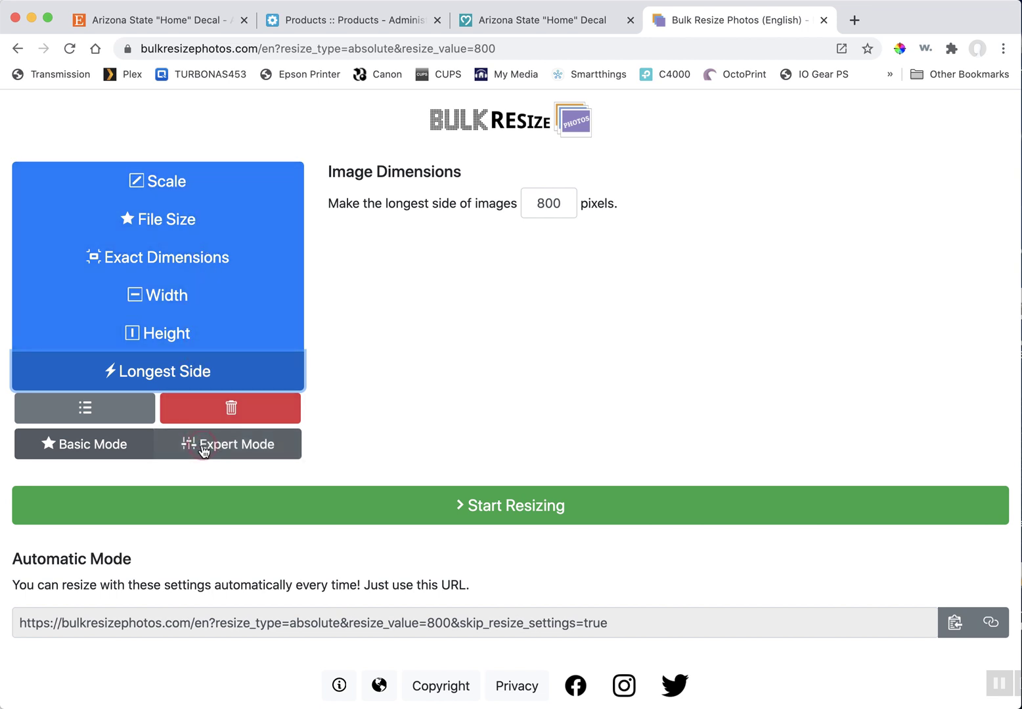
- Show expert options (JPEG, 80% quality) and switch resizing back to 50% scale
{"action": "left_click", "coordinate": [227, 445]}
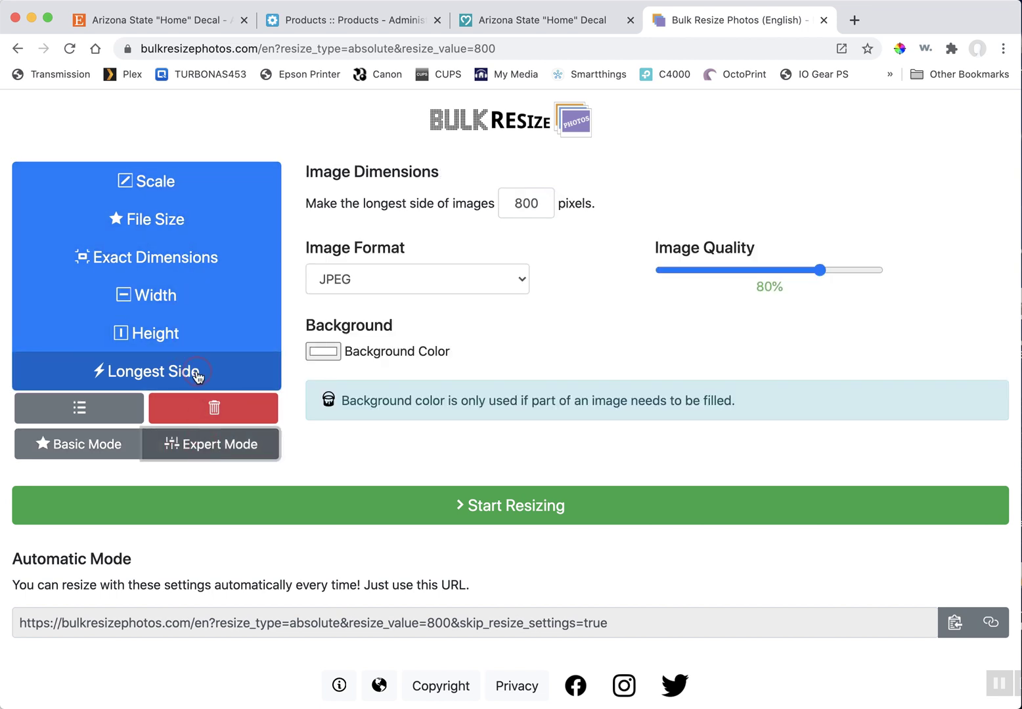
{"action": "mouse_move", "coordinate": [469, 275]}
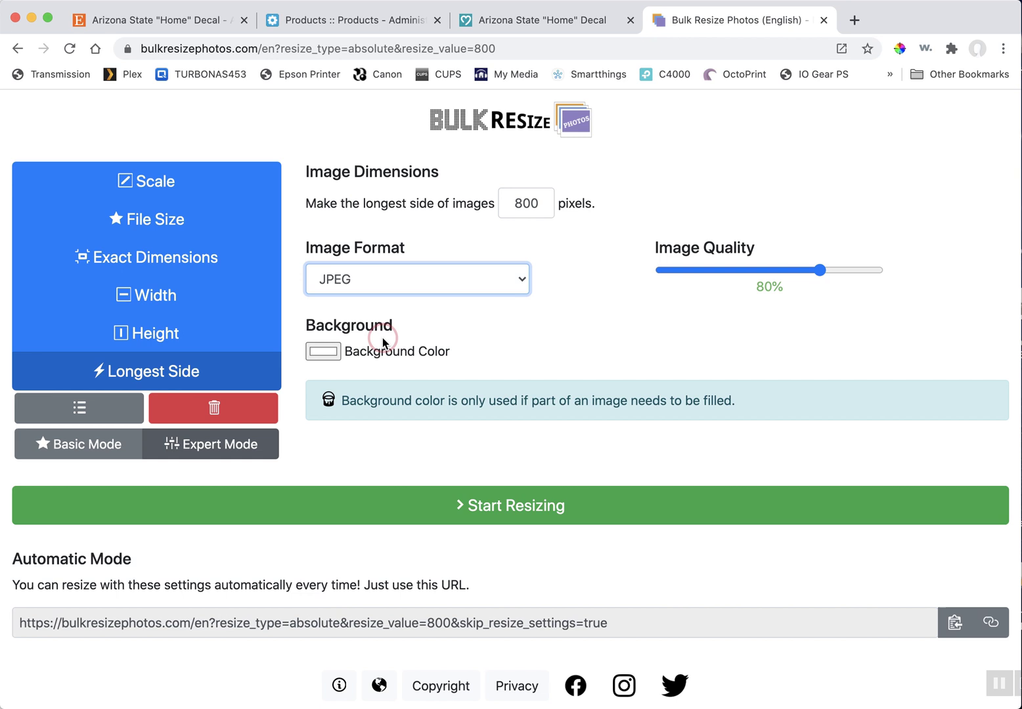
{"action": "mouse_move", "coordinate": [700, 291]}
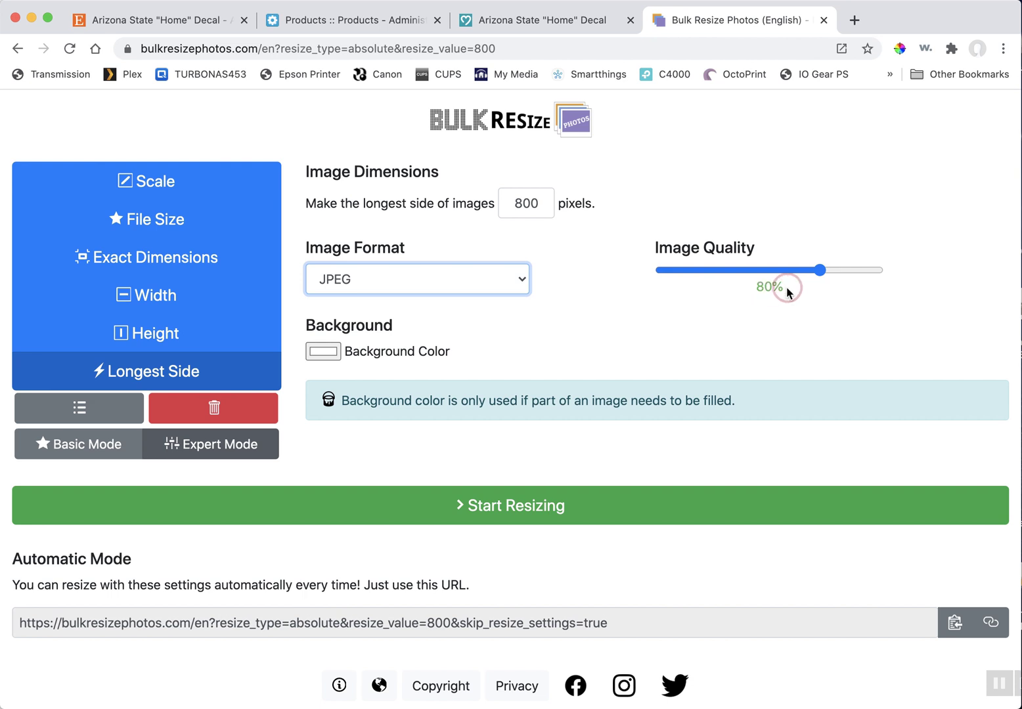
{"action": "left_click", "coordinate": [146, 181]}
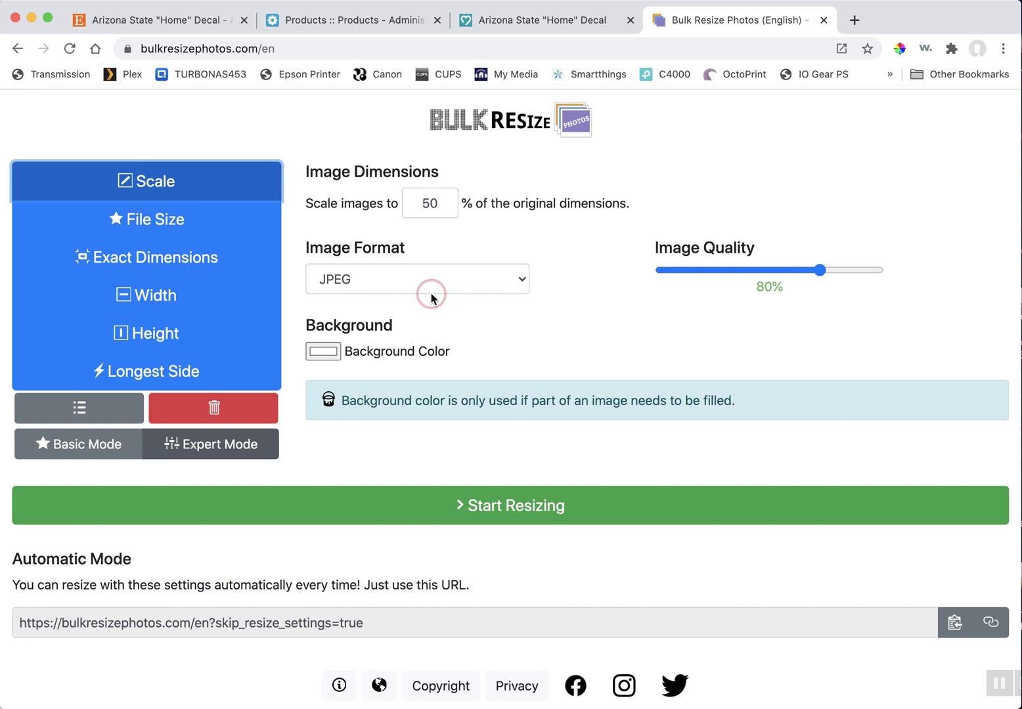
{"action": "mouse_move", "coordinate": [433, 302]}
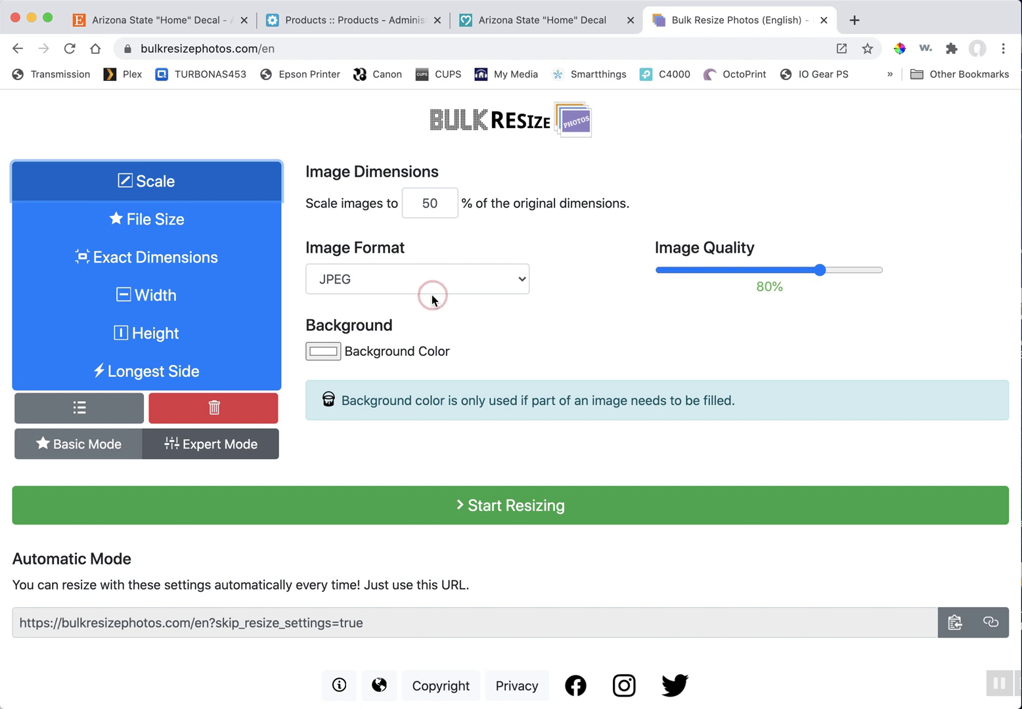
{"action": "mouse_move", "coordinate": [582, 329]}
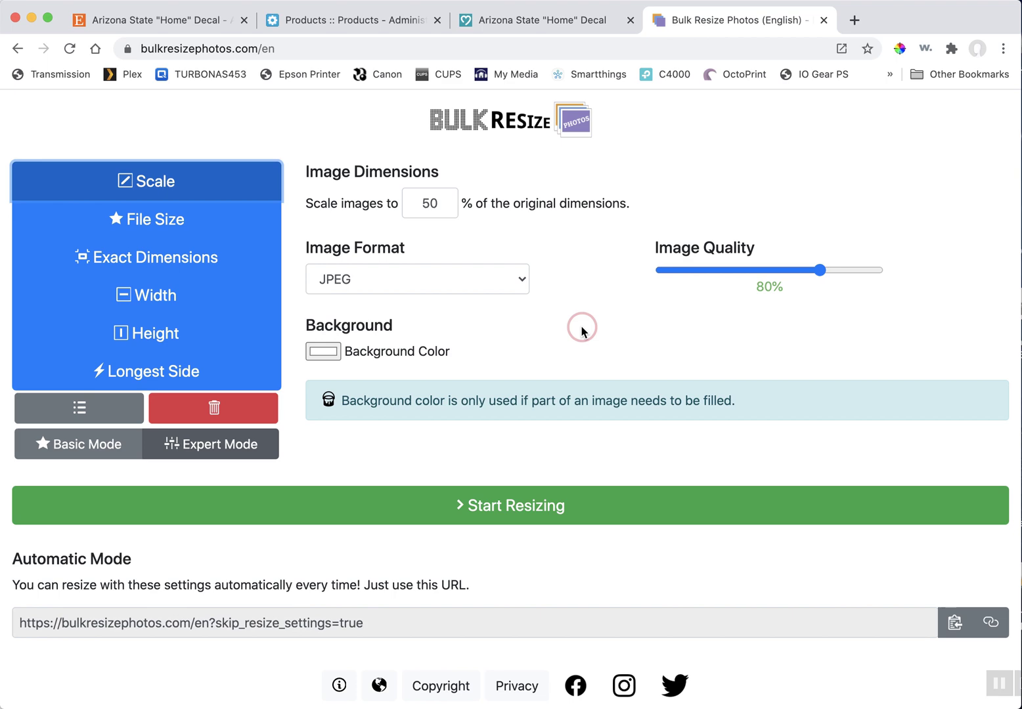
- Switch back to the Arizona State Home decal storefront listing
{"action": "left_click", "coordinate": [510, 20]}
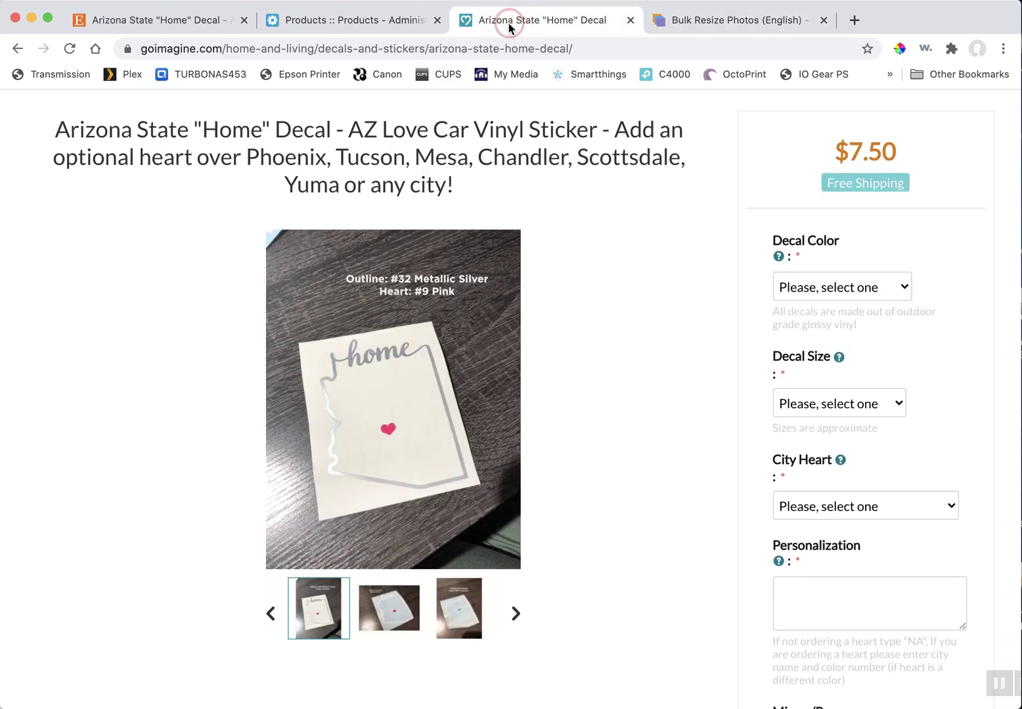
{"action": "mouse_move", "coordinate": [431, 364]}
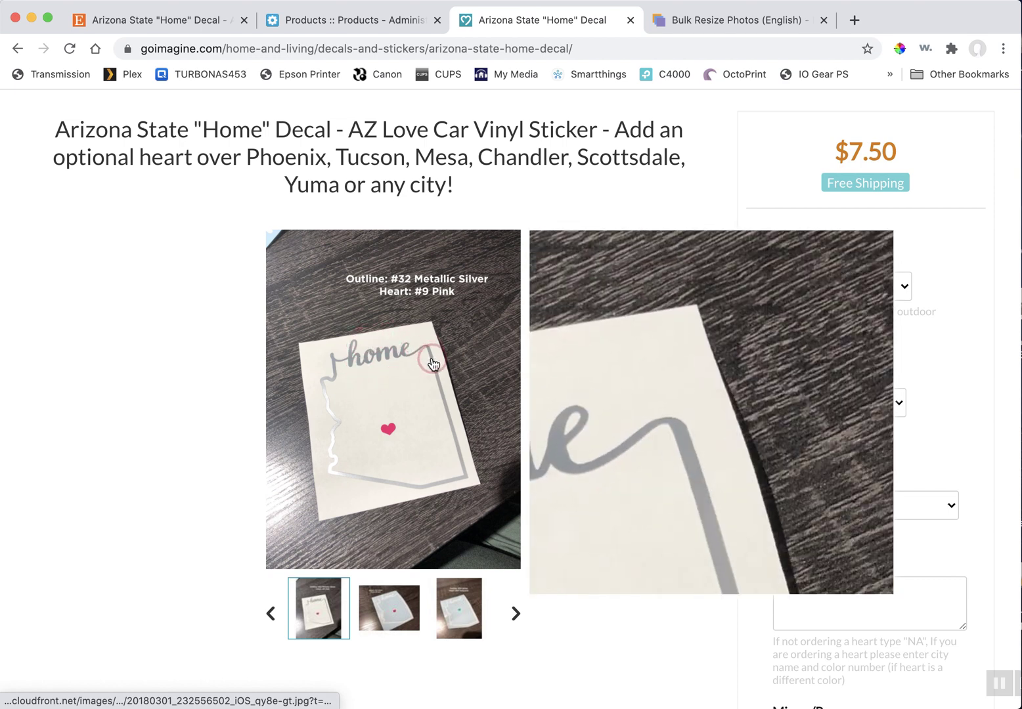
{"action": "mouse_move", "coordinate": [399, 484]}
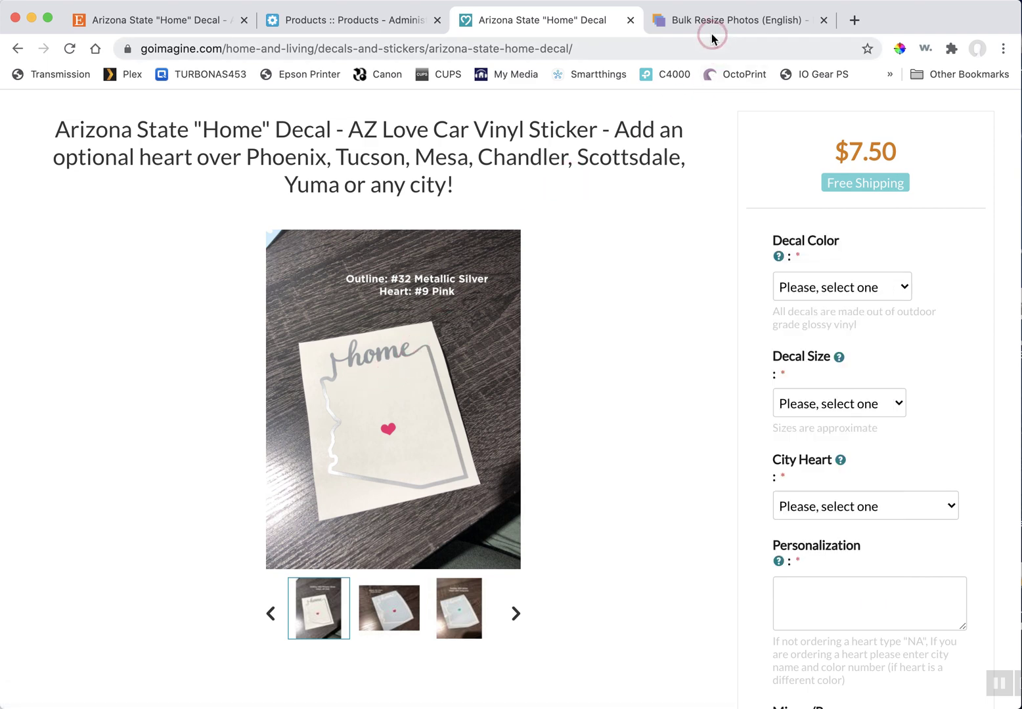
- Return to the resizer and start resizing the chosen photos
{"action": "left_click", "coordinate": [732, 20]}
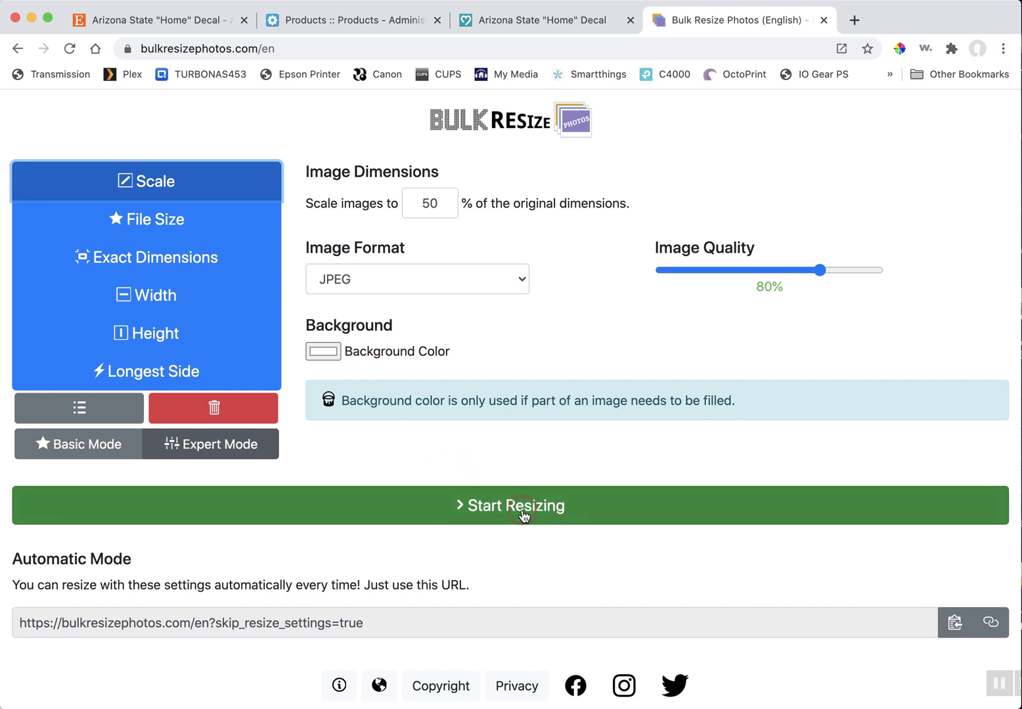
{"action": "left_click", "coordinate": [520, 506]}
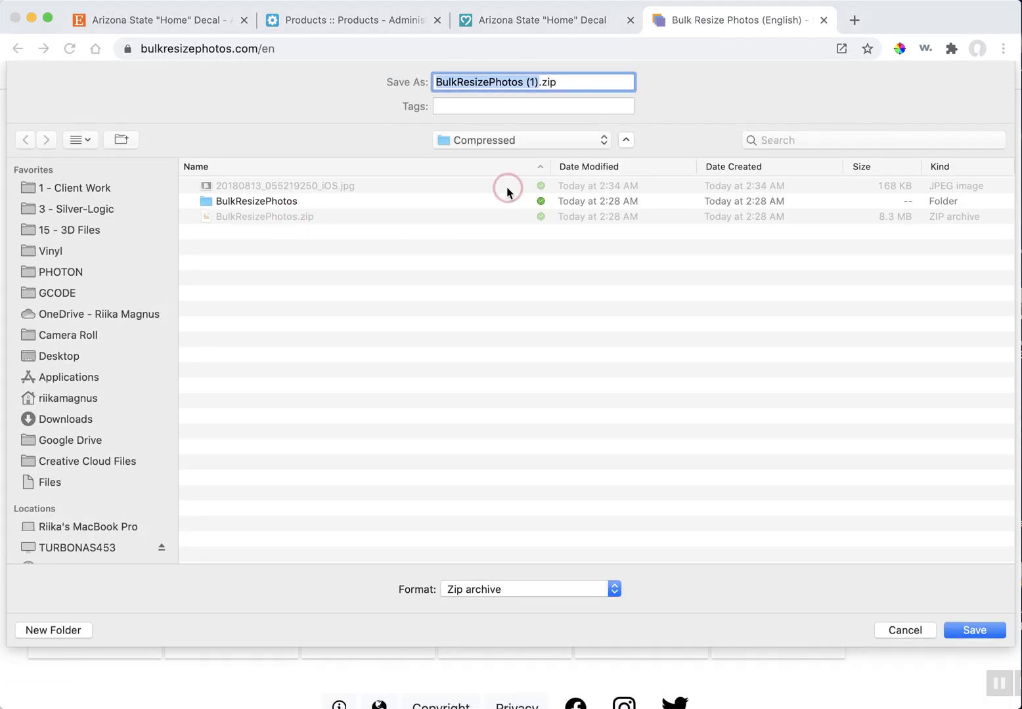
- Choose Real Life Photos > Oregon > Home as the save location
{"action": "left_click", "coordinate": [520, 140]}
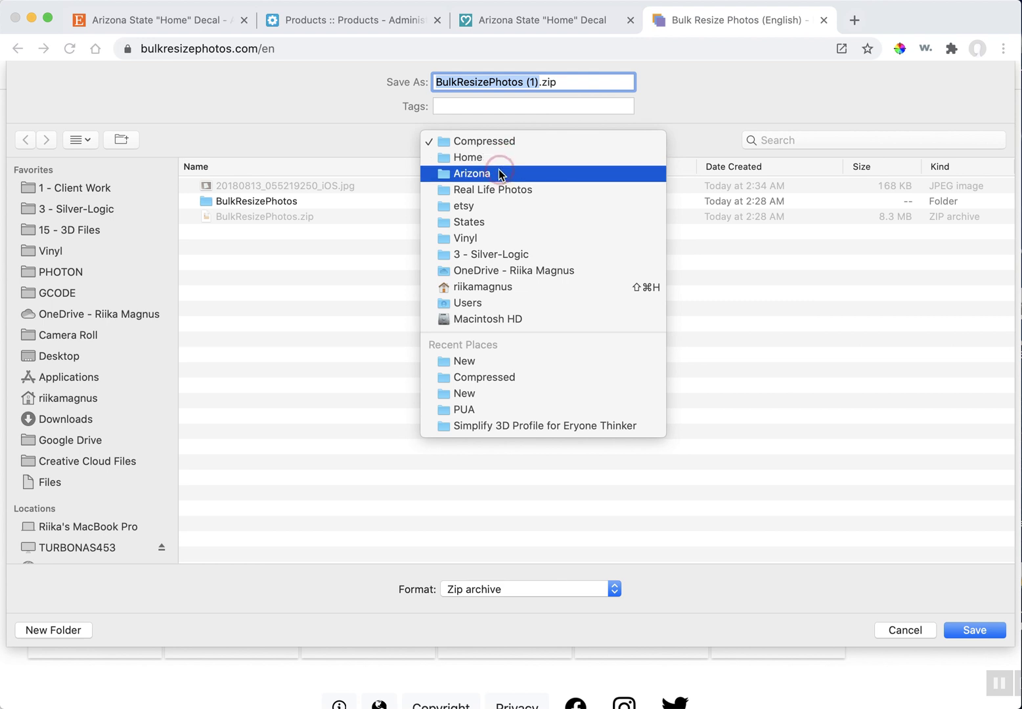
{"action": "left_click", "coordinate": [493, 190]}
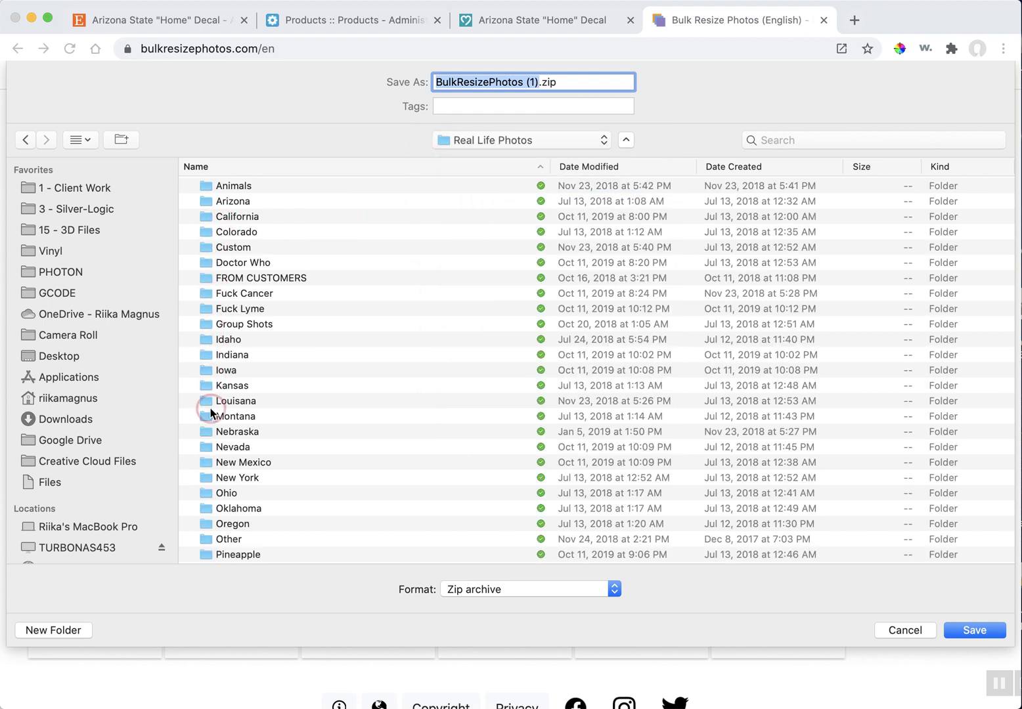
{"action": "double_click", "coordinate": [232, 524]}
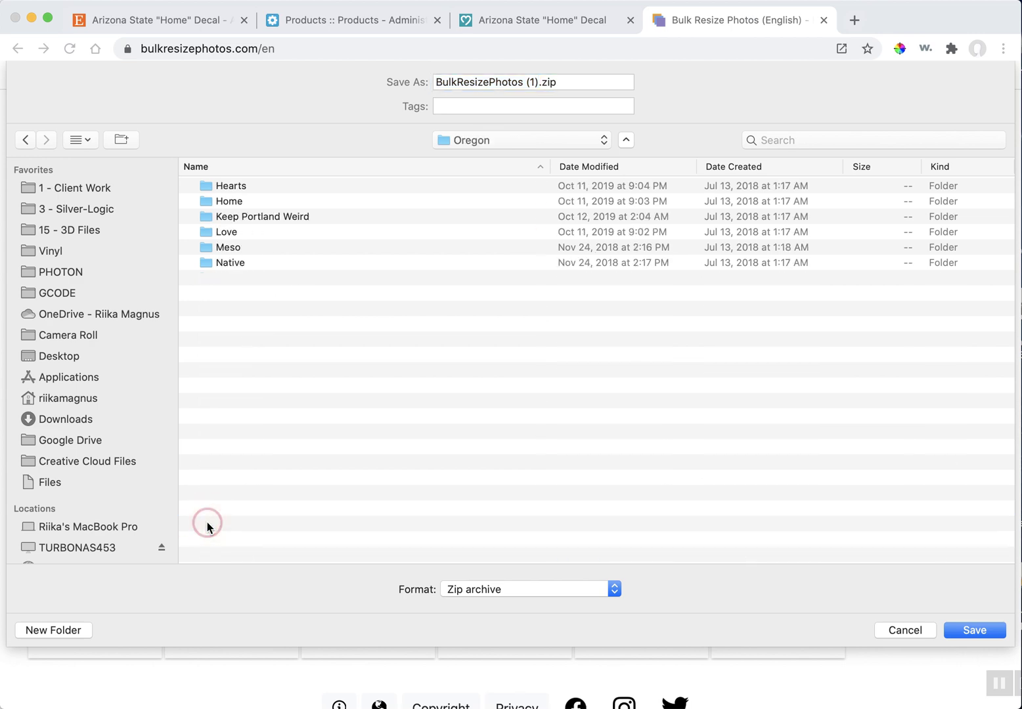
{"action": "double_click", "coordinate": [229, 201]}
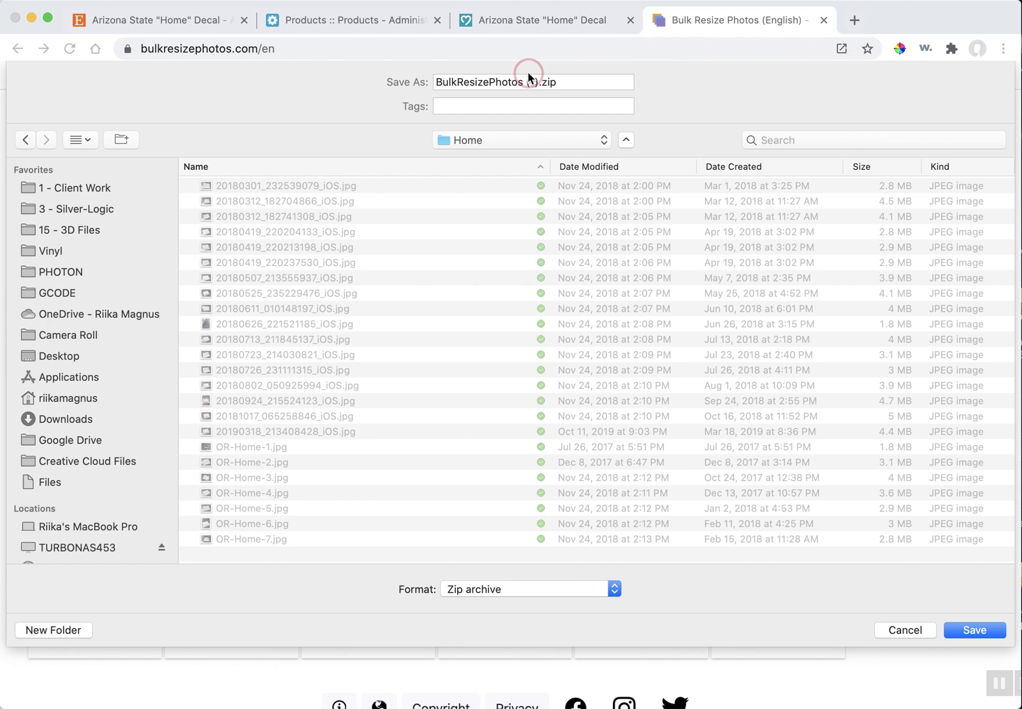
- Save the archive as BulkResizePhotos.zip without "(1)" and open the download
{"action": "left_click", "coordinate": [529, 82]}
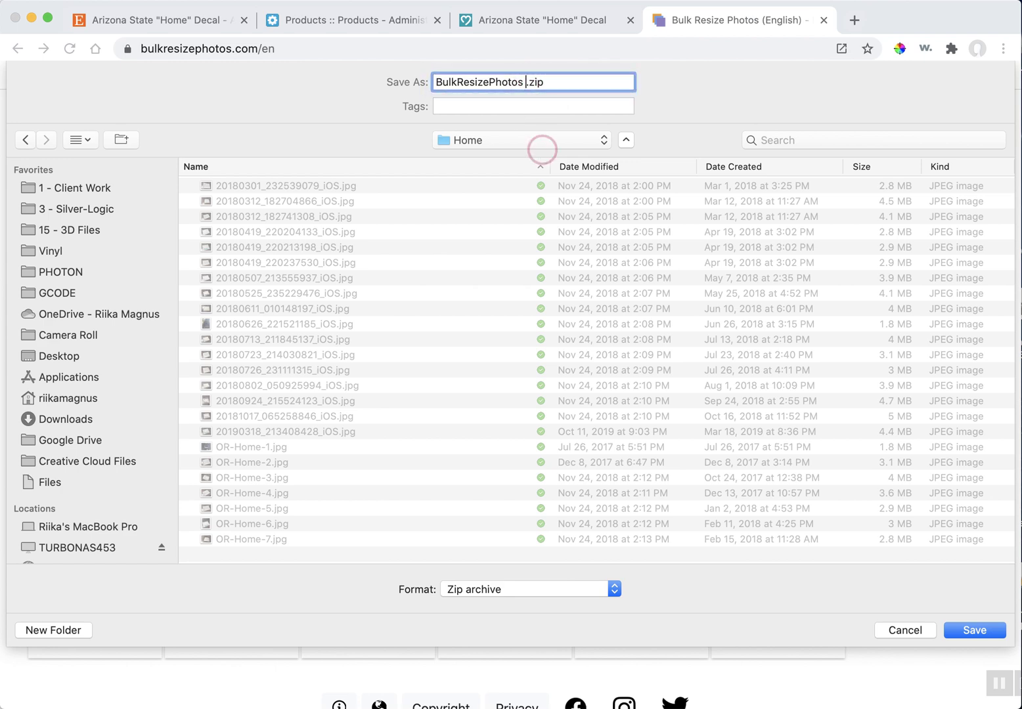
{"action": "left_click", "coordinate": [975, 631]}
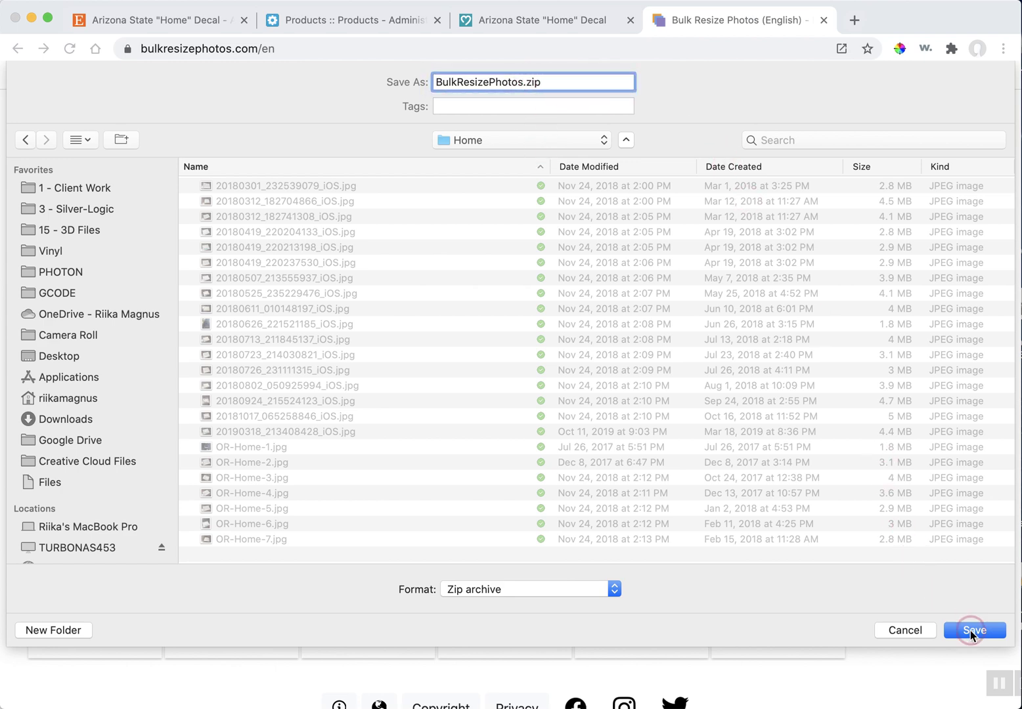
{"action": "left_click", "coordinate": [974, 631]}
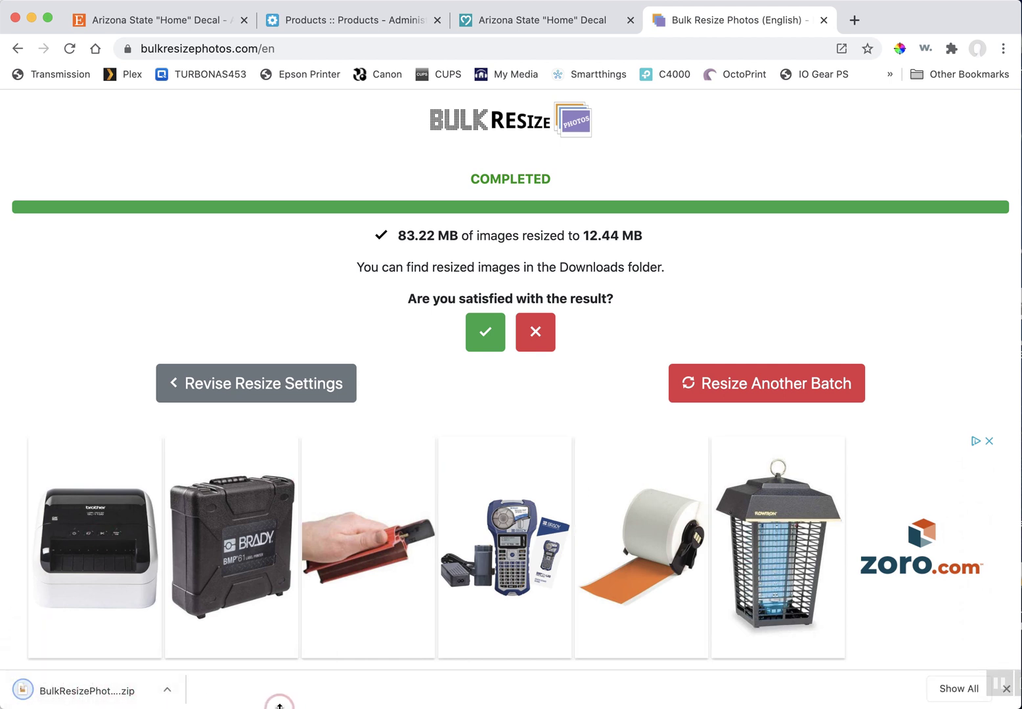
{"action": "left_click", "coordinate": [89, 689]}
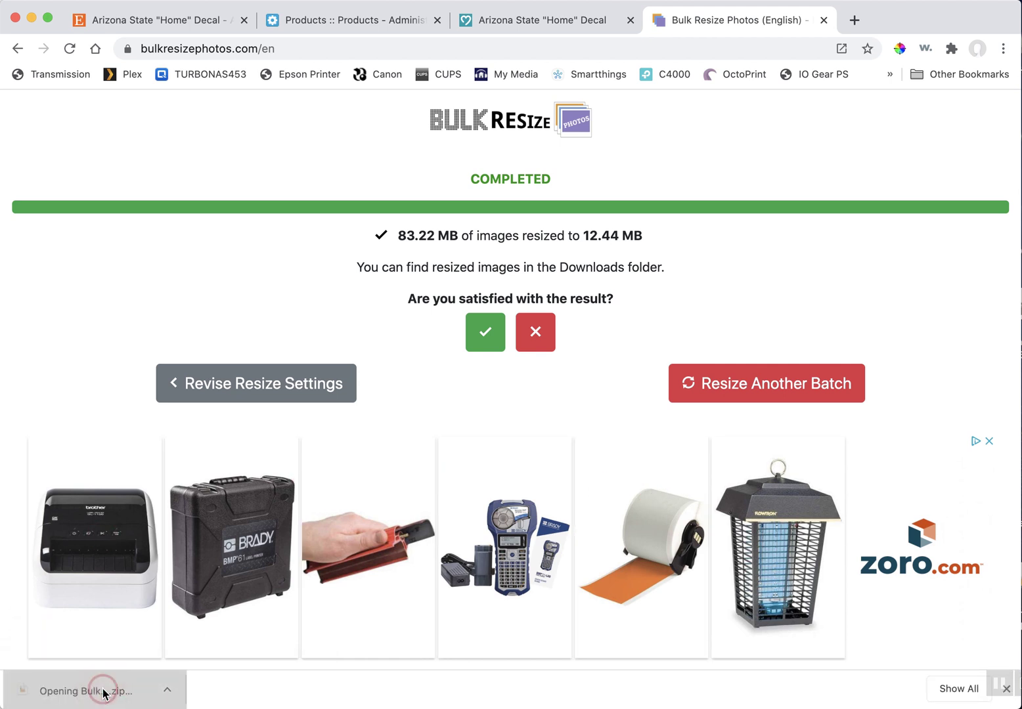
- Approve The Unarchiver extracting BulkResizePhotos into the Home folder
{"action": "left_click", "coordinate": [101, 692]}
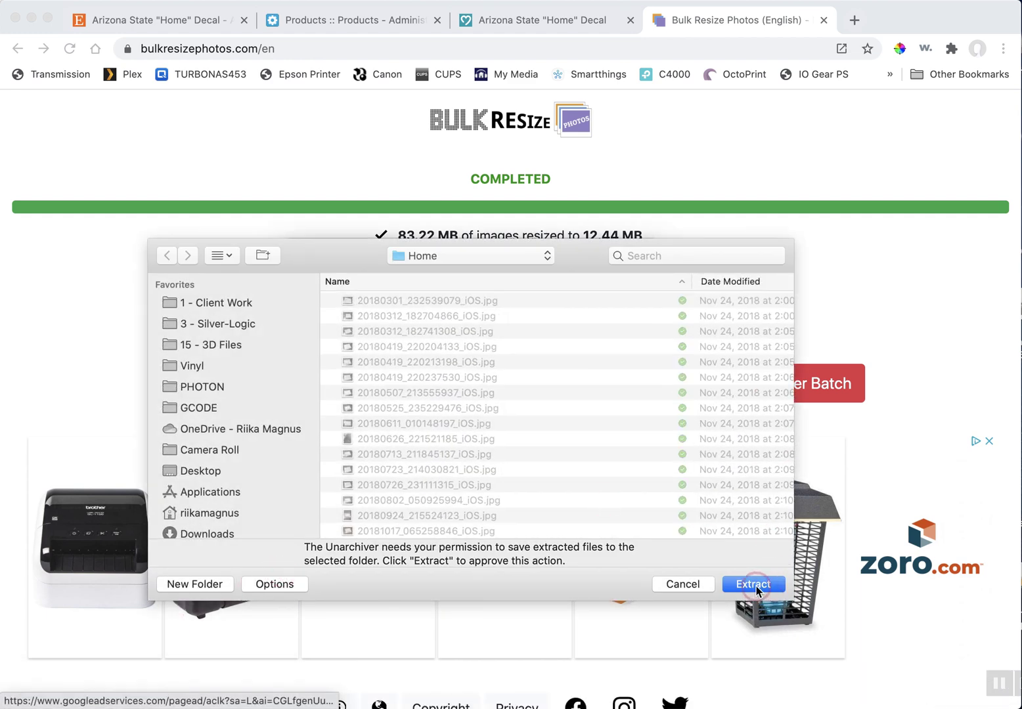
{"action": "left_click", "coordinate": [754, 585]}
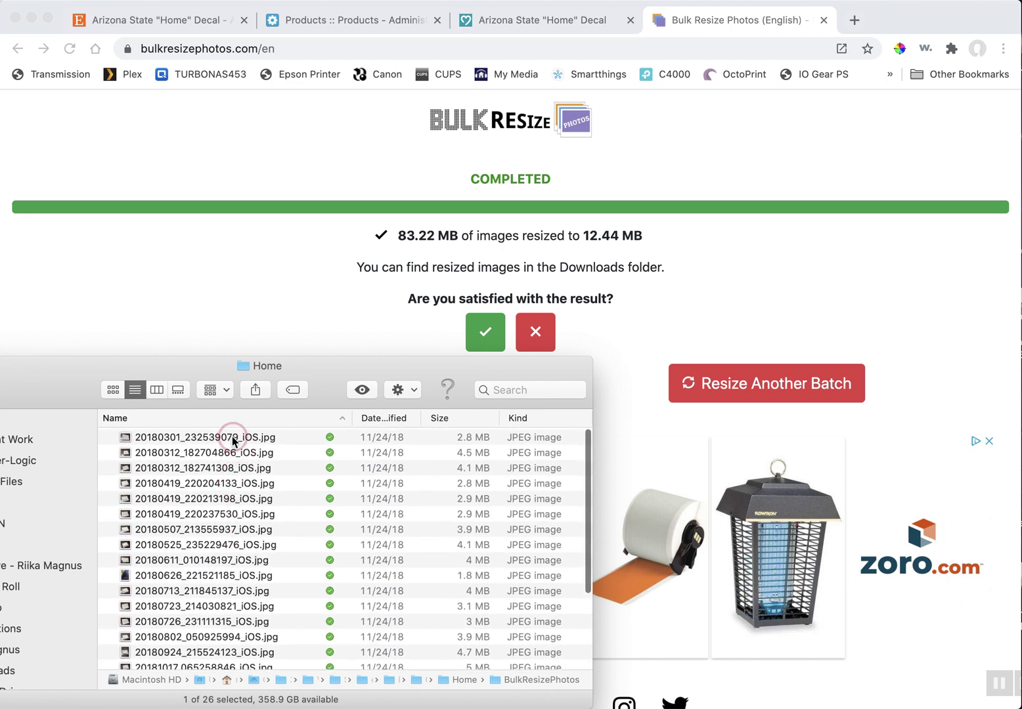
- Select the first photo and scroll through BulkResizePhotos to check the resized file sizes
{"action": "left_click", "coordinate": [201, 437]}
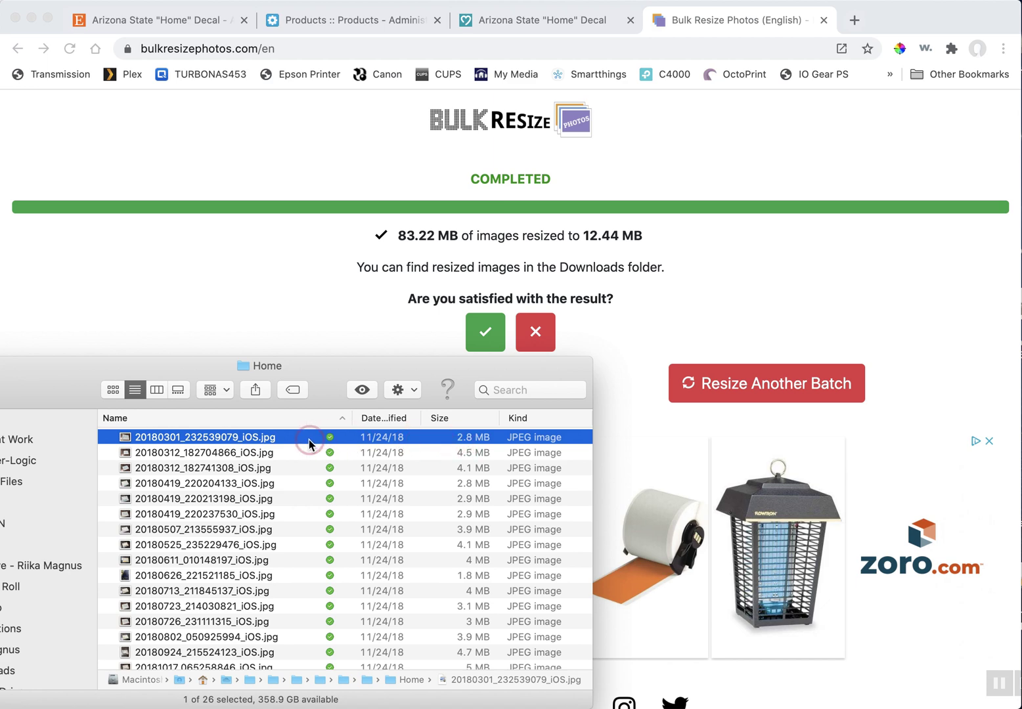
{"action": "scroll", "scroll_direction": "down", "scroll_amount": 3}
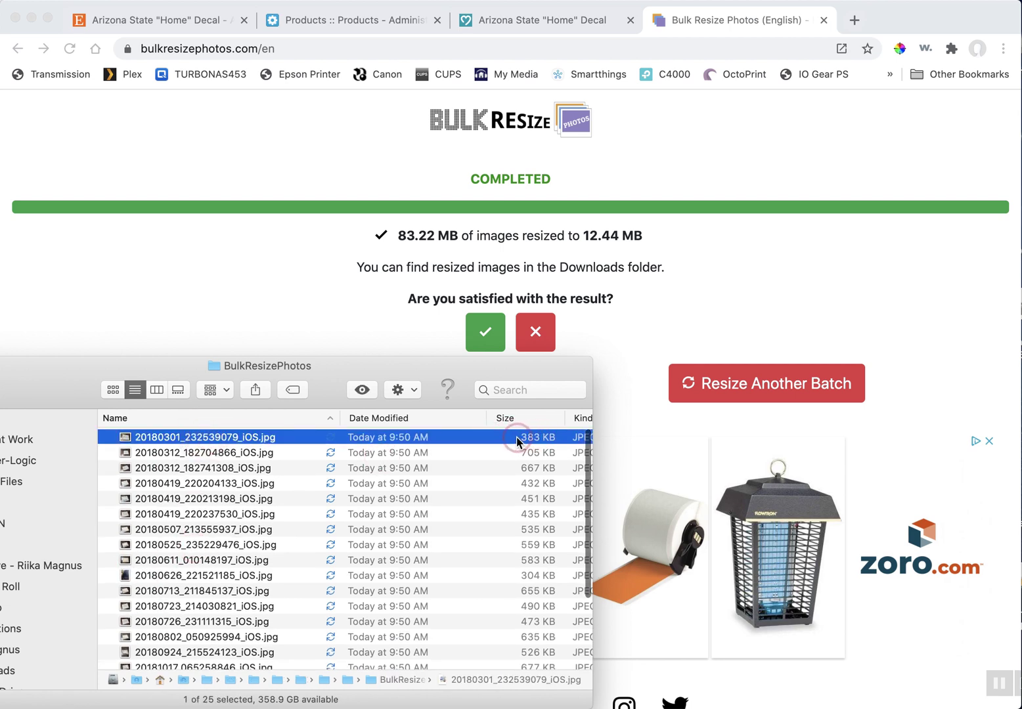
{"action": "mouse_move", "coordinate": [487, 442]}
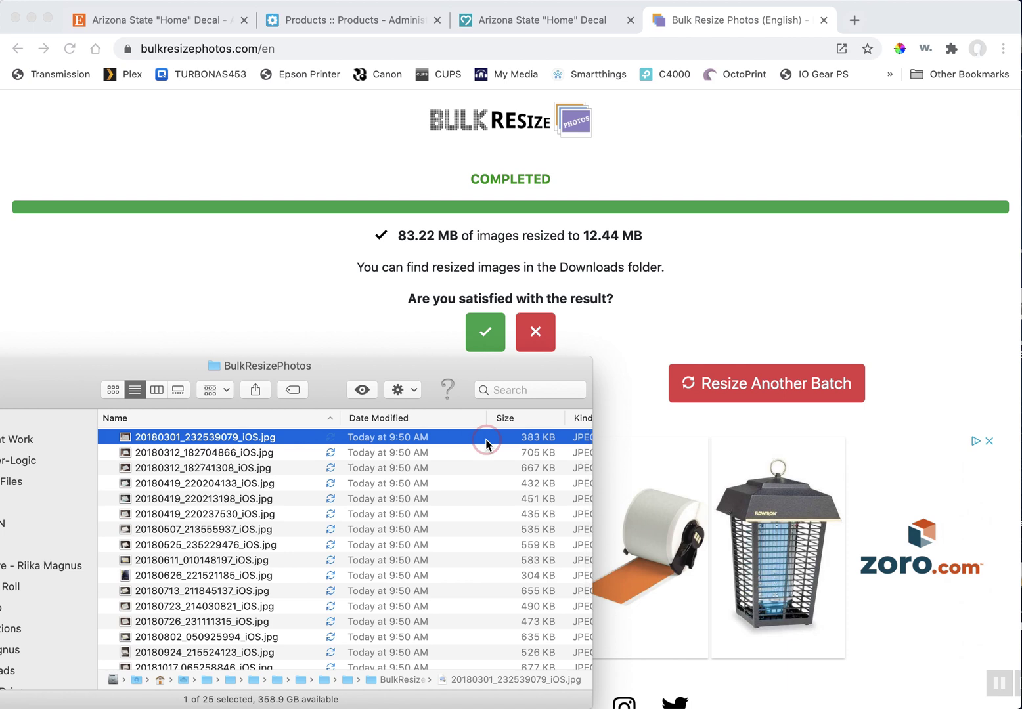
{"action": "mouse_move", "coordinate": [175, 437]}
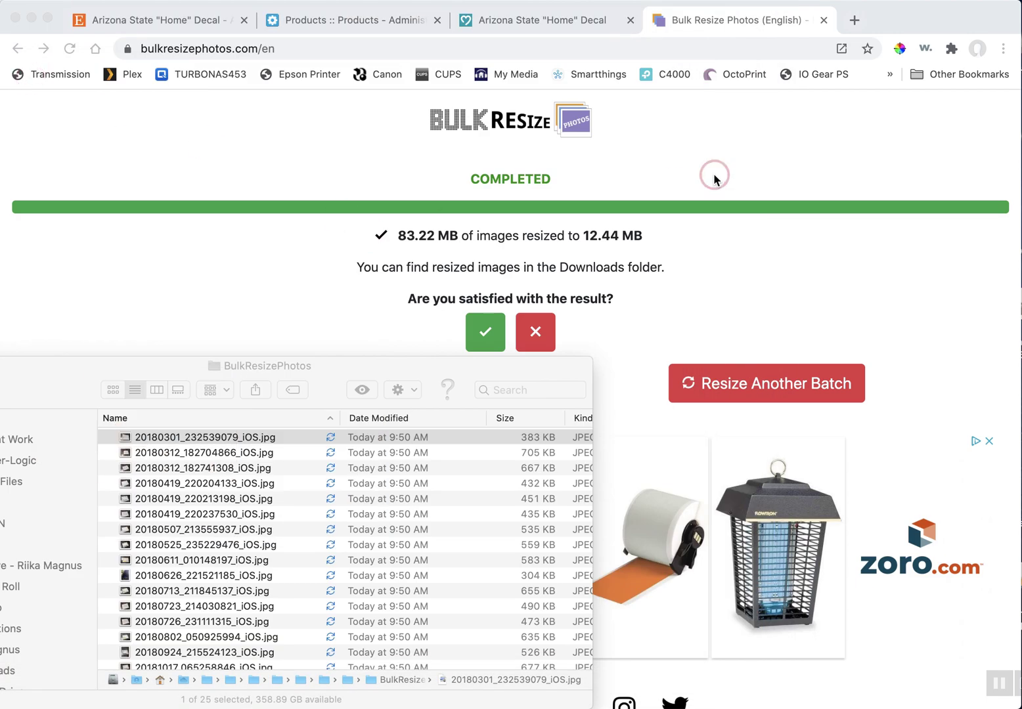
- Bring the BulkResizePhotos folder forward and select the leftover BulkResizePhotos.html file
{"action": "left_click", "coordinate": [356, 20]}
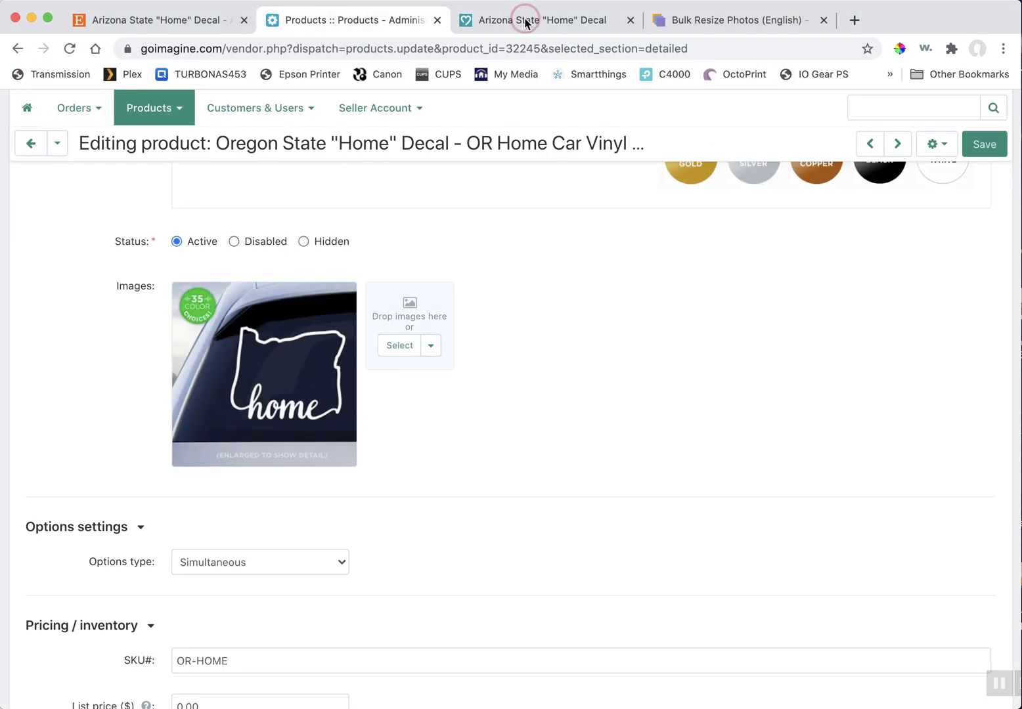
{"action": "left_click", "coordinate": [375, 108]}
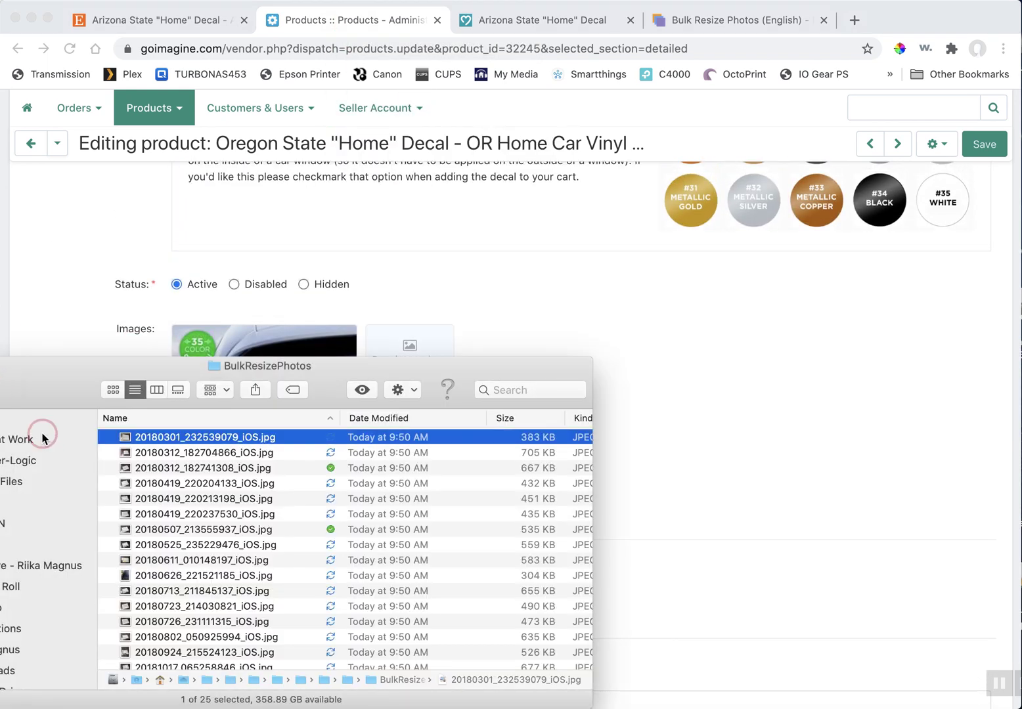
{"action": "scroll", "scroll_direction": "down", "scroll_amount": 3}
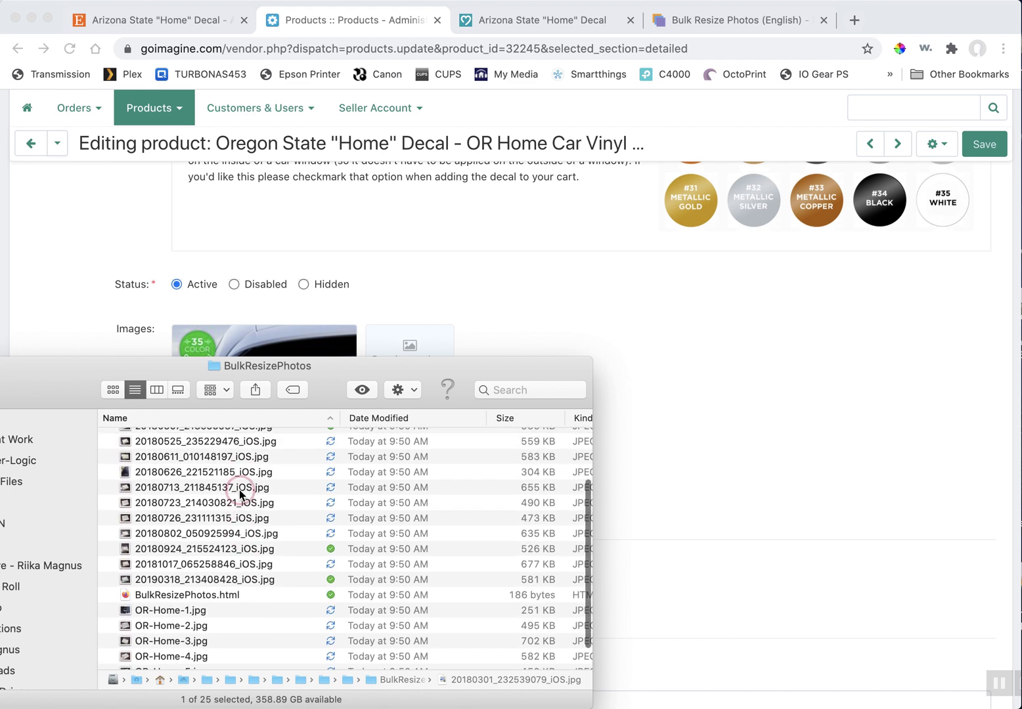
{"action": "scroll", "scroll_direction": "down", "scroll_amount": 3}
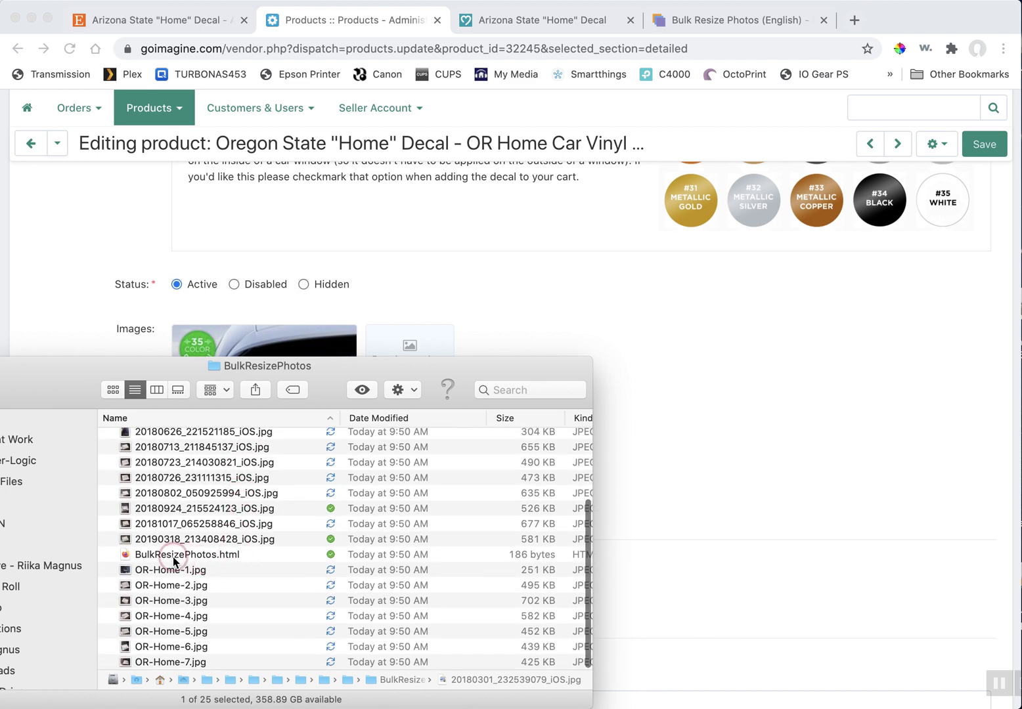
{"action": "left_click", "coordinate": [188, 555]}
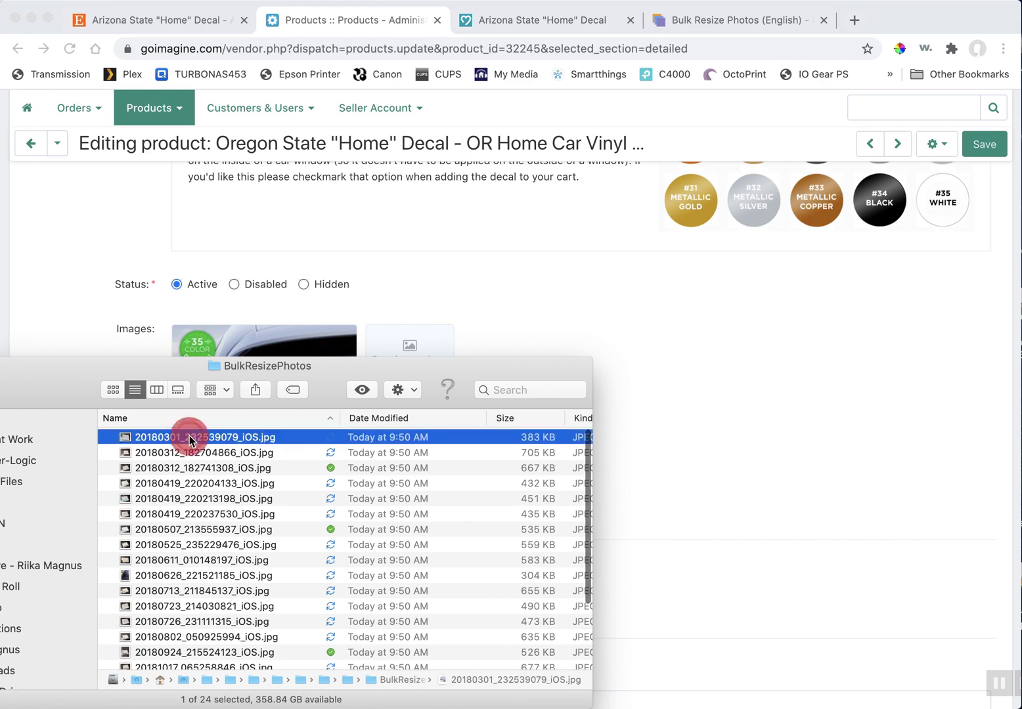
- Preview the Oregon decal photos as large thumbnails and select five of them
{"action": "scroll", "scroll_direction": "down", "scroll_amount": 3}
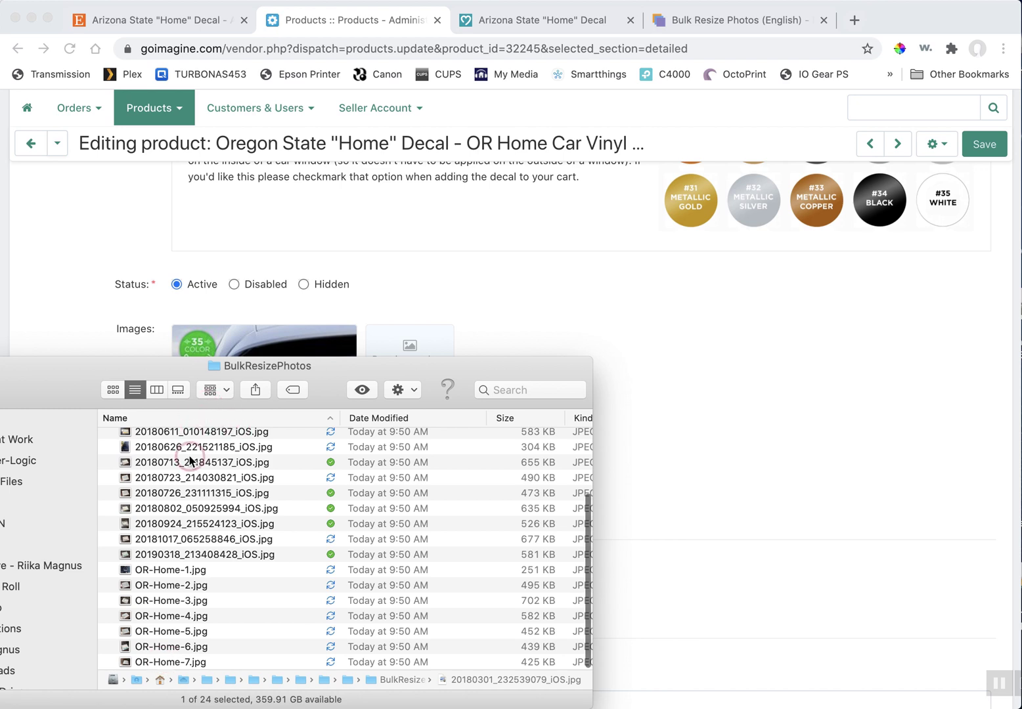
{"action": "left_click", "coordinate": [178, 391]}
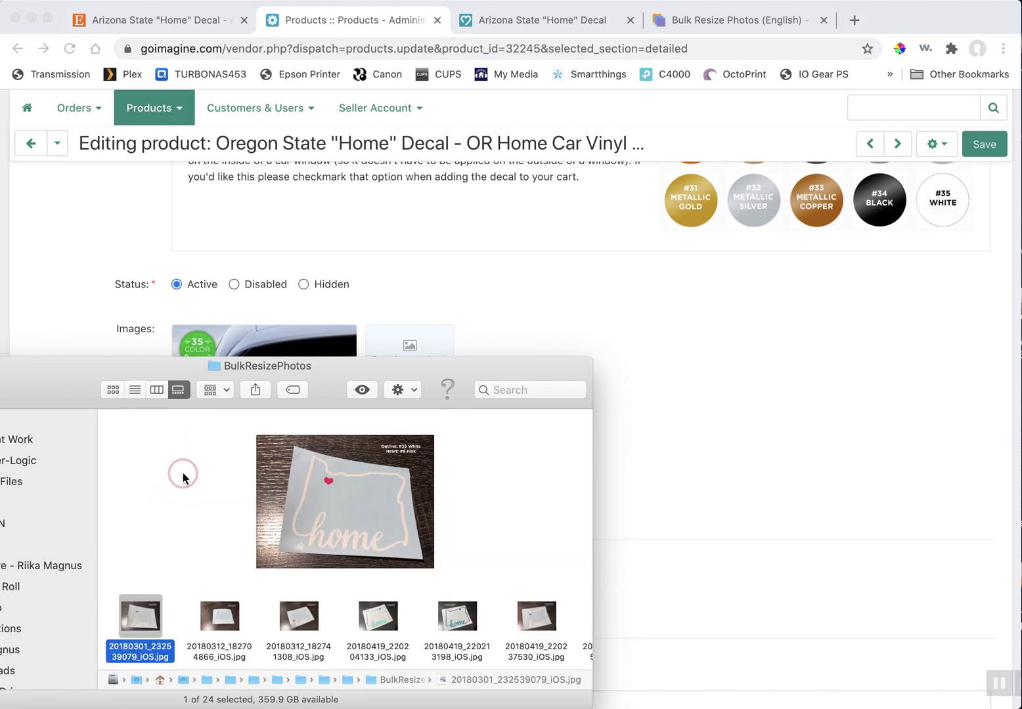
{"action": "left_click", "coordinate": [298, 617]}
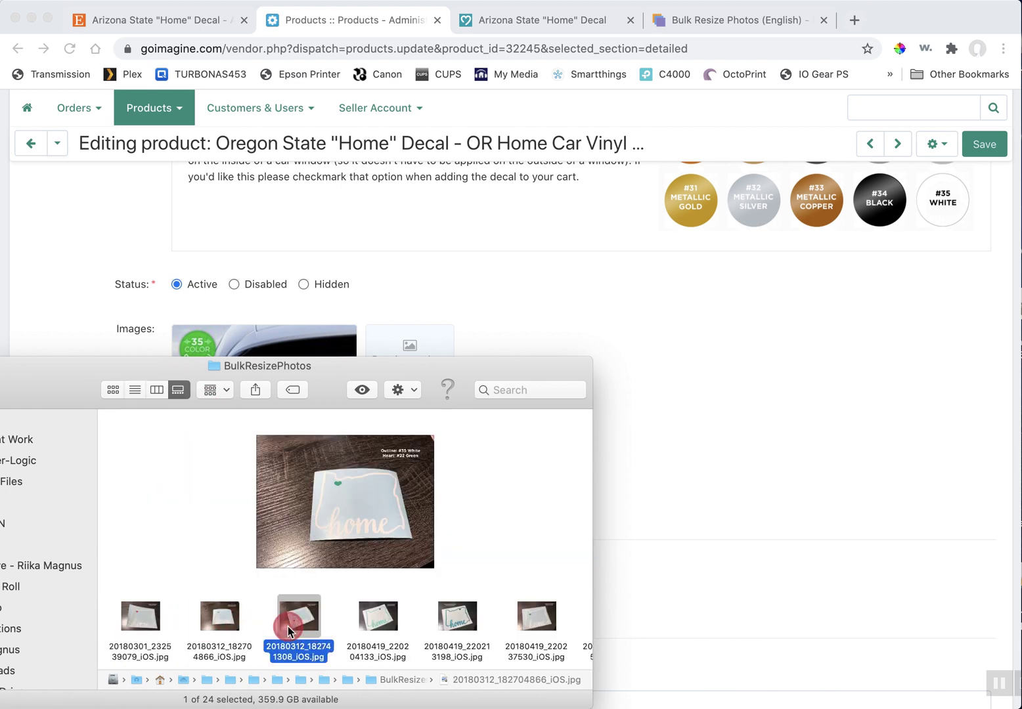
{"action": "left_click", "coordinate": [377, 616]}
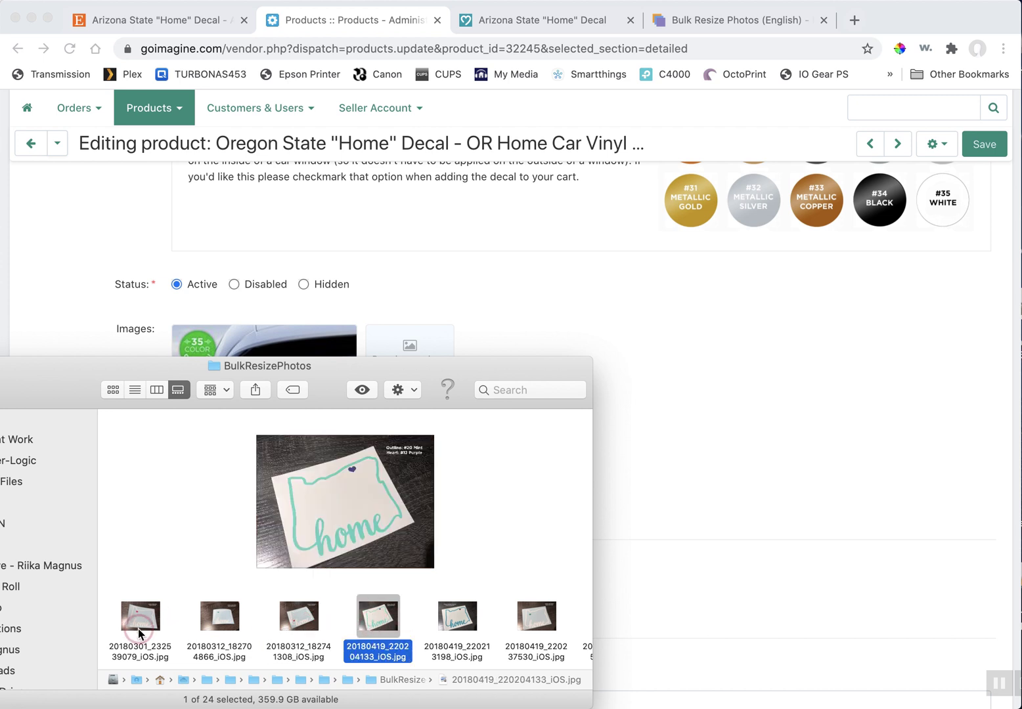
{"action": "left_click", "coordinate": [299, 617]}
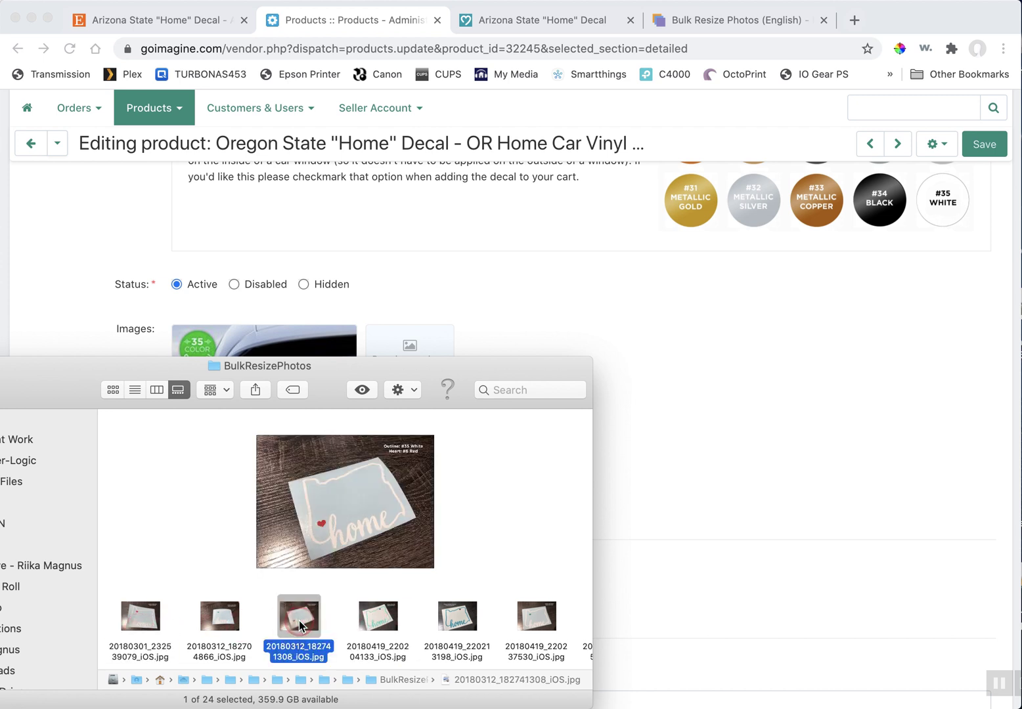
{"action": "left_click", "coordinate": [139, 617]}
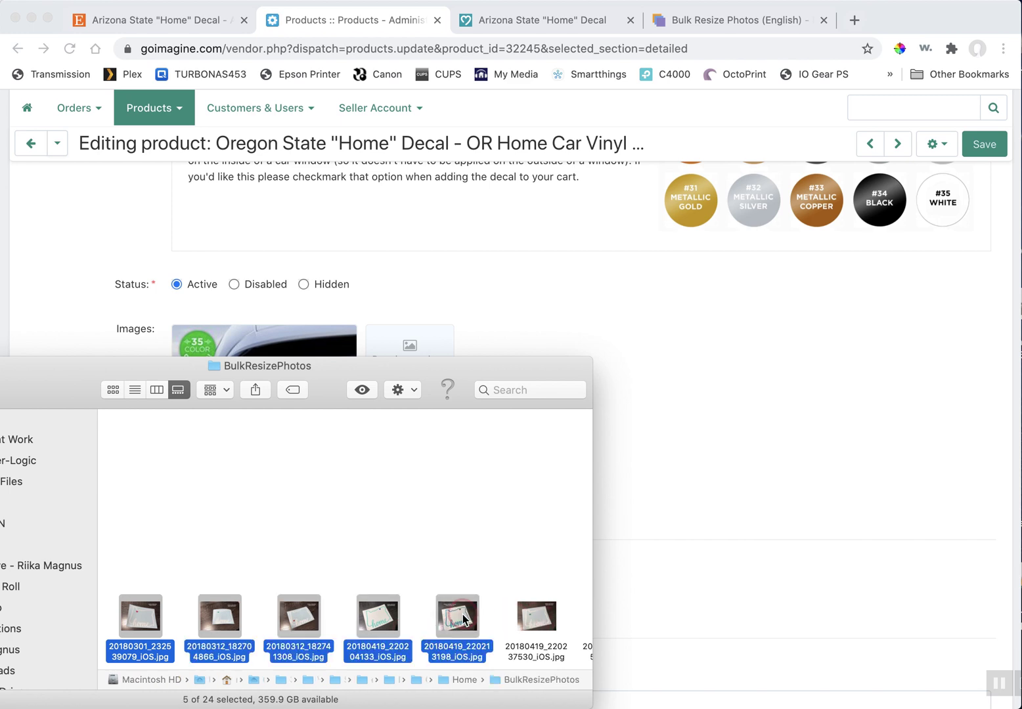
- Drop the five selected decal photos into the product's Images area
{"action": "left_click", "coordinate": [457, 618]}
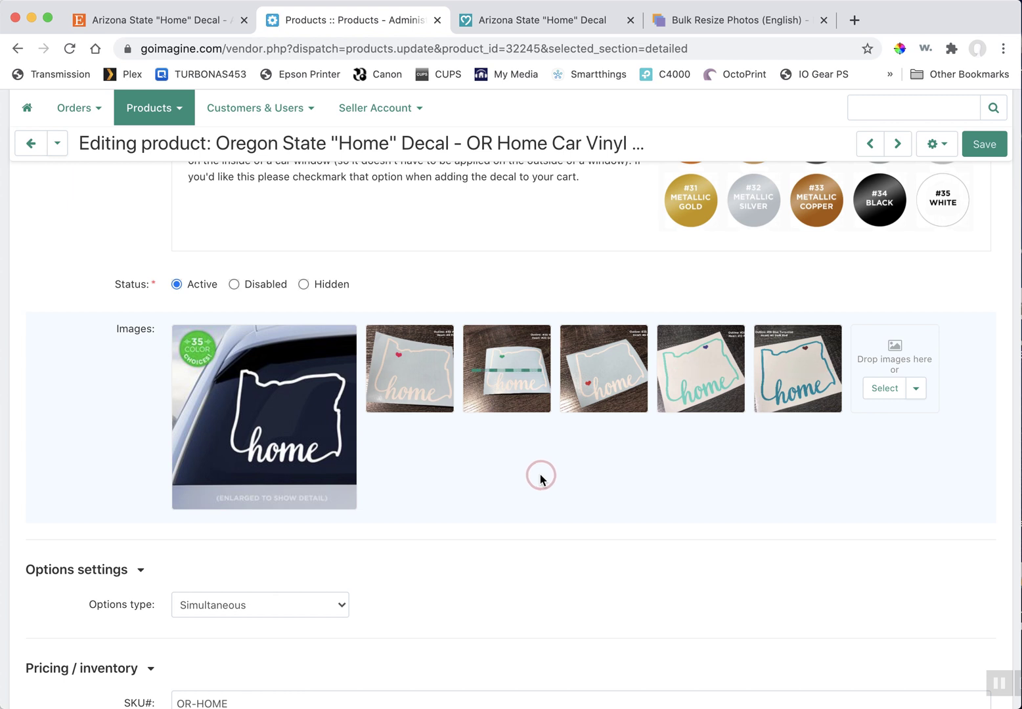
{"action": "mouse_move", "coordinate": [888, 448]}
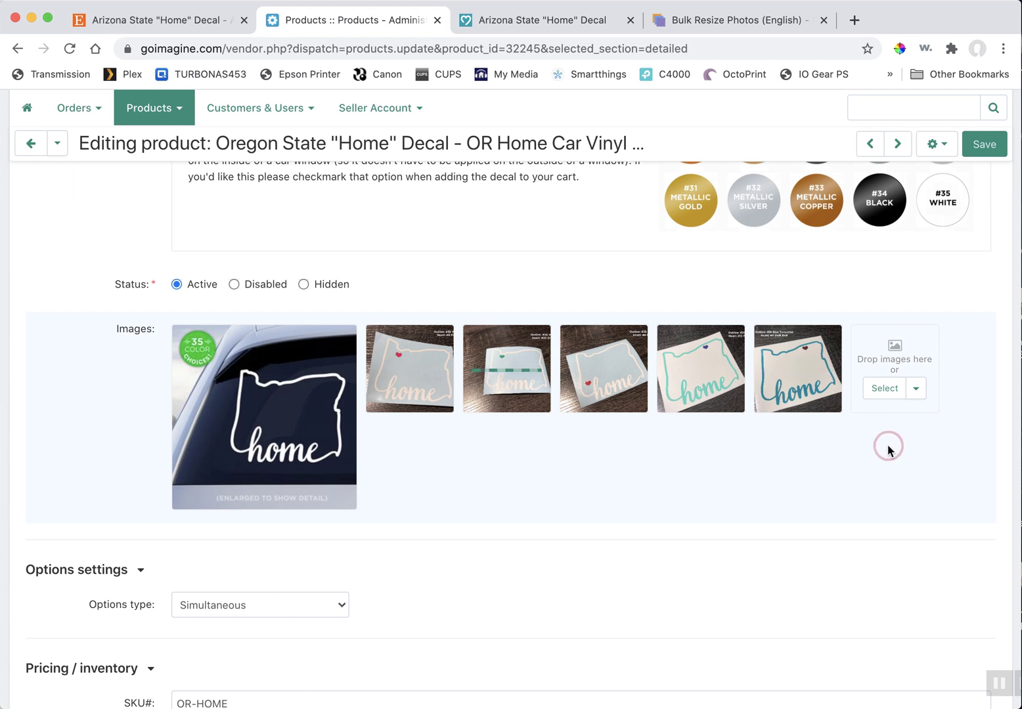
{"action": "mouse_move", "coordinate": [505, 448]}
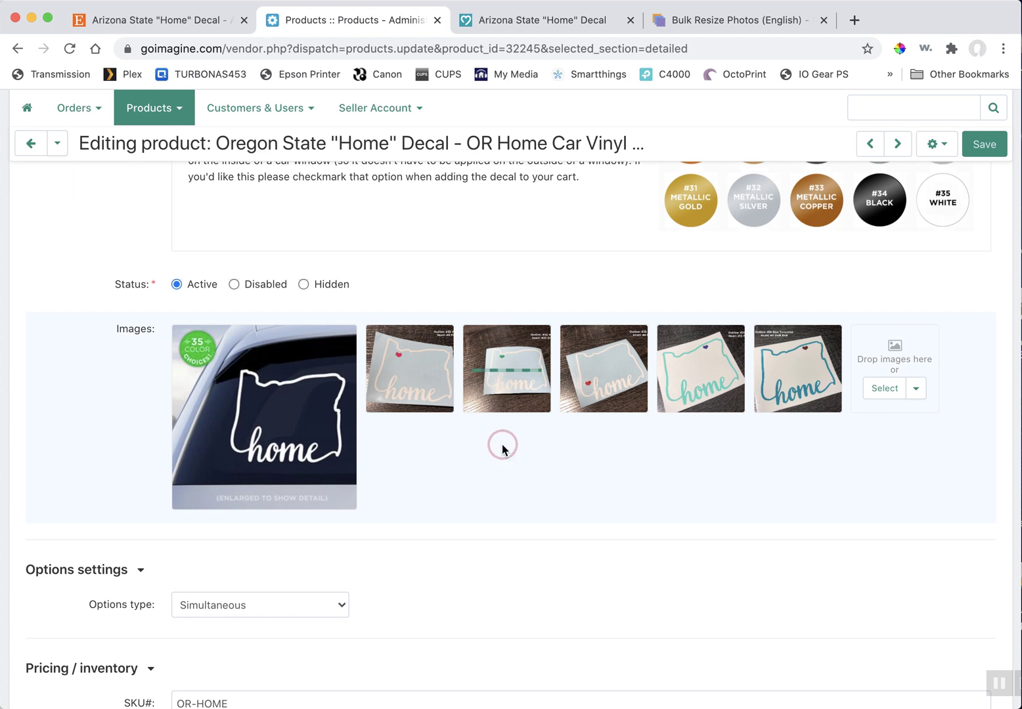
{"action": "mouse_move", "coordinate": [504, 437]}
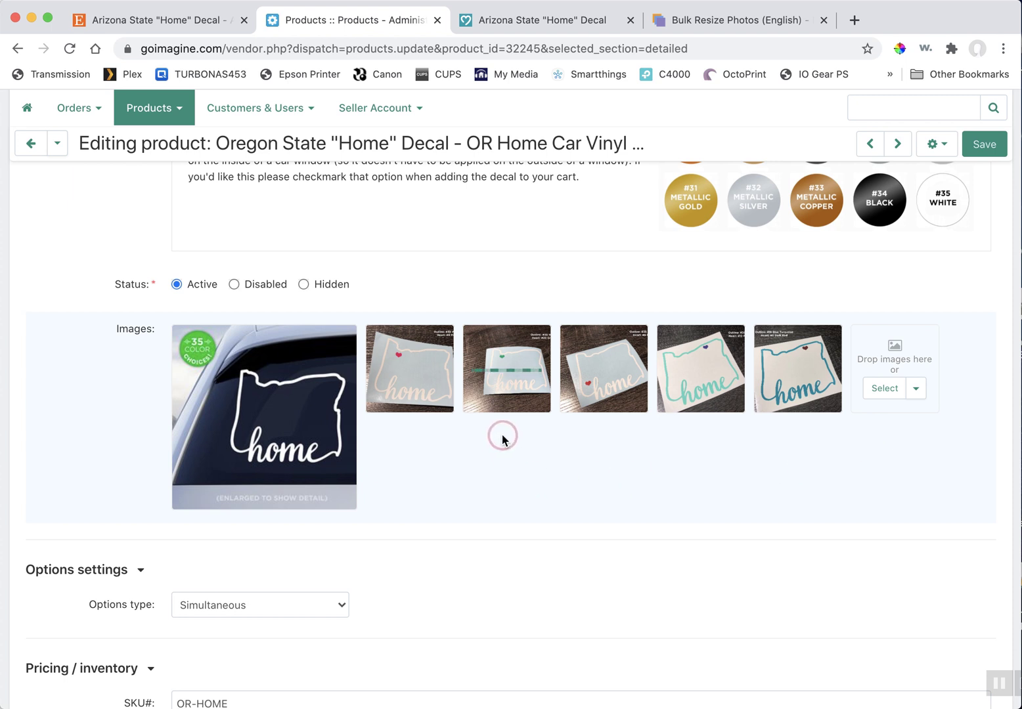
{"action": "mouse_move", "coordinate": [507, 435]}
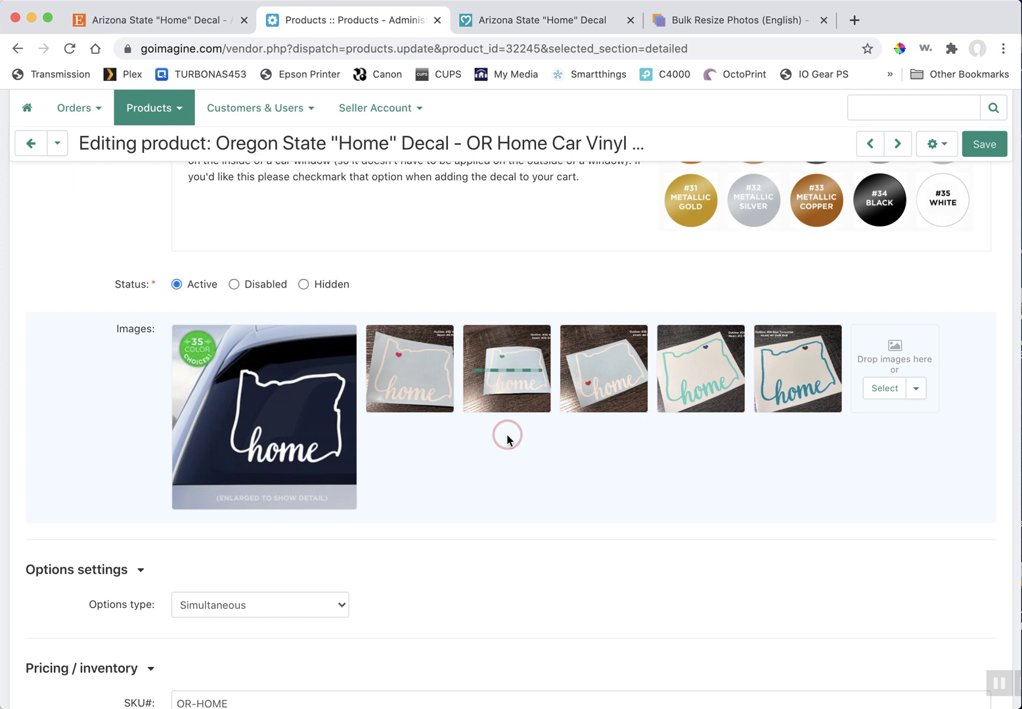
{"action": "mouse_move", "coordinate": [502, 433]}
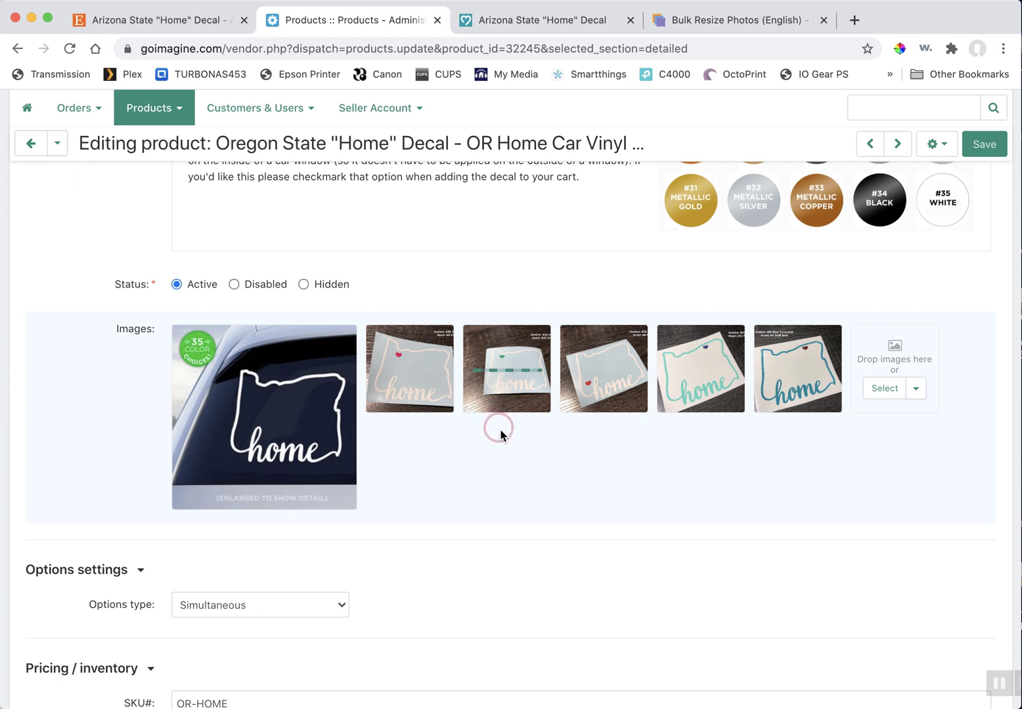
{"action": "mouse_move", "coordinate": [513, 450]}
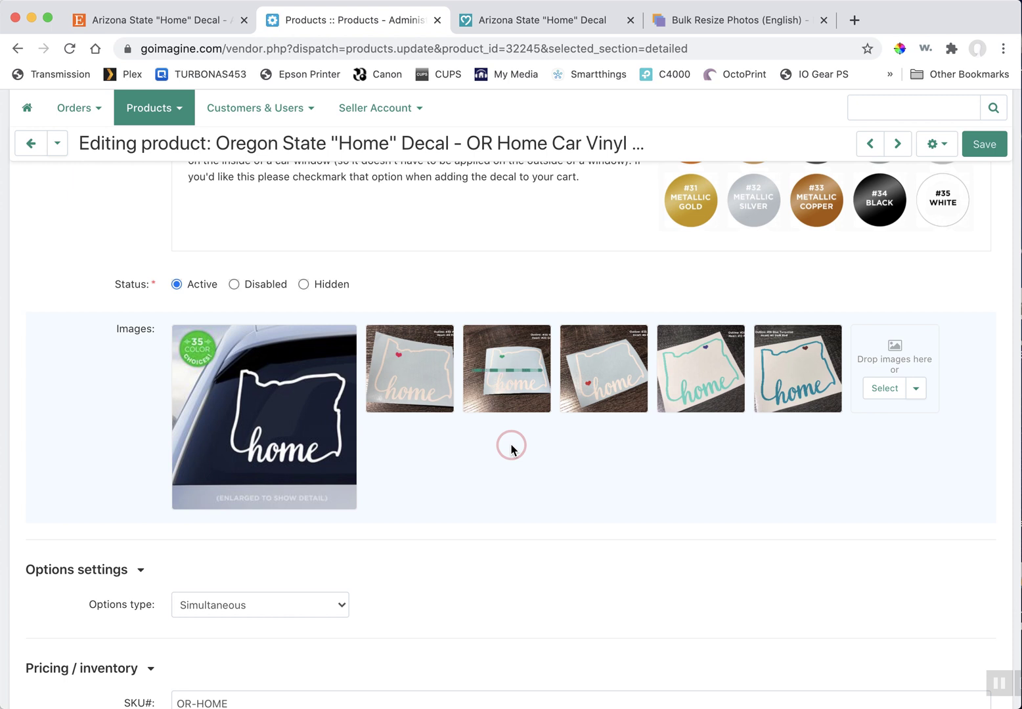
{"action": "mouse_move", "coordinate": [521, 457]}
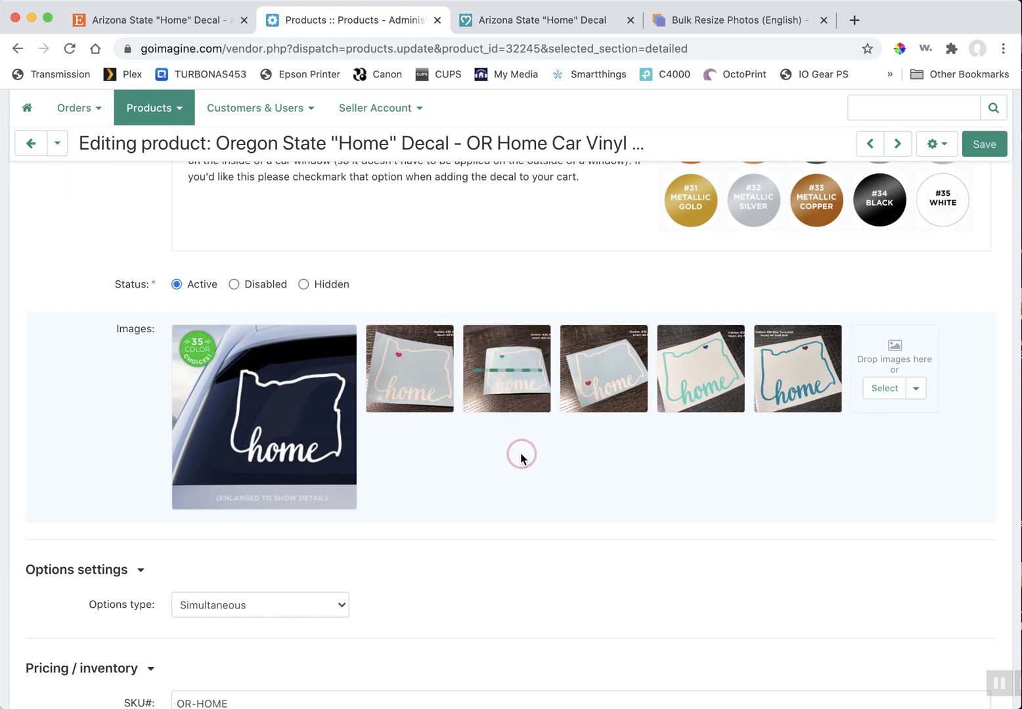
{"action": "mouse_move", "coordinate": [518, 464]}
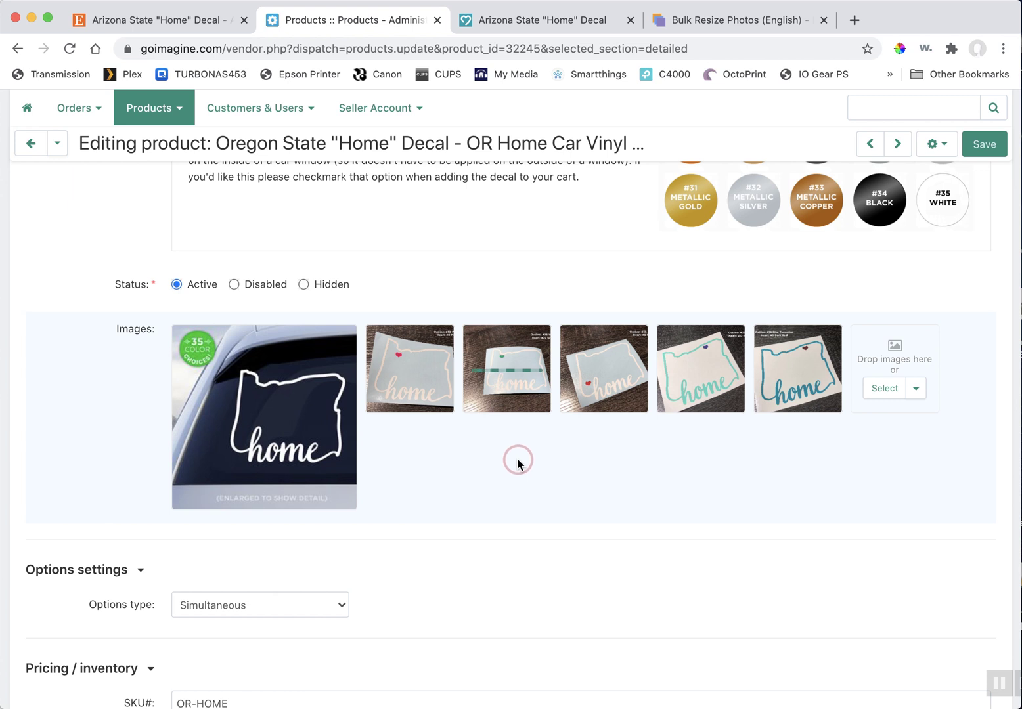
{"action": "mouse_move", "coordinate": [541, 435]}
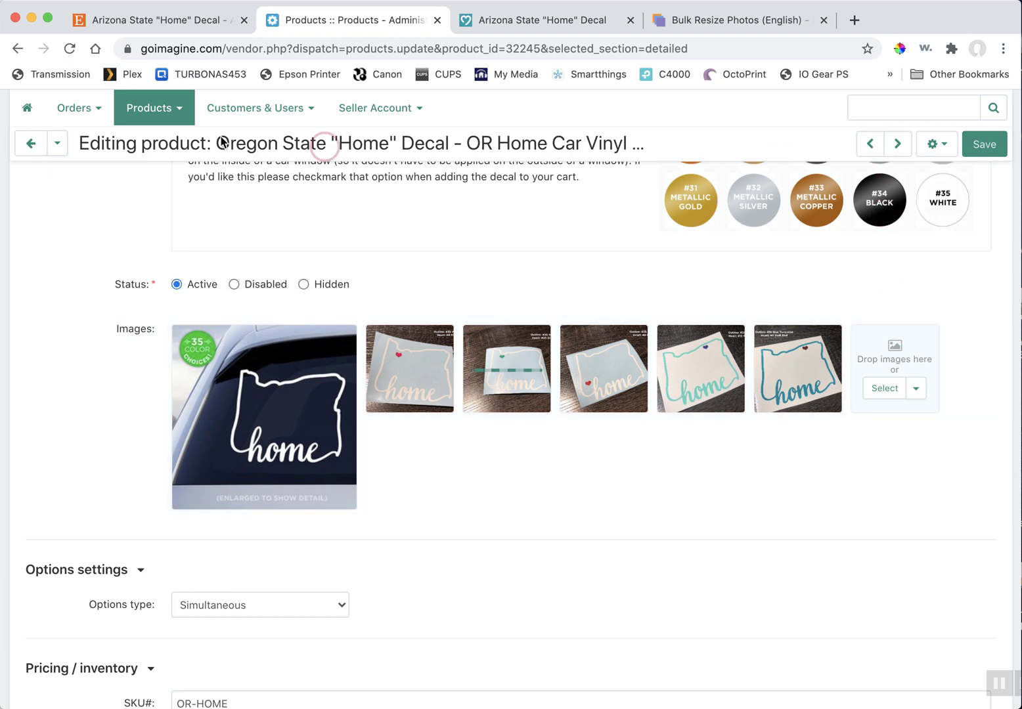
- Reload the product page discarding unsaved uploads, then re-add four decal photos
{"action": "left_click", "coordinate": [70, 49]}
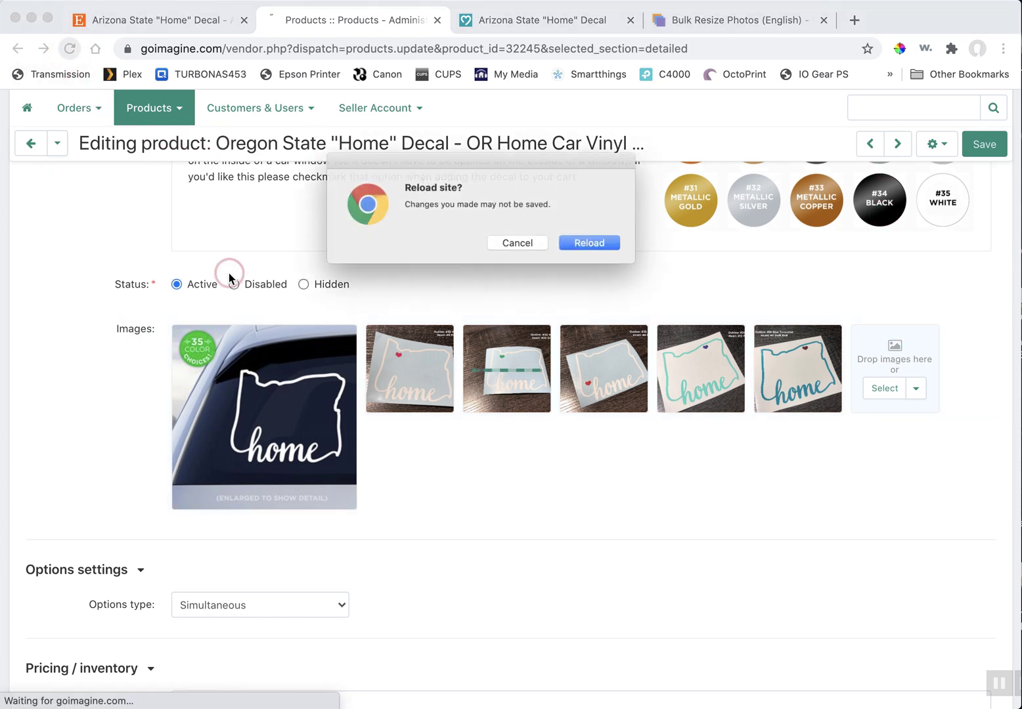
{"action": "left_click", "coordinate": [589, 242]}
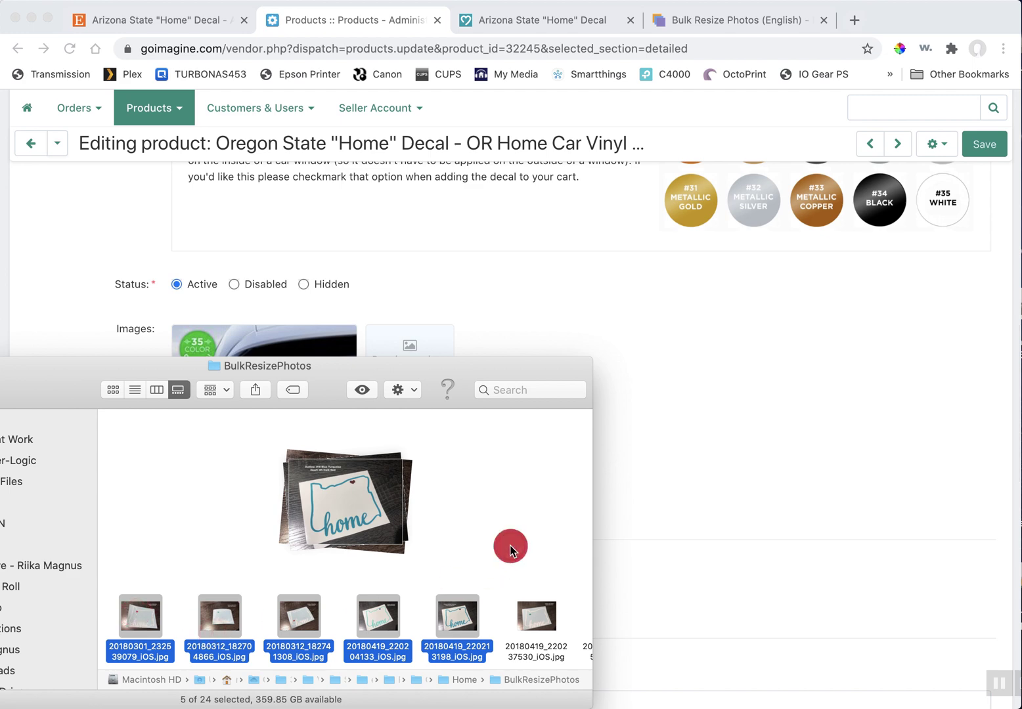
{"action": "left_click", "coordinate": [536, 615]}
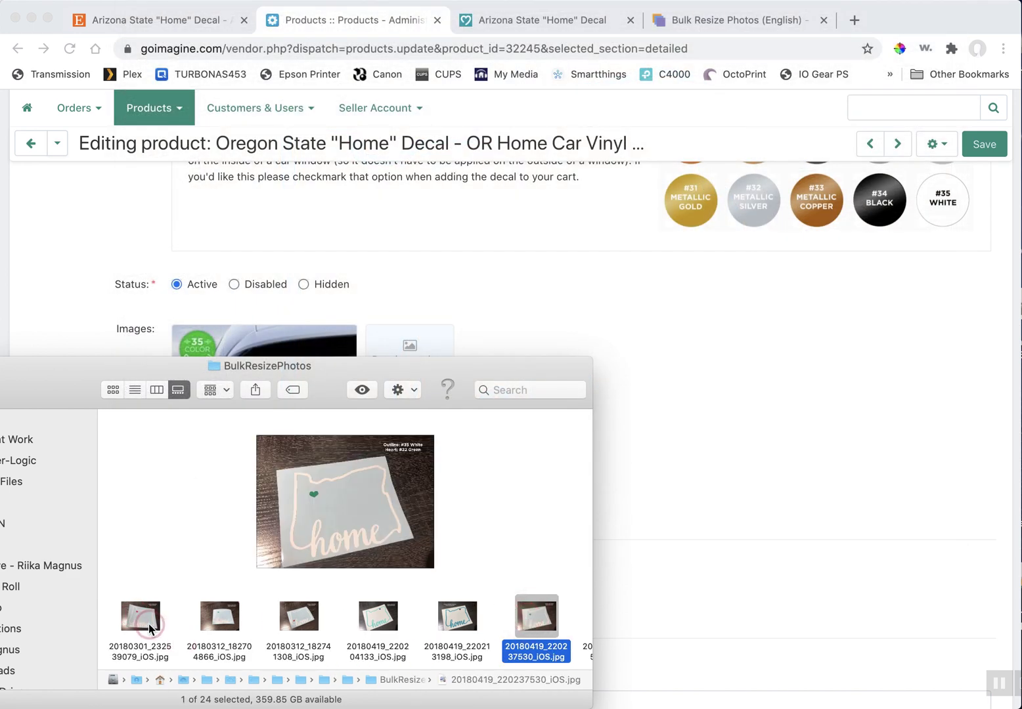
{"action": "left_click", "coordinate": [378, 617]}
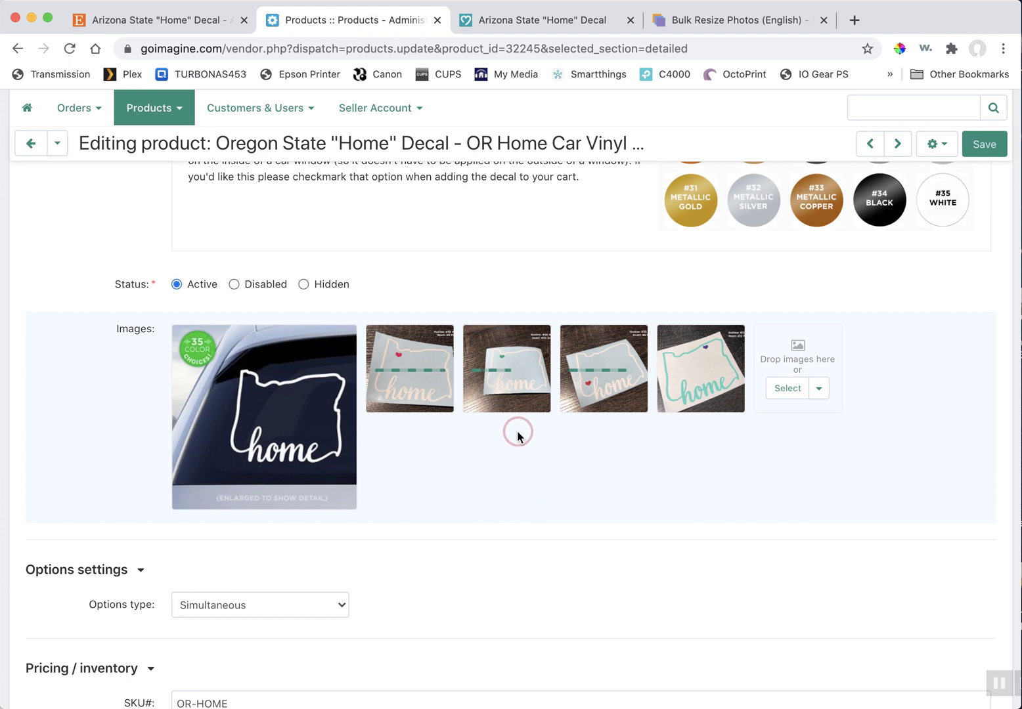
{"action": "mouse_move", "coordinate": [509, 498]}
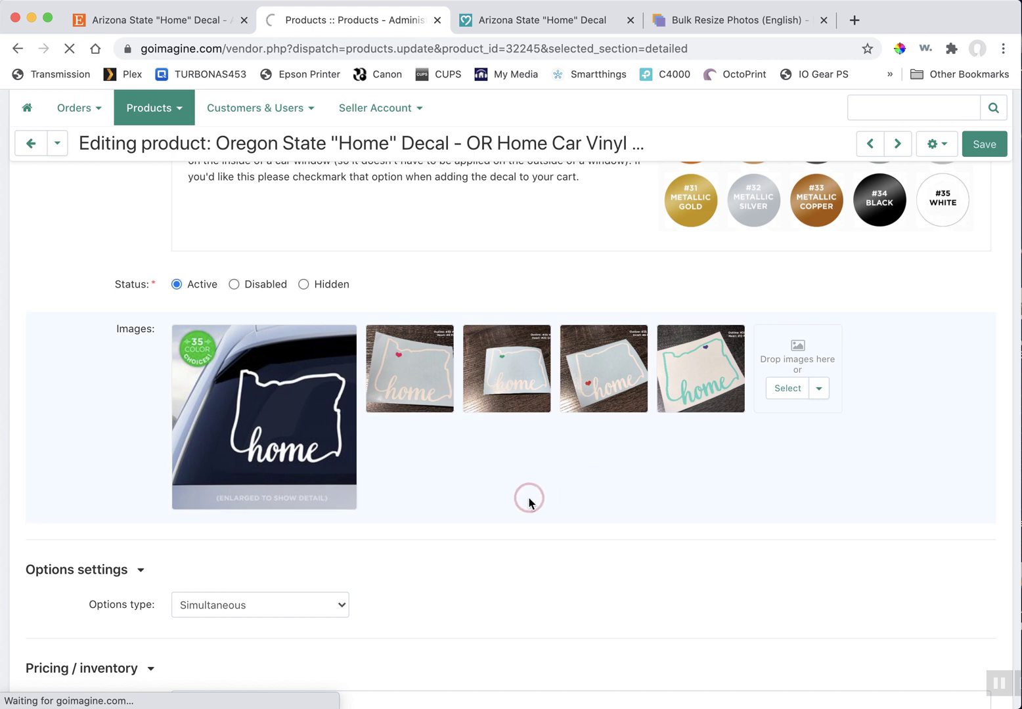
- Save the product, open the Oregon State "Home" Decal listing, and view its second and third photos
{"action": "left_click", "coordinate": [984, 143]}
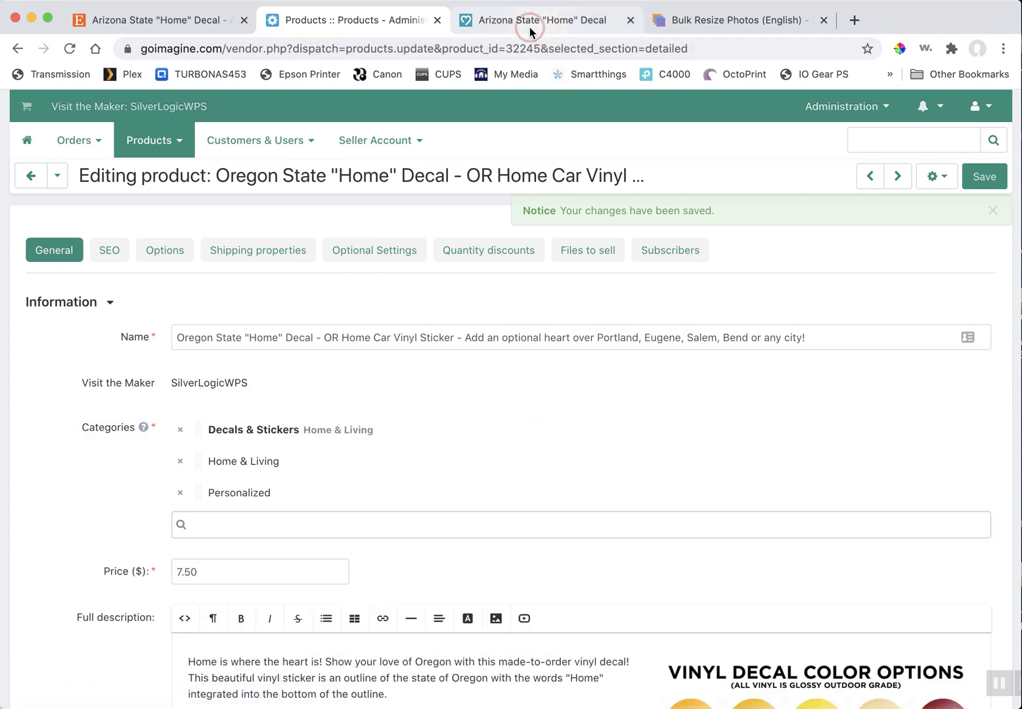
{"action": "left_click", "coordinate": [532, 19]}
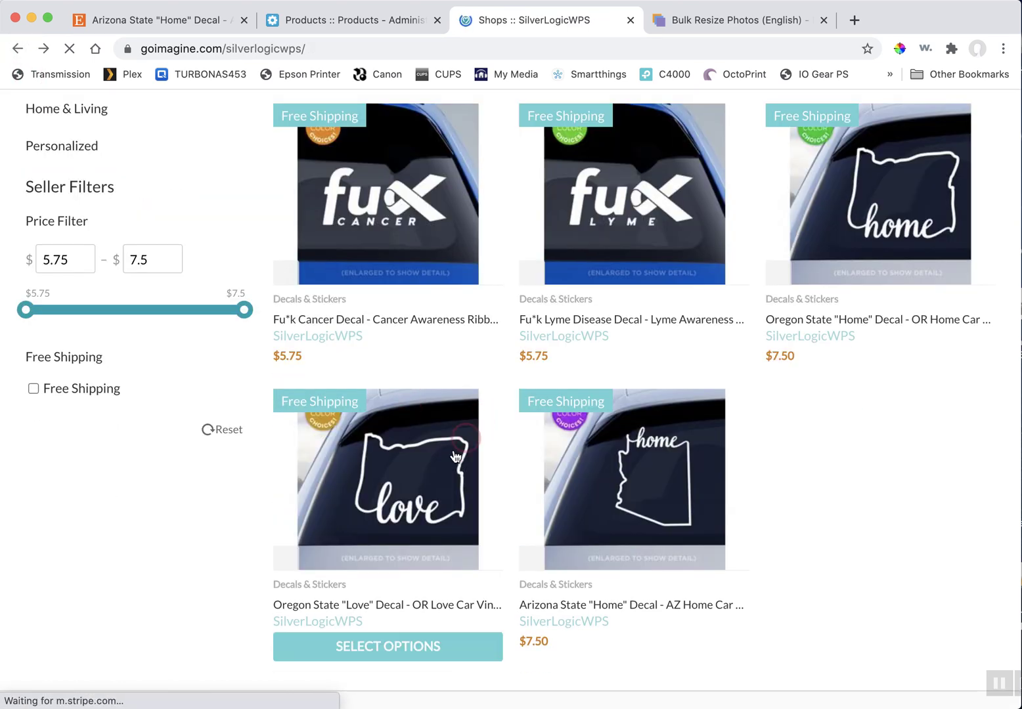
{"action": "mouse_move", "coordinate": [696, 236]}
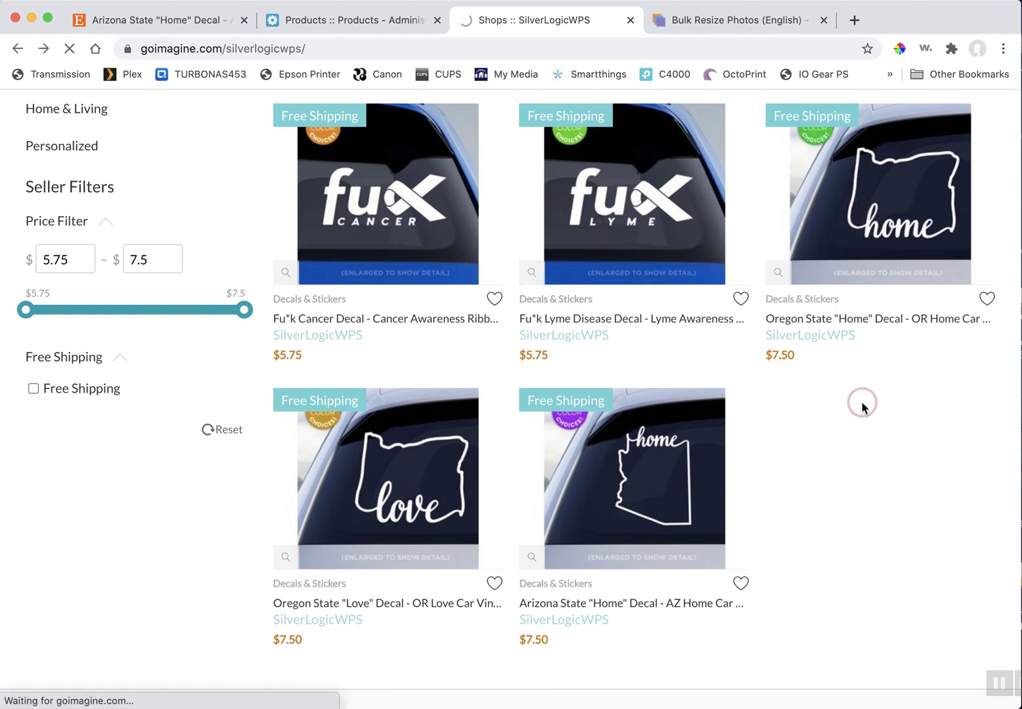
{"action": "left_click", "coordinate": [879, 193]}
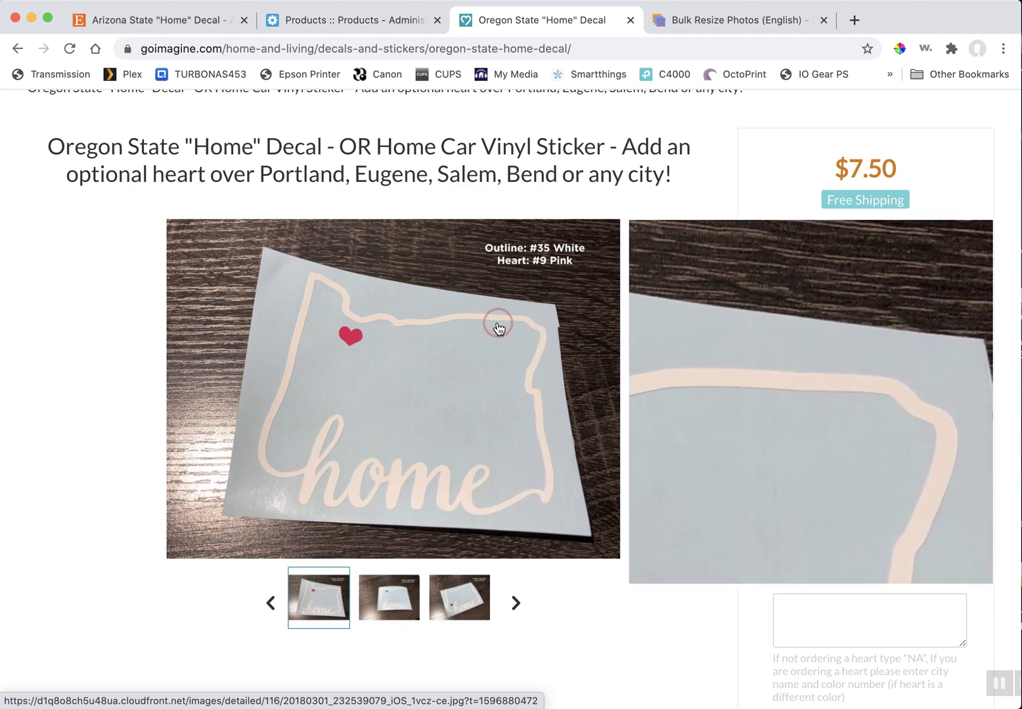
{"action": "left_click", "coordinate": [389, 598]}
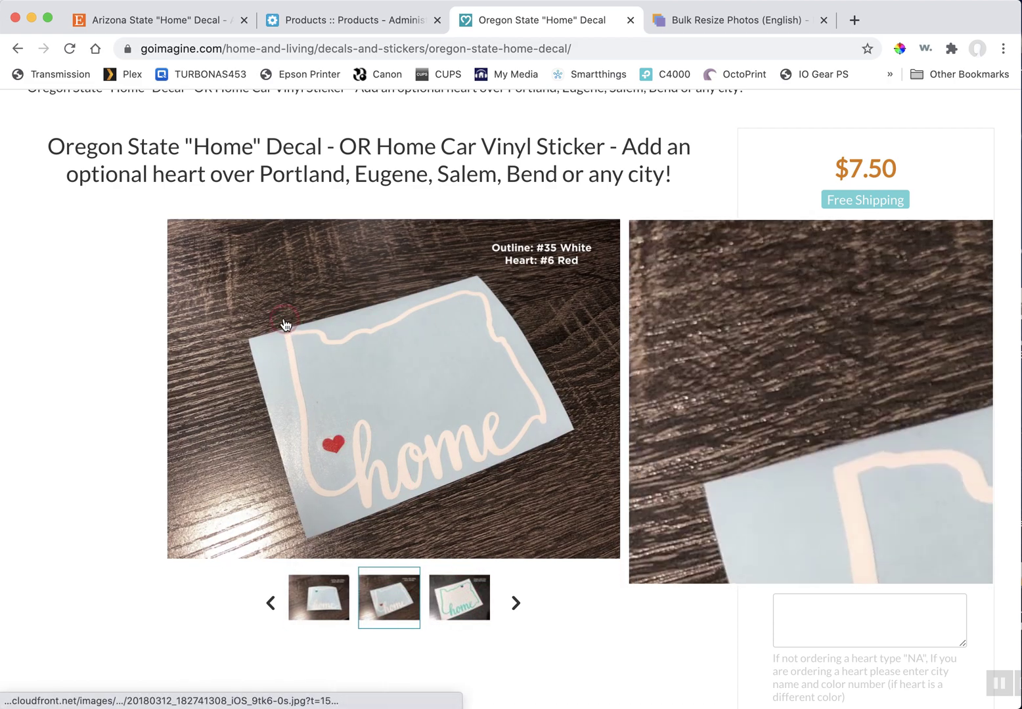
{"action": "mouse_move", "coordinate": [493, 292]}
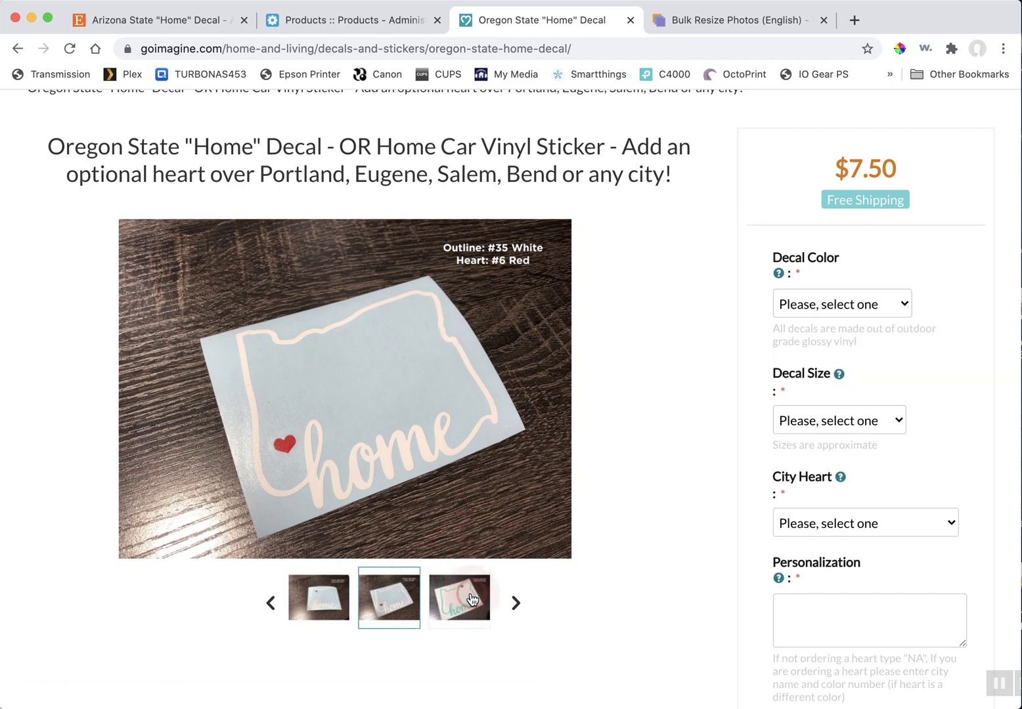
{"action": "left_click", "coordinate": [460, 598]}
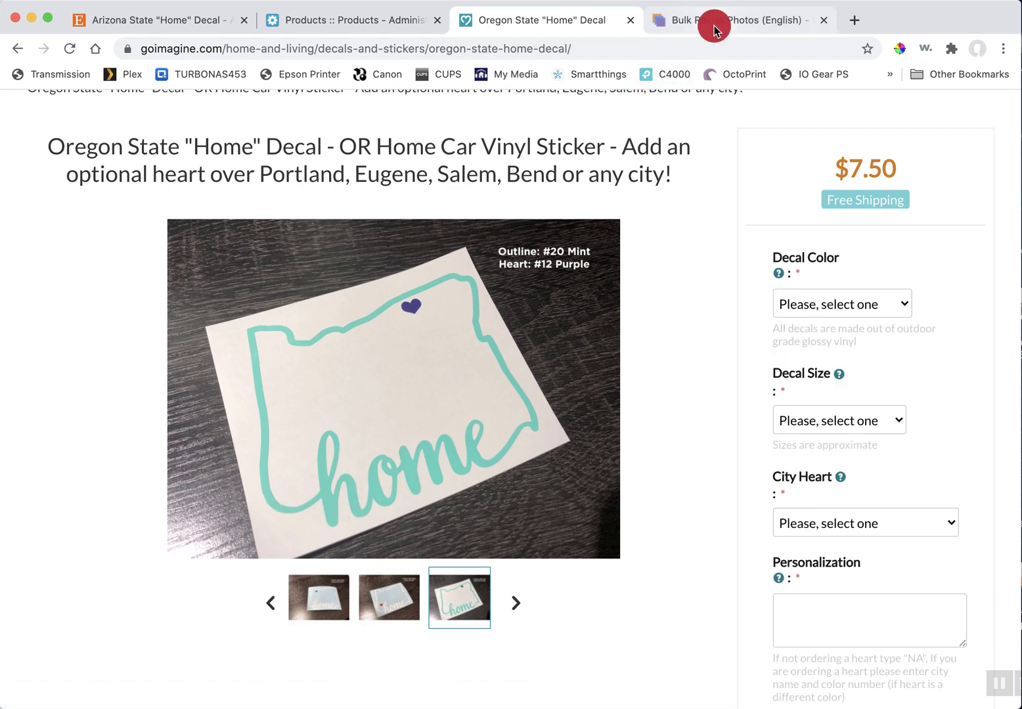
- Dismiss the completed batch in Bulk Resize Photos and start a new batch
{"action": "left_click", "coordinate": [726, 21]}
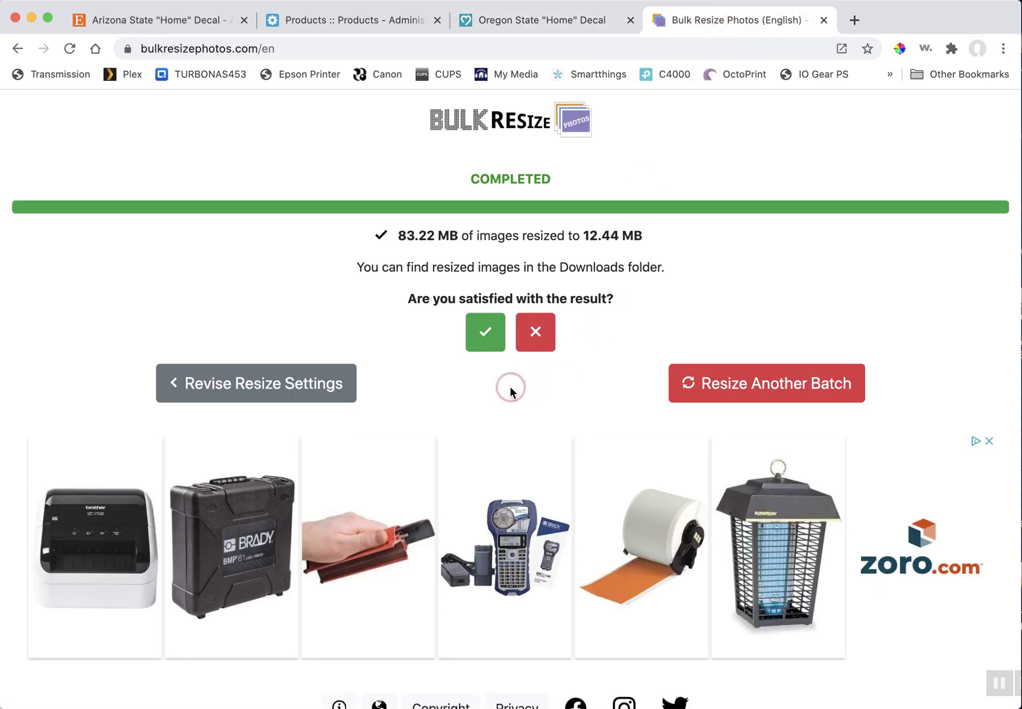
{"action": "mouse_move", "coordinate": [675, 393]}
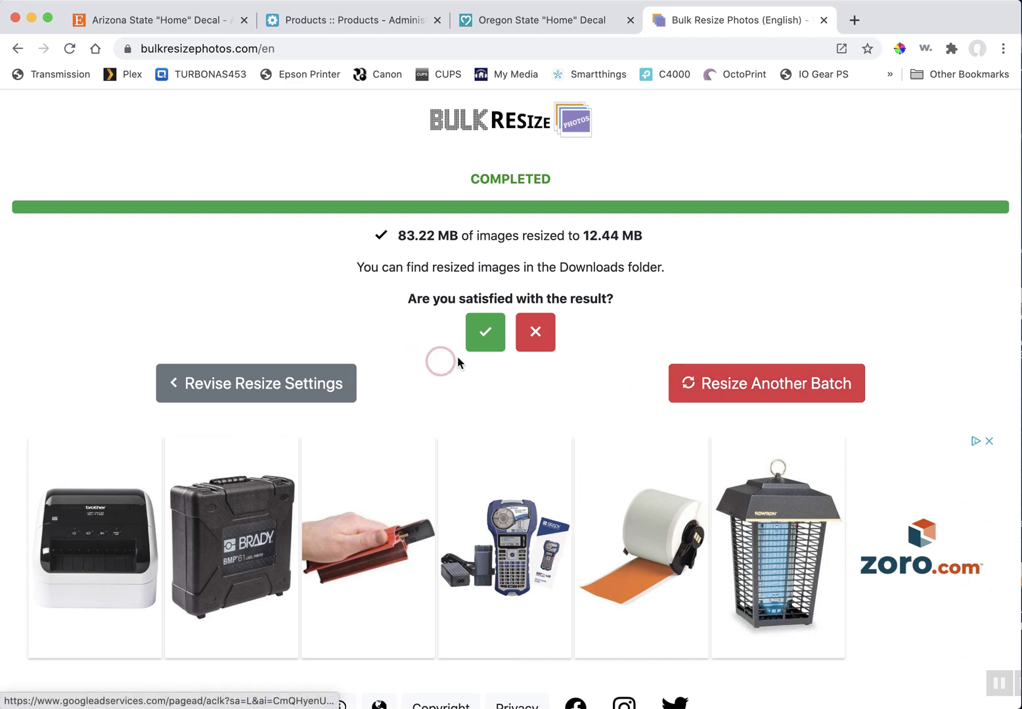
{"action": "mouse_move", "coordinate": [429, 374]}
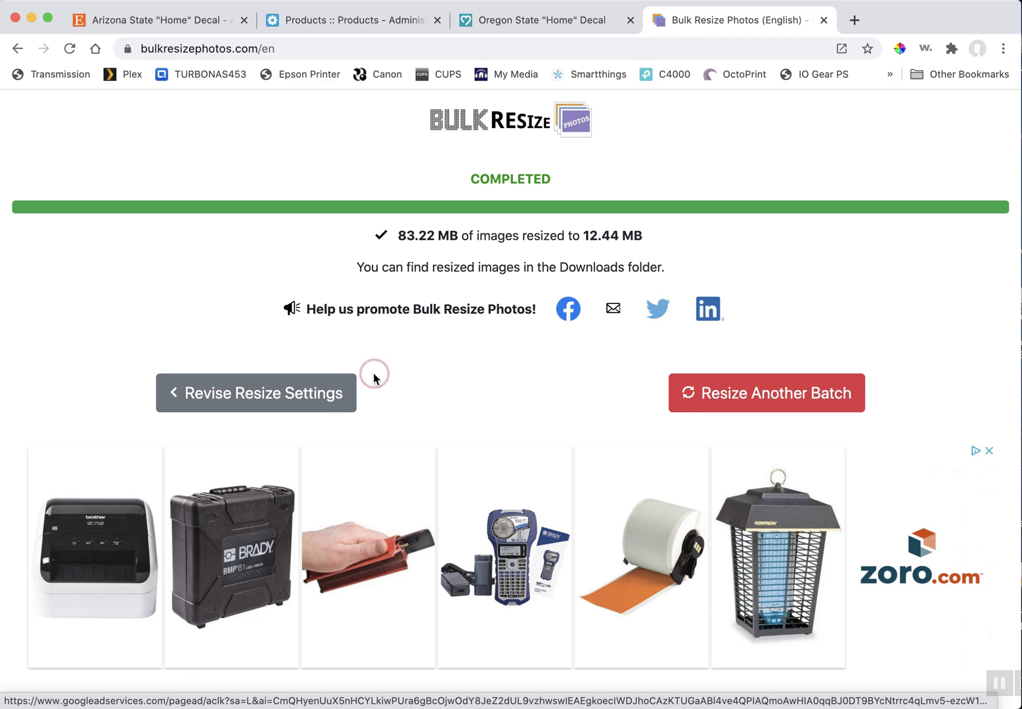
{"action": "left_click", "coordinate": [255, 393]}
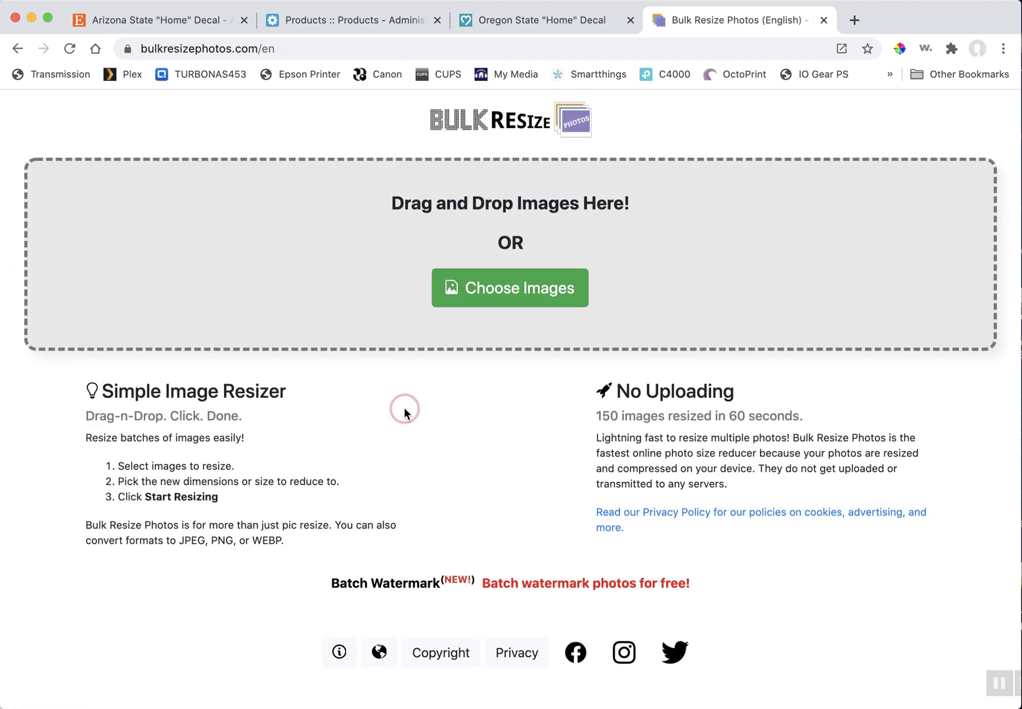
{"action": "mouse_move", "coordinate": [402, 434]}
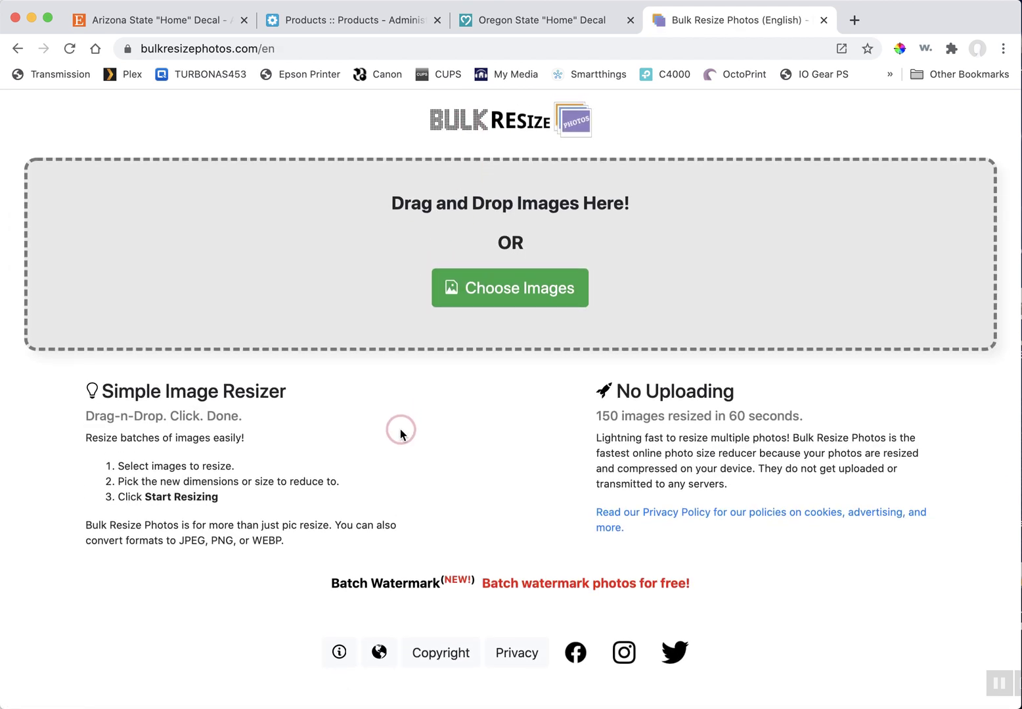
{"action": "mouse_move", "coordinate": [193, 577]}
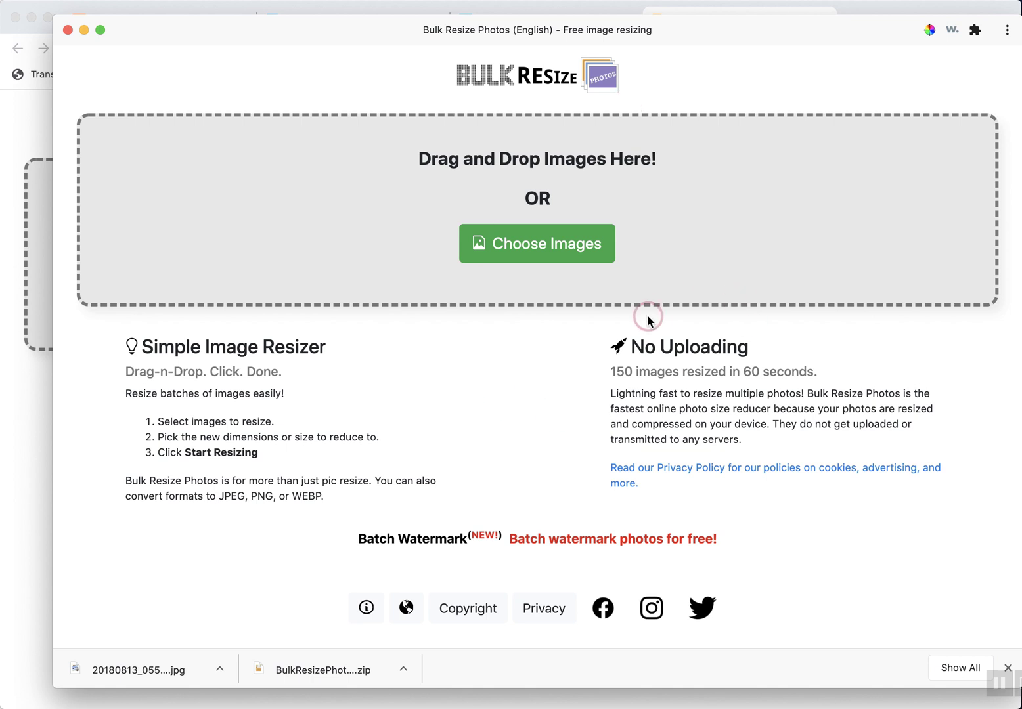
{"action": "mouse_move", "coordinate": [163, 181]}
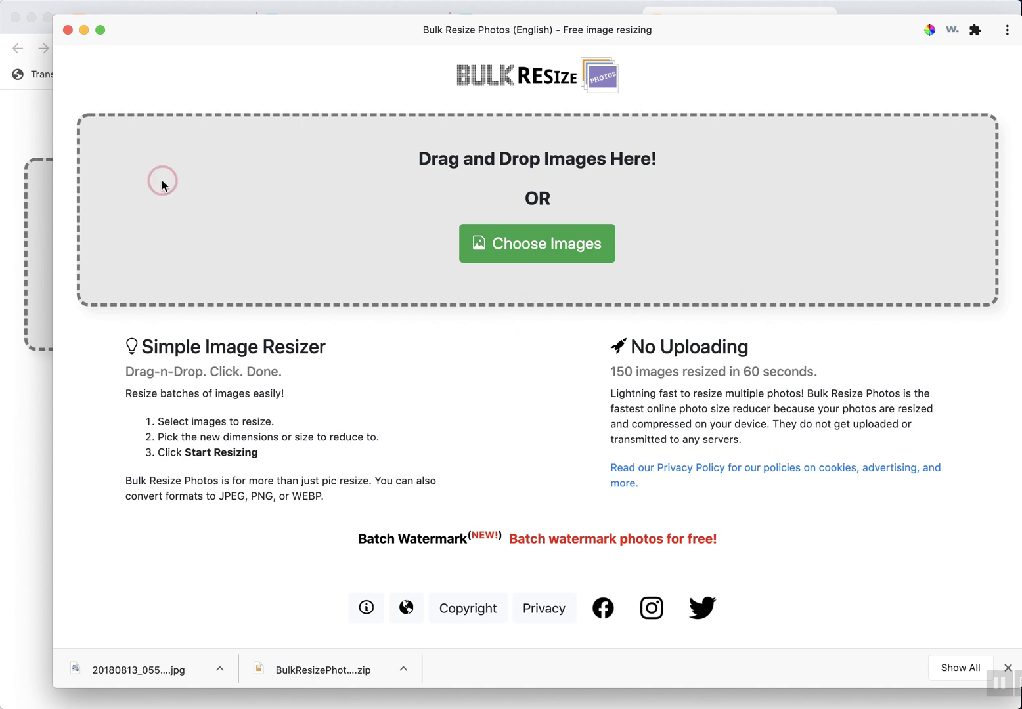